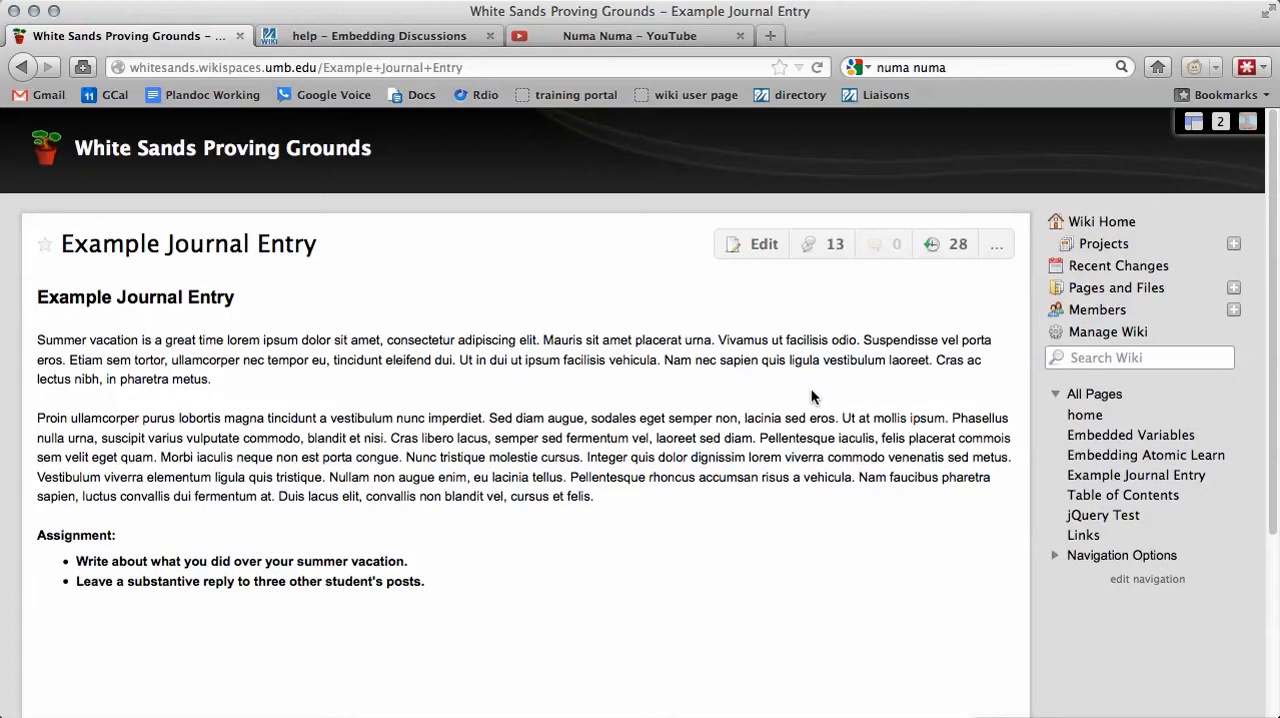
mouse_move(820, 400)
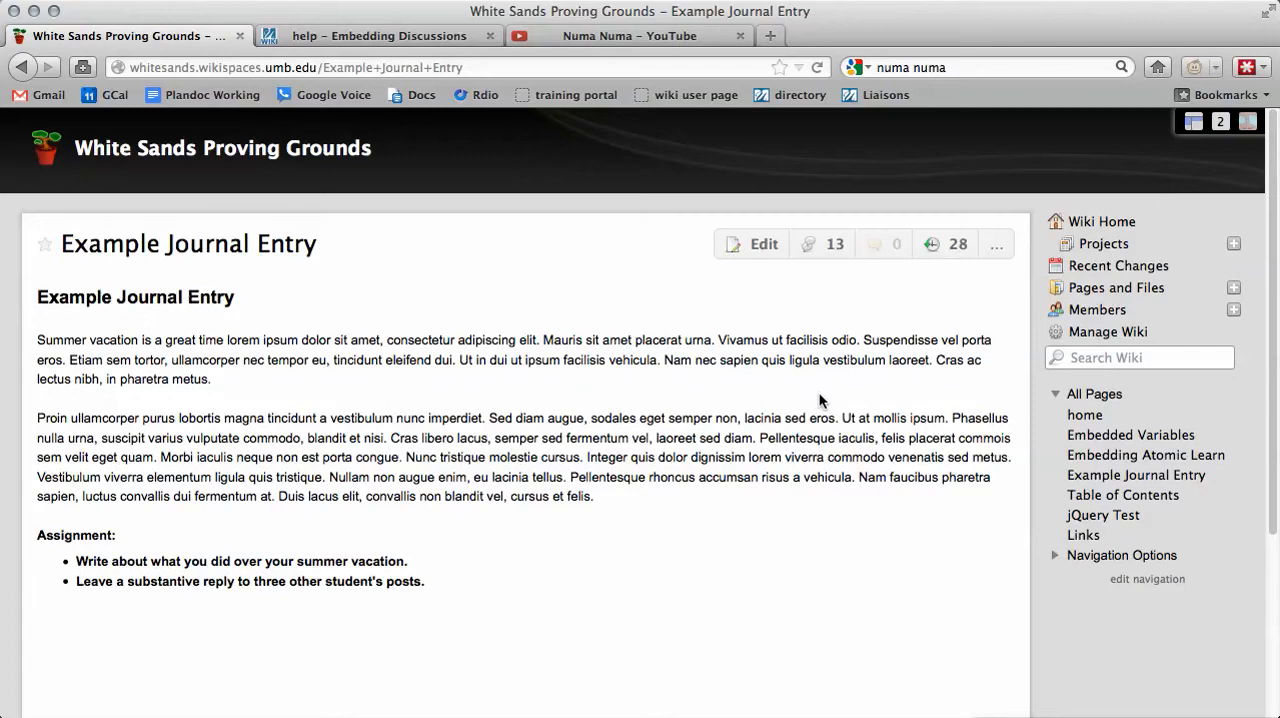
mouse_move(899, 320)
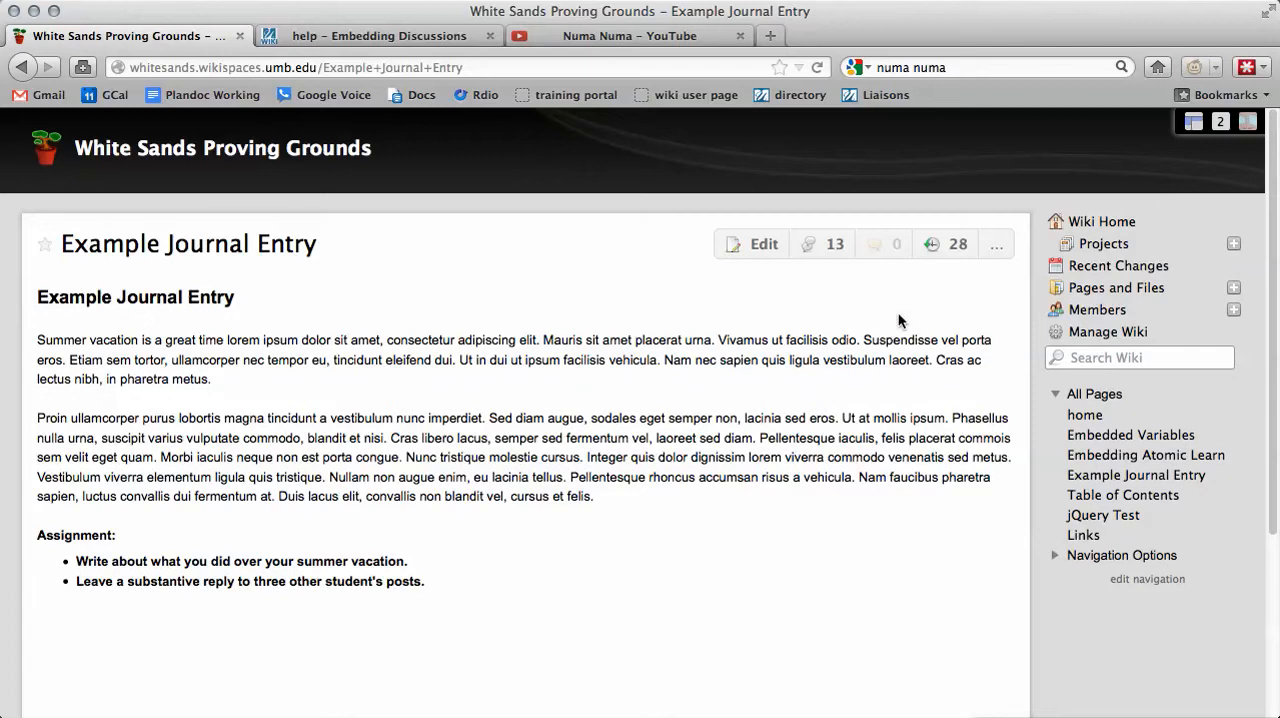
Browse the discussion posts, then return and put Example Journal Entry into edit mode.
left_click(821, 243)
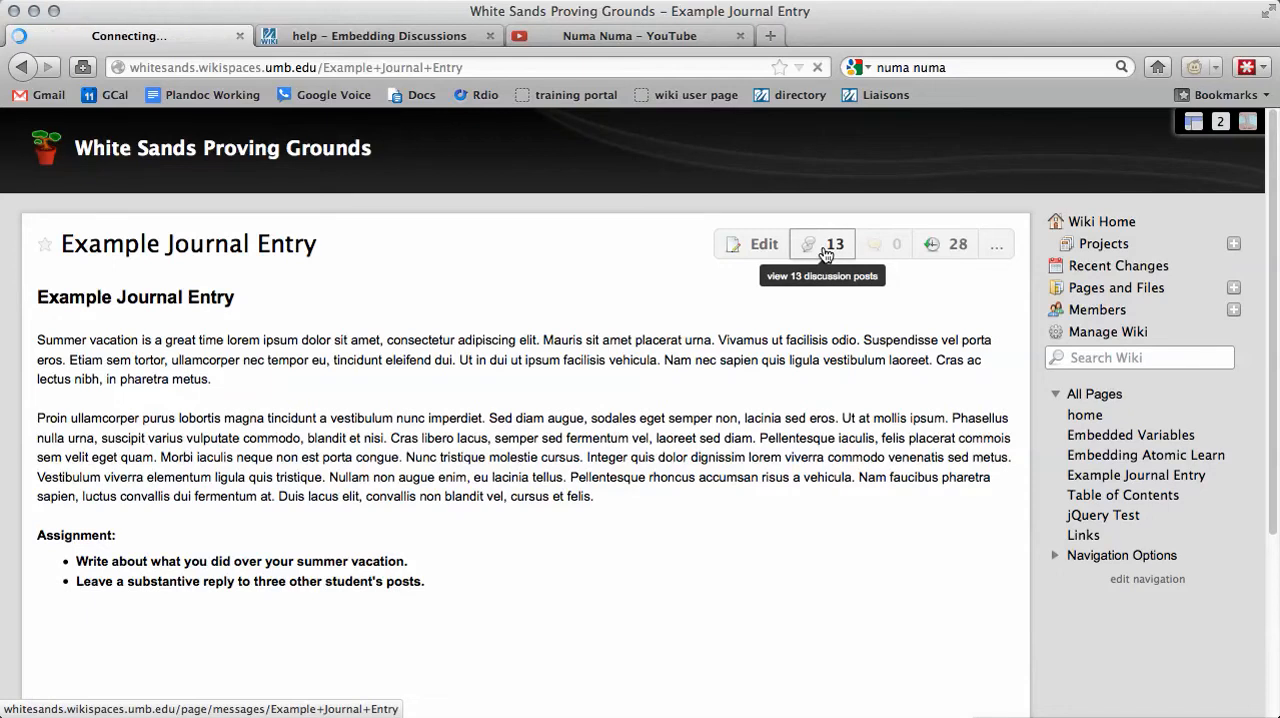
left_click(822, 244)
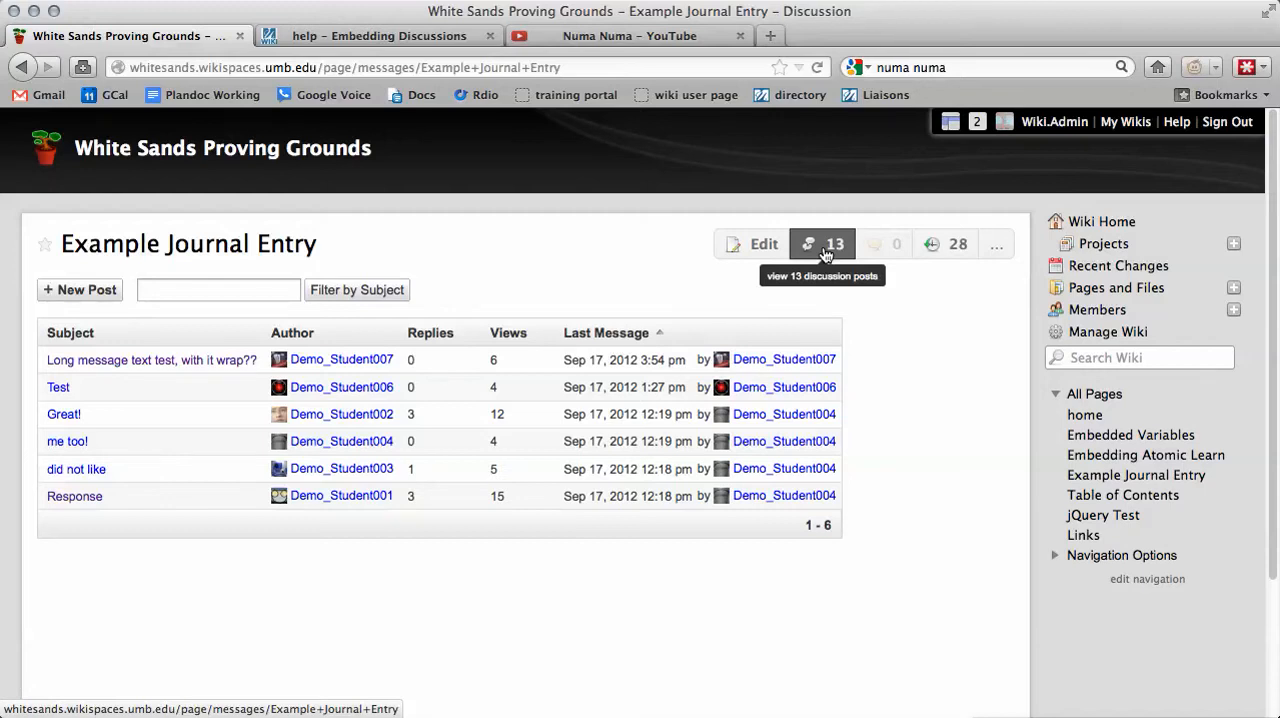
mouse_move(188, 243)
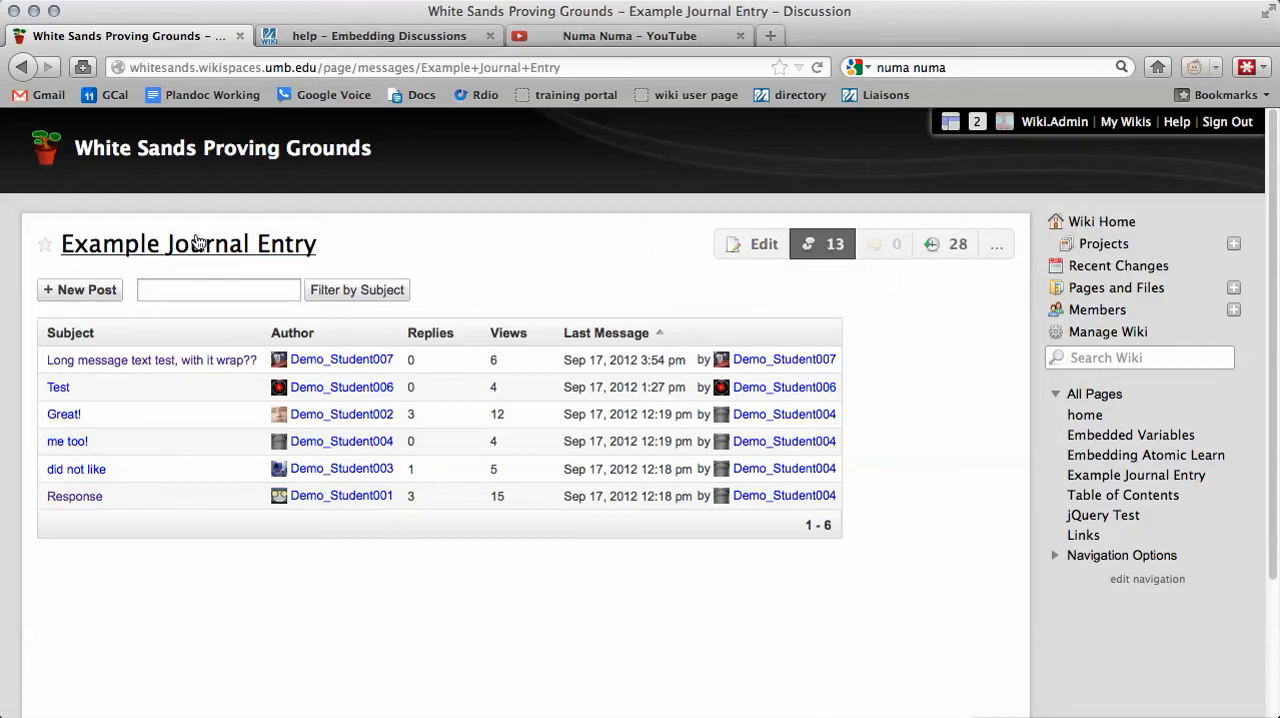
mouse_move(110, 243)
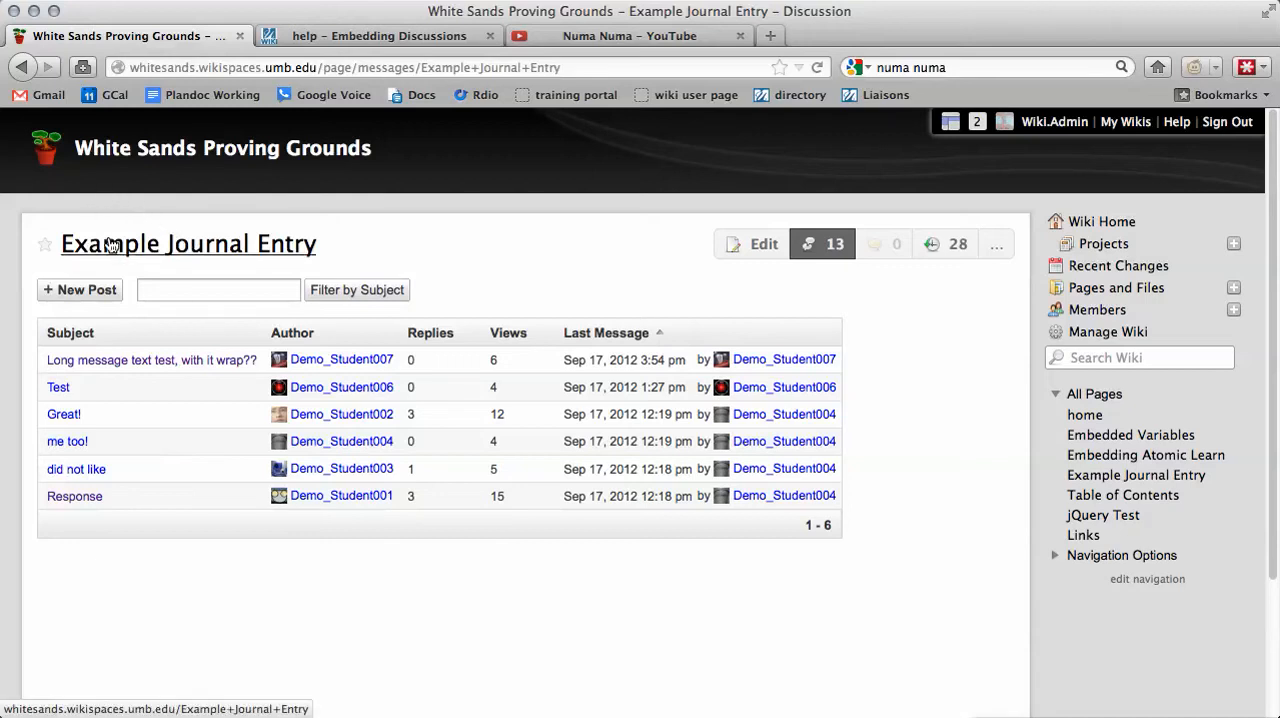
left_click(188, 243)
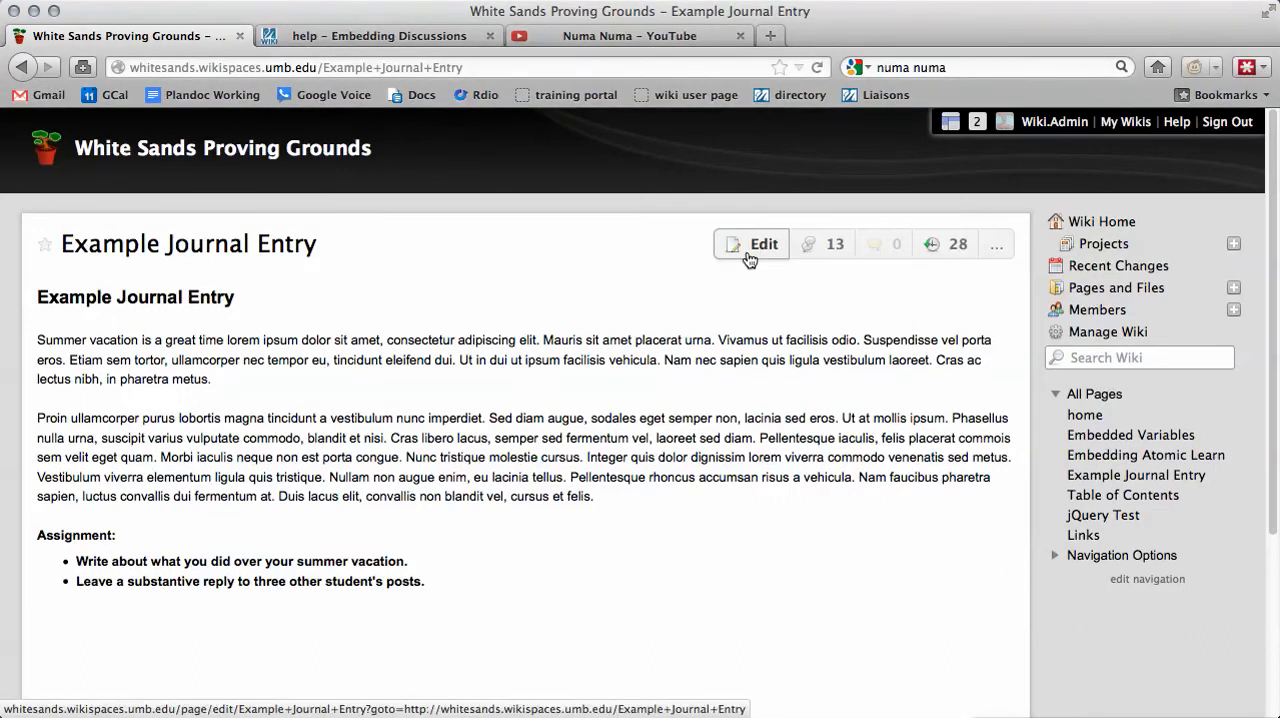
left_click(763, 244)
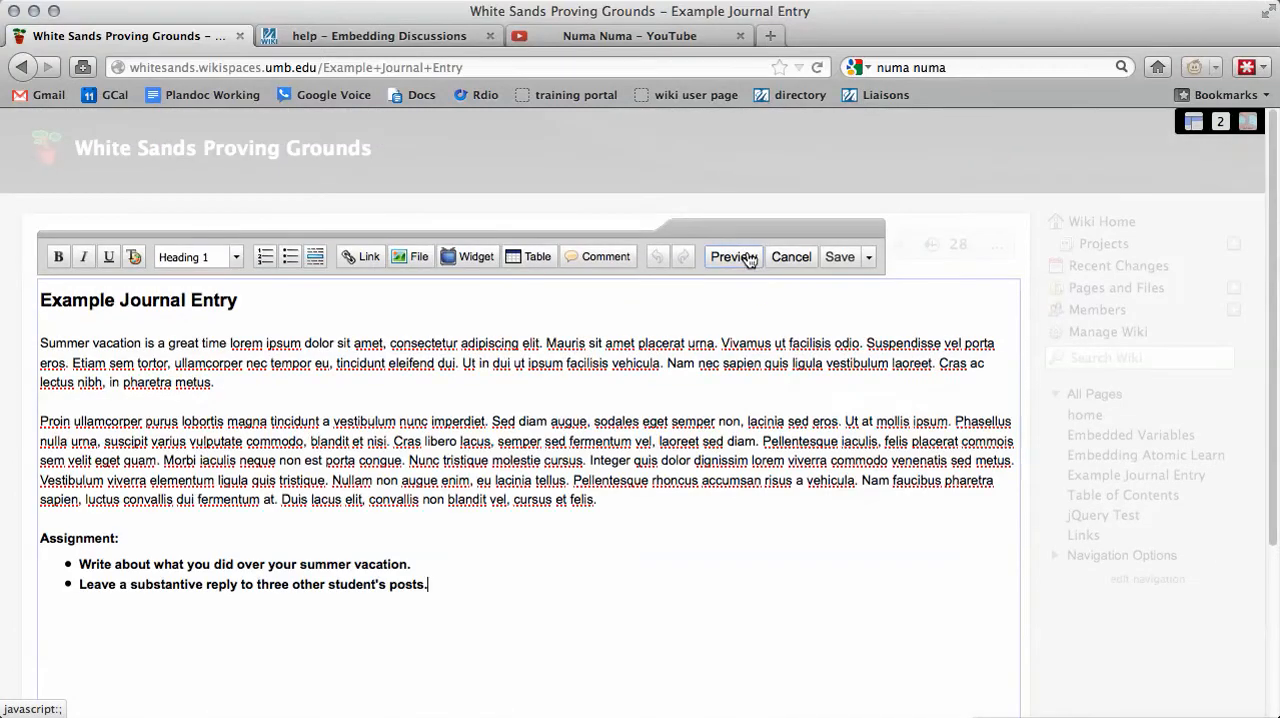
mouse_move(540, 573)
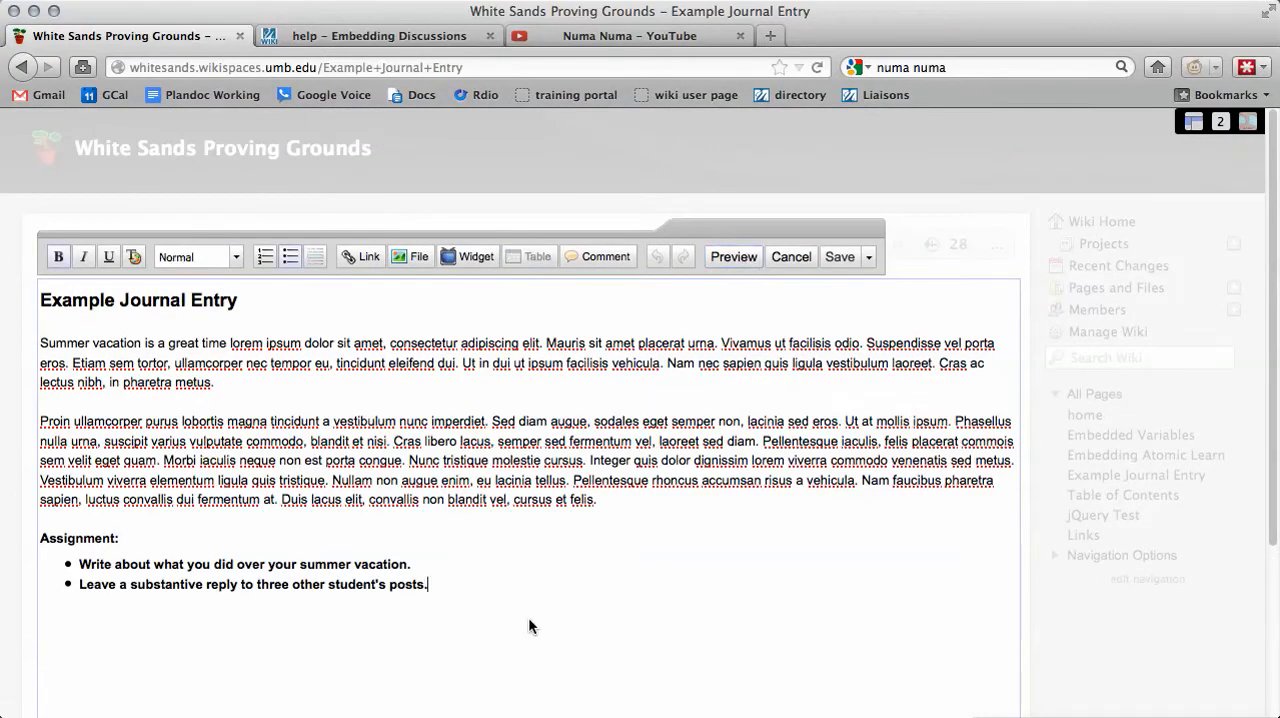
mouse_move(433, 599)
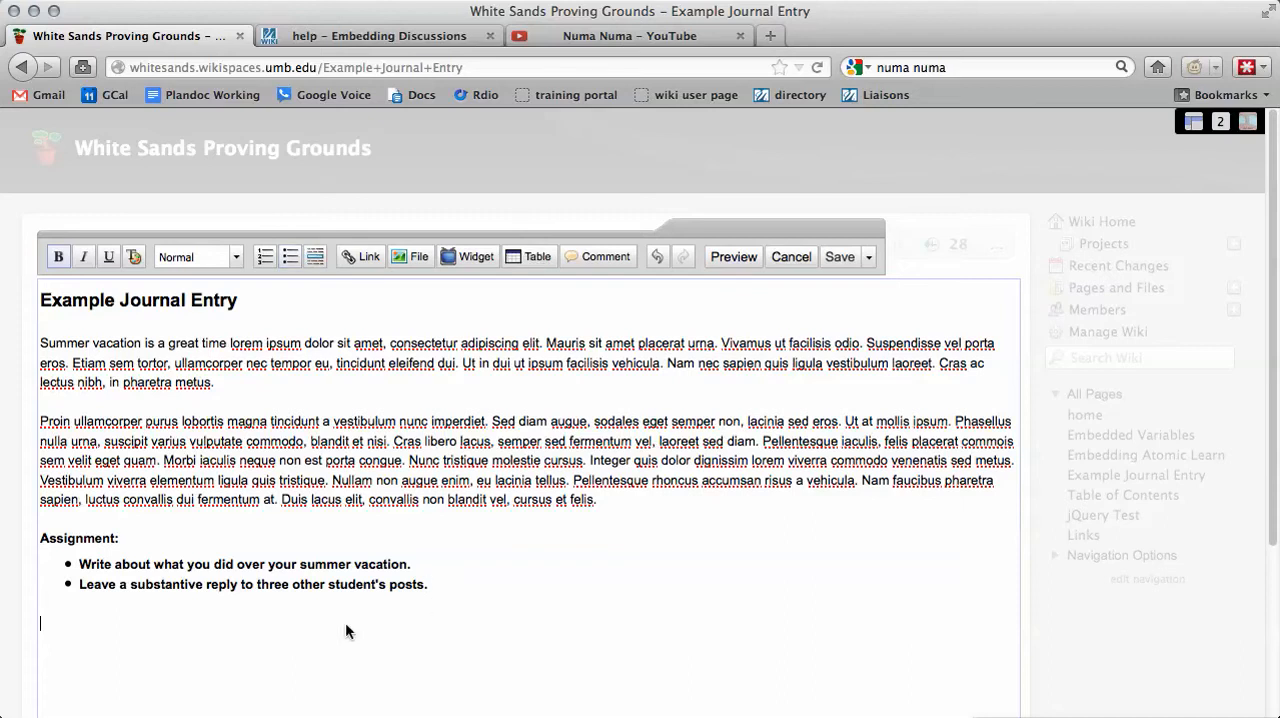
mouse_move(490, 679)
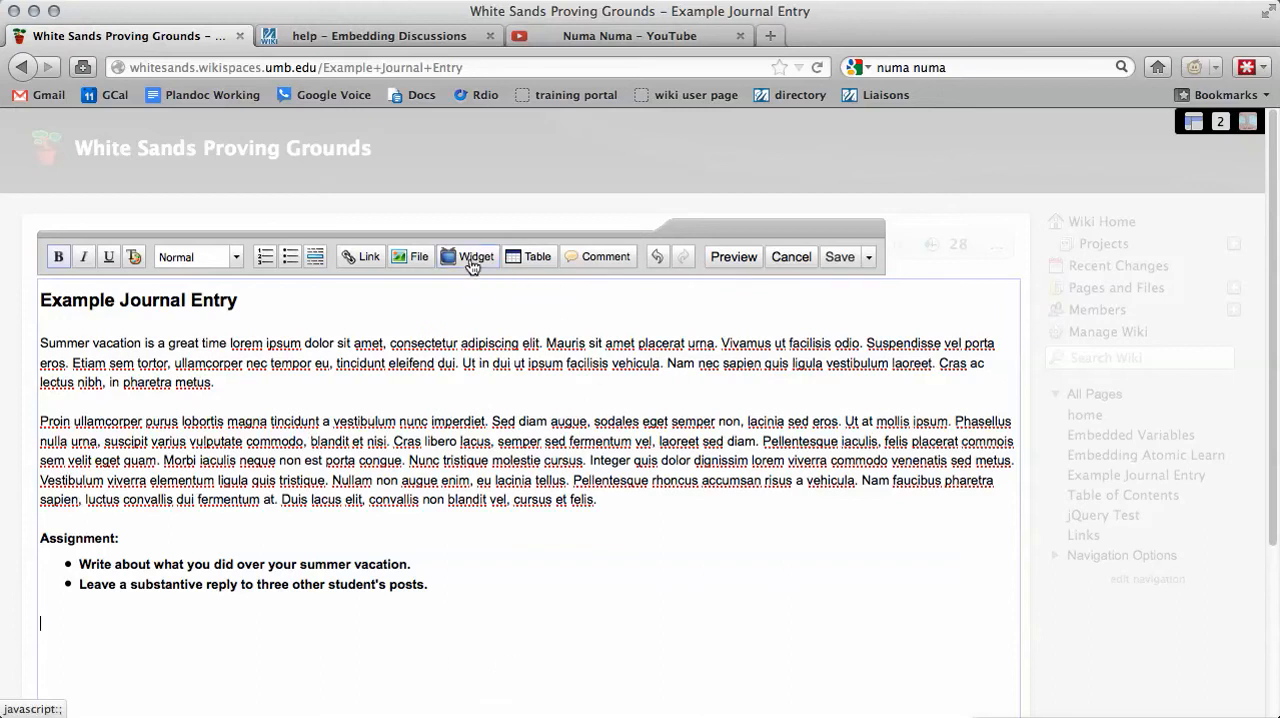
Insert a Wikispaces Discussion Area widget for Example Journal Entry below the bullets.
left_click(469, 257)
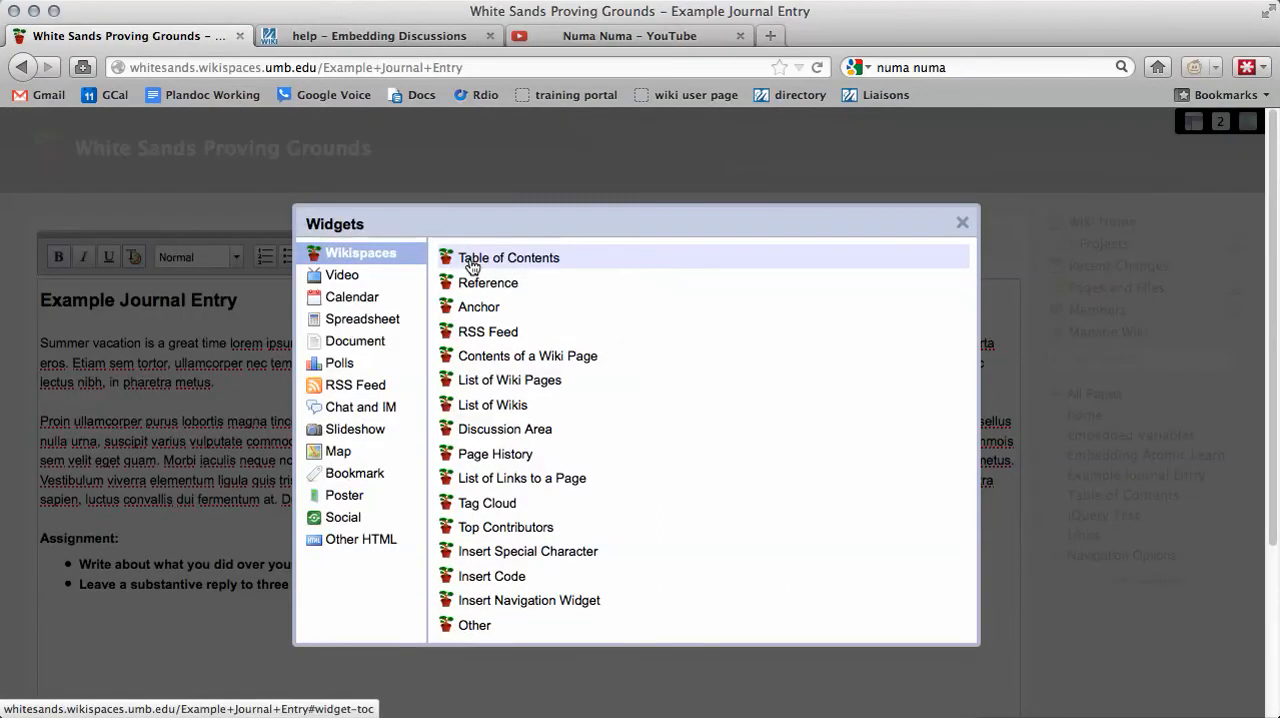
mouse_move(495, 453)
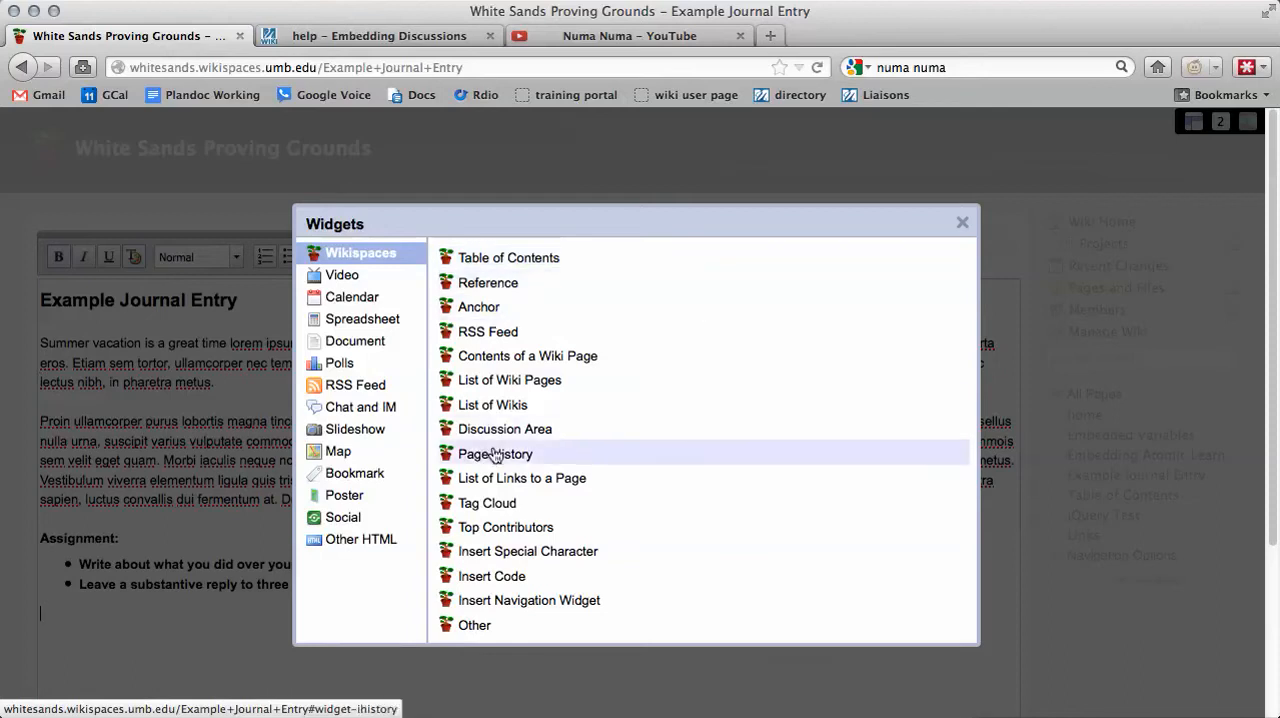
left_click(504, 428)
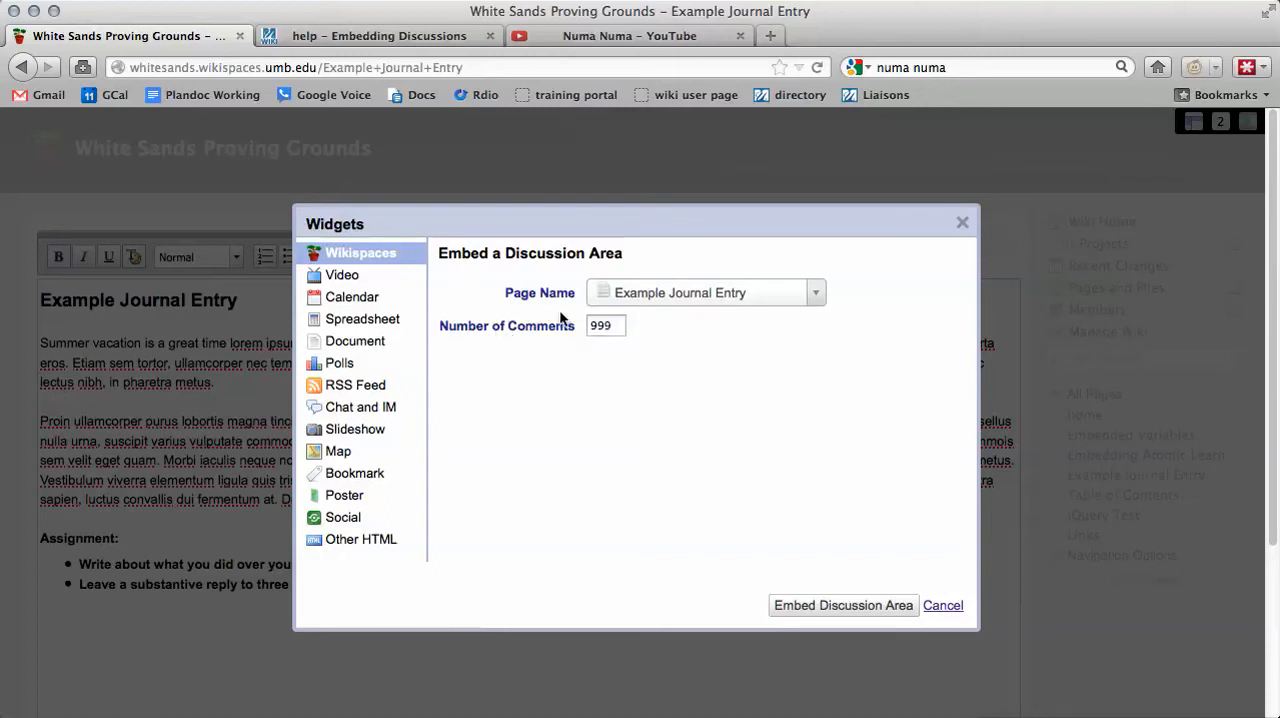
mouse_move(687, 441)
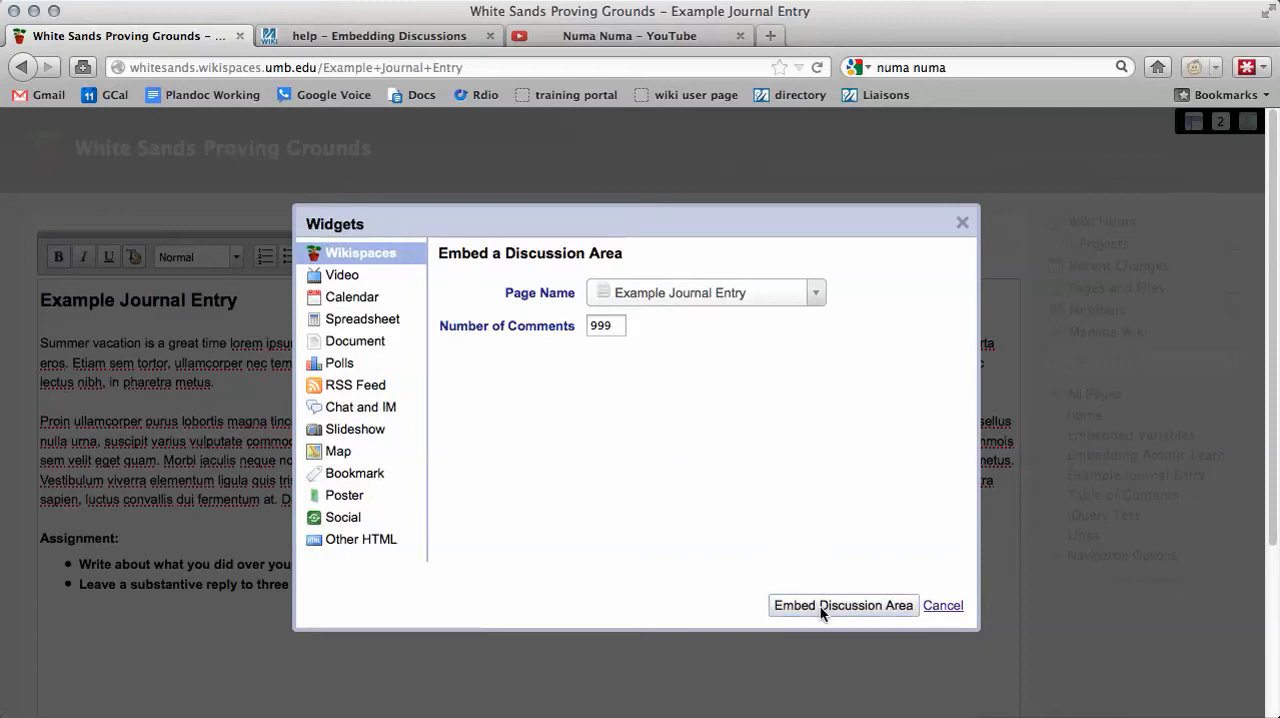
left_click(843, 605)
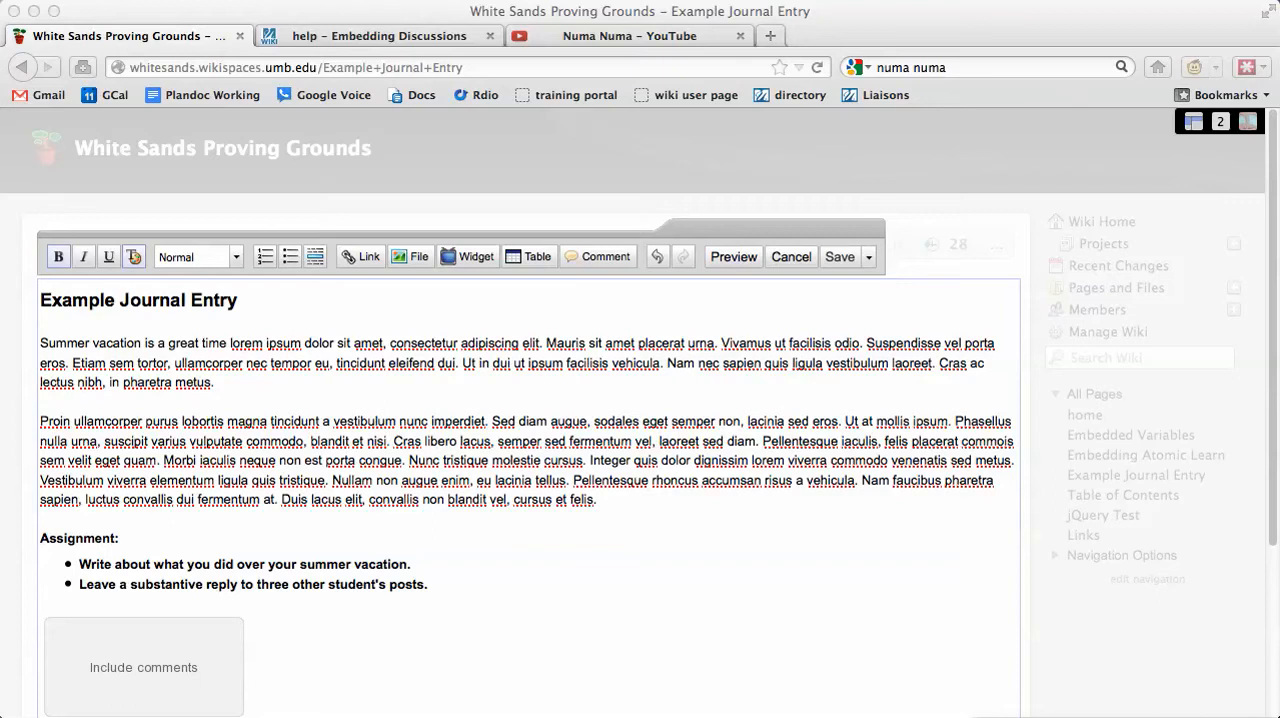
mouse_move(358, 631)
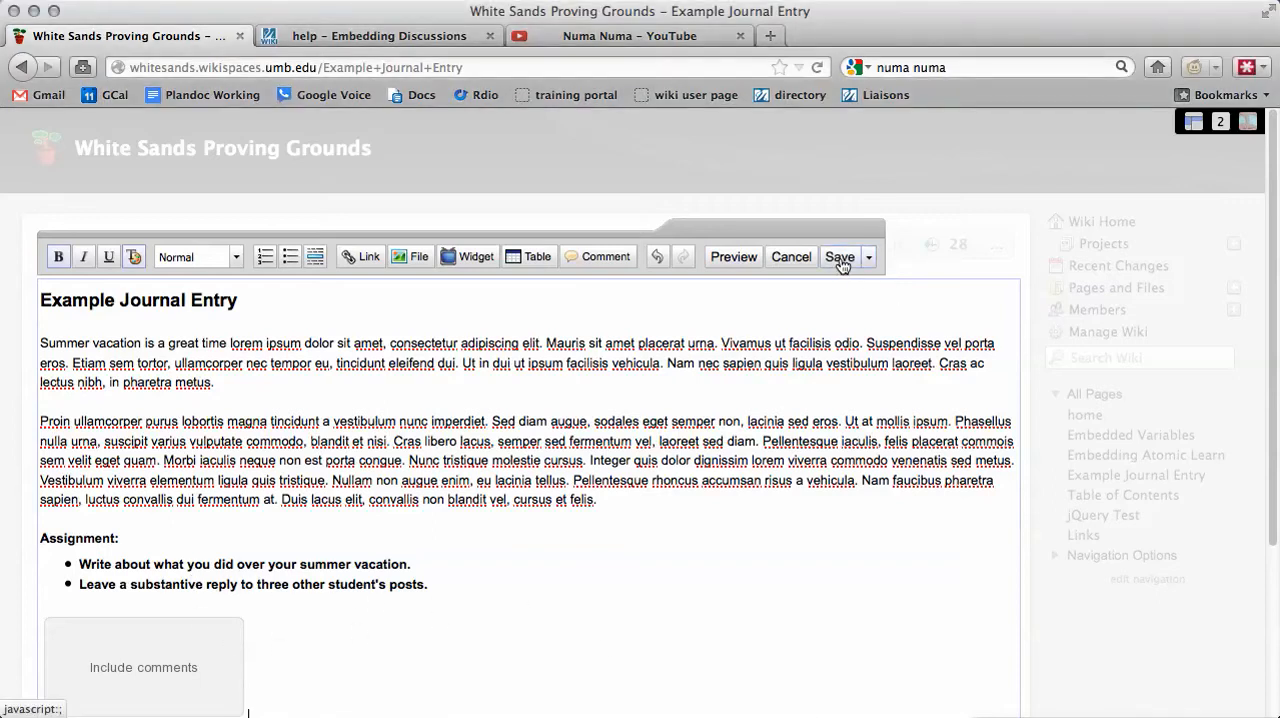
Save the page and scroll down to the six embedded discussion posts.
left_click(839, 257)
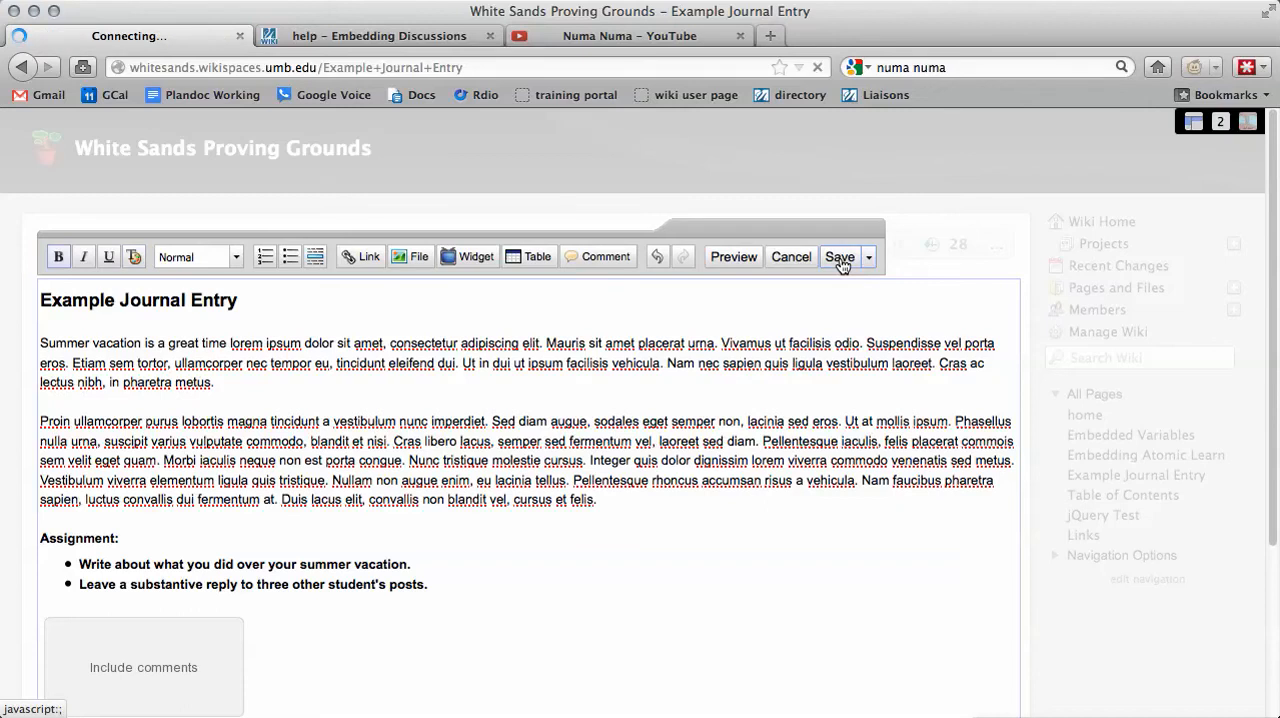
left_click(839, 257)
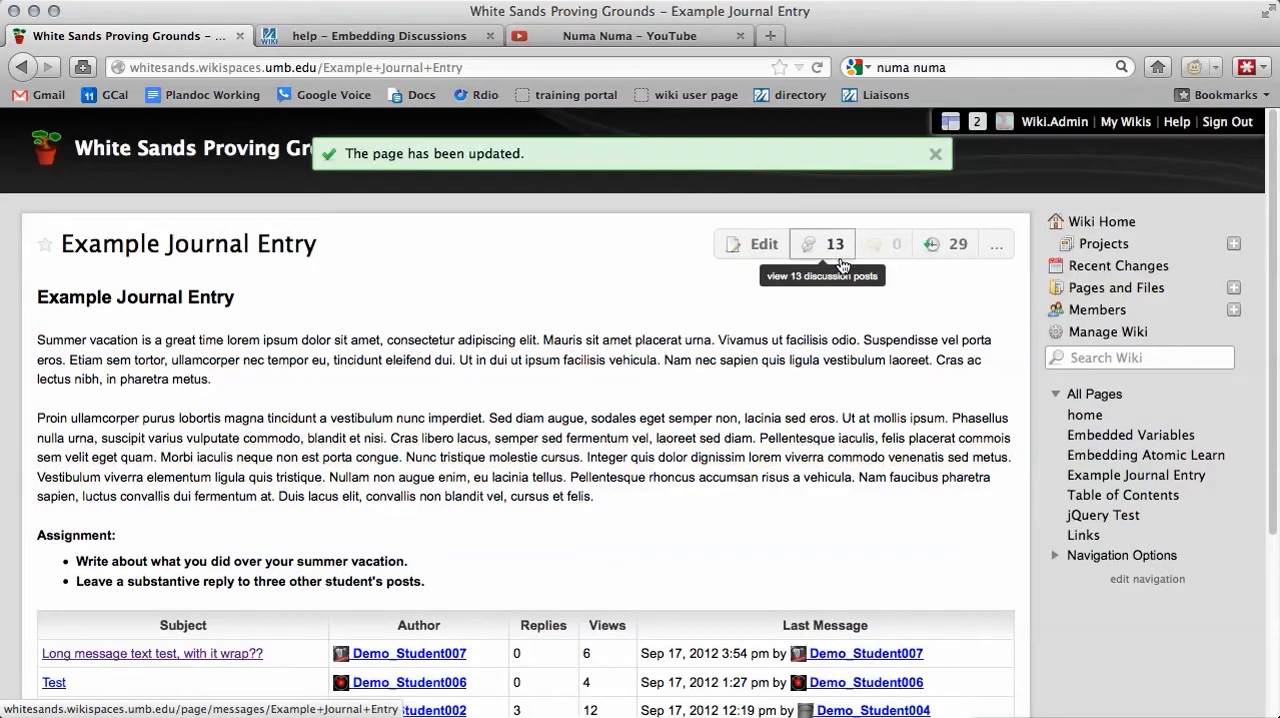
mouse_move(827, 467)
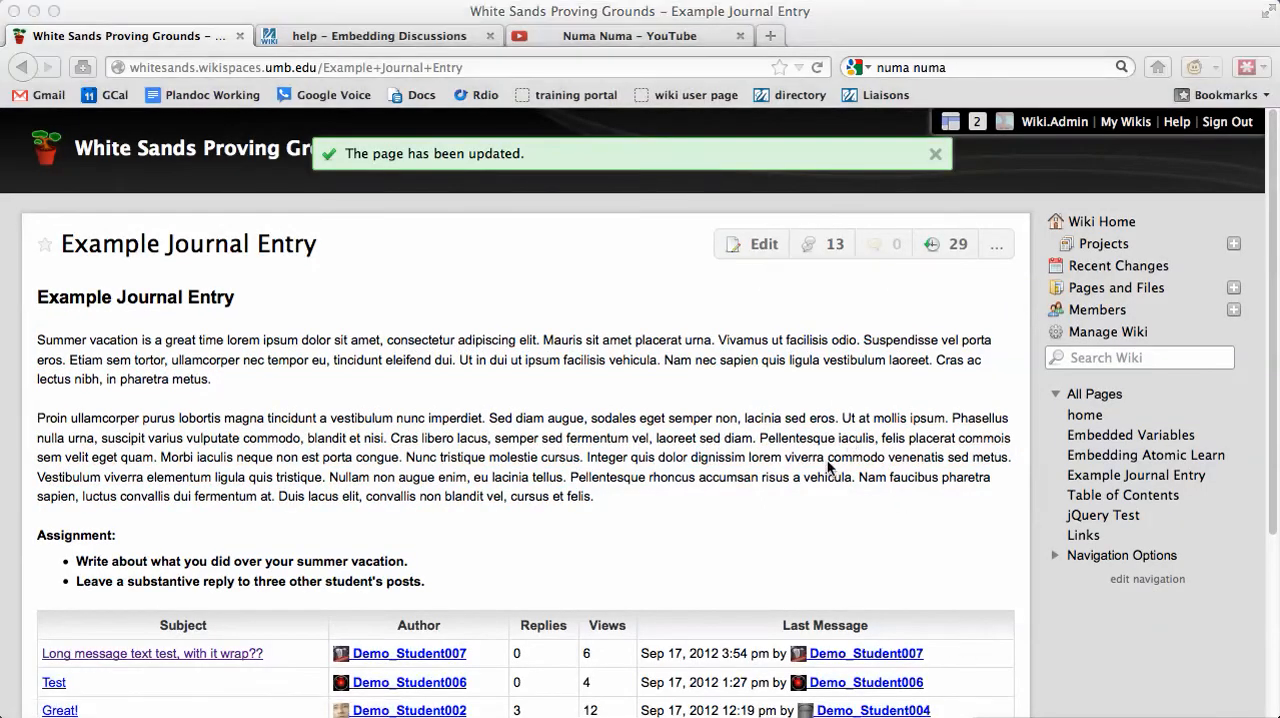
scroll("down", 3)
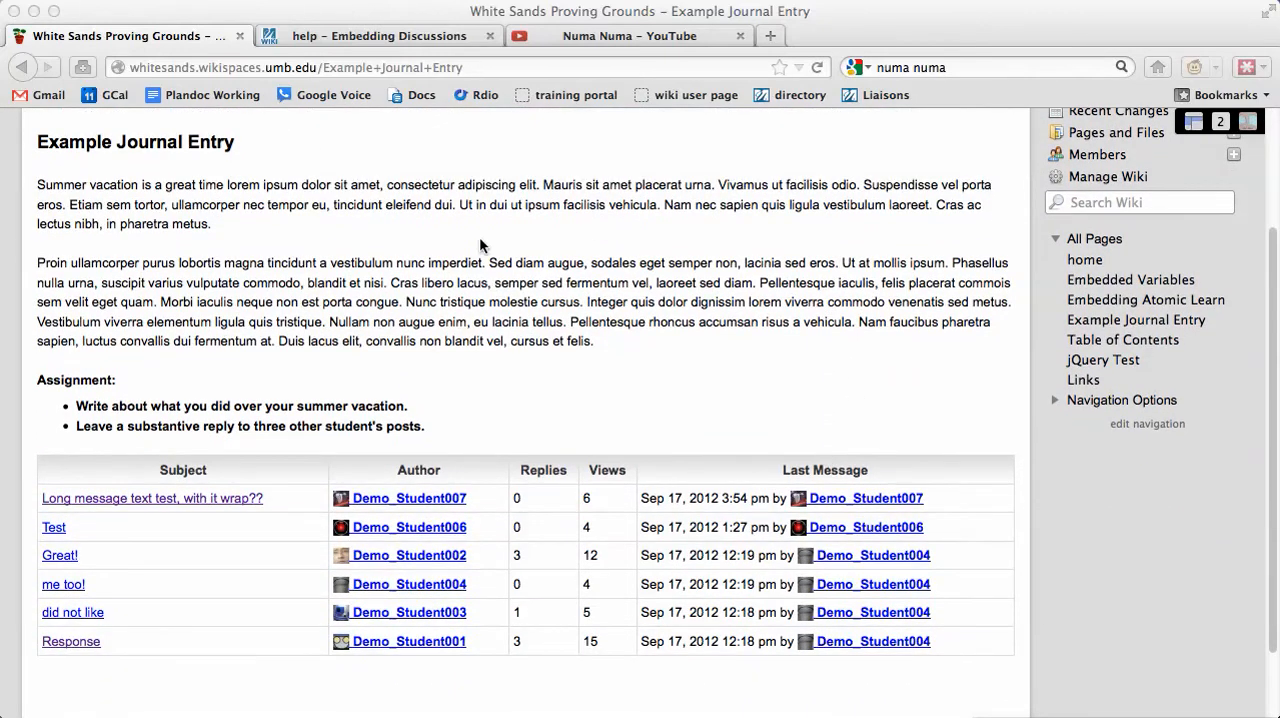
scroll("down", 3)
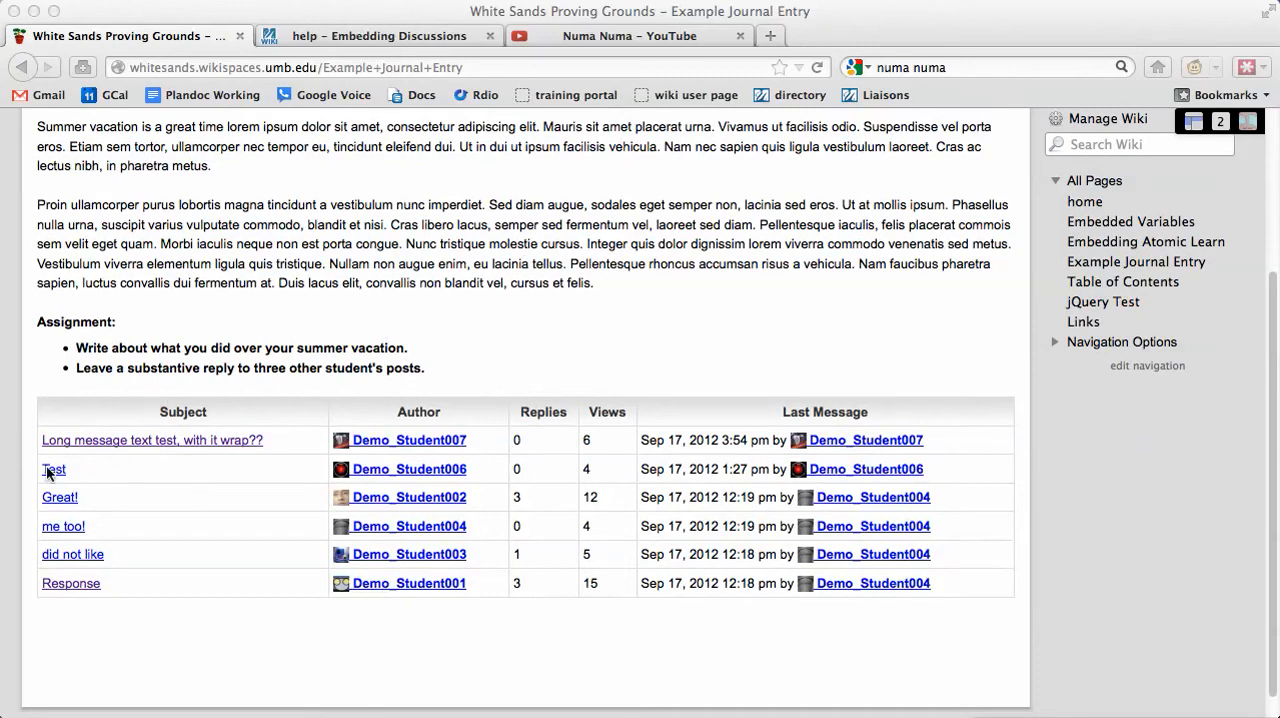
Open the Test discussion post and return to Example Journal Entry.
left_click(52, 469)
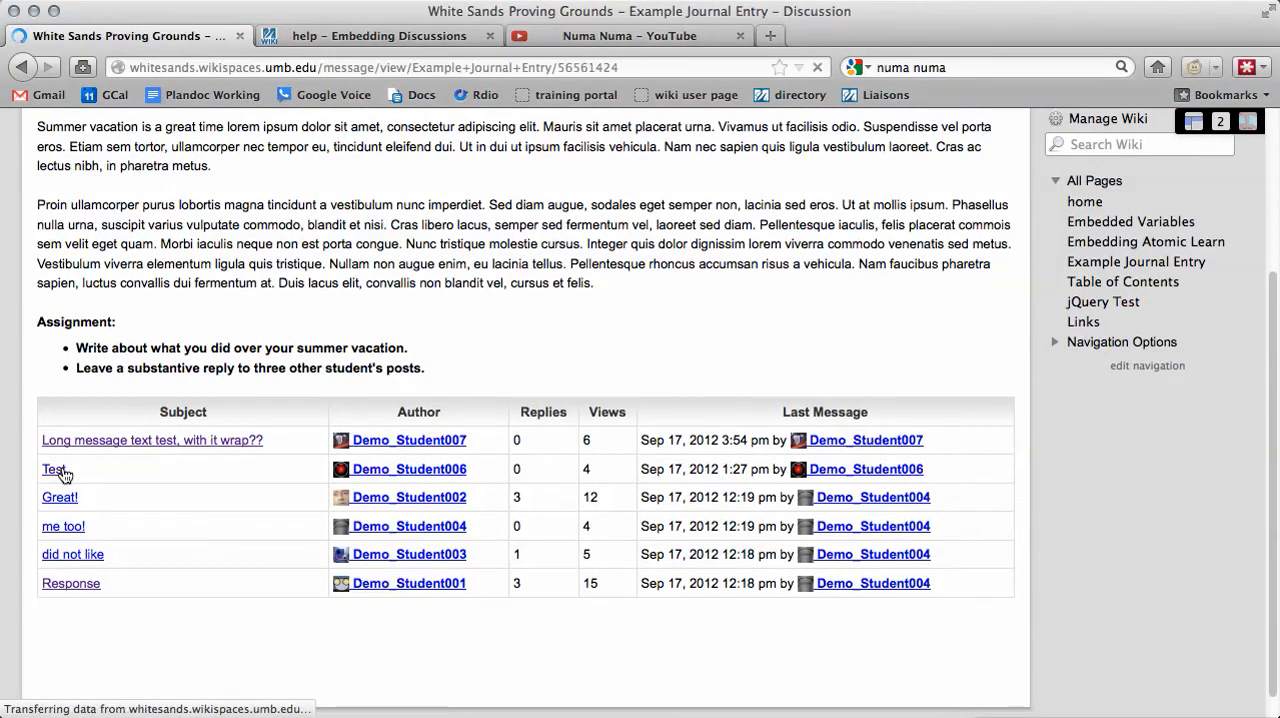
left_click(52, 469)
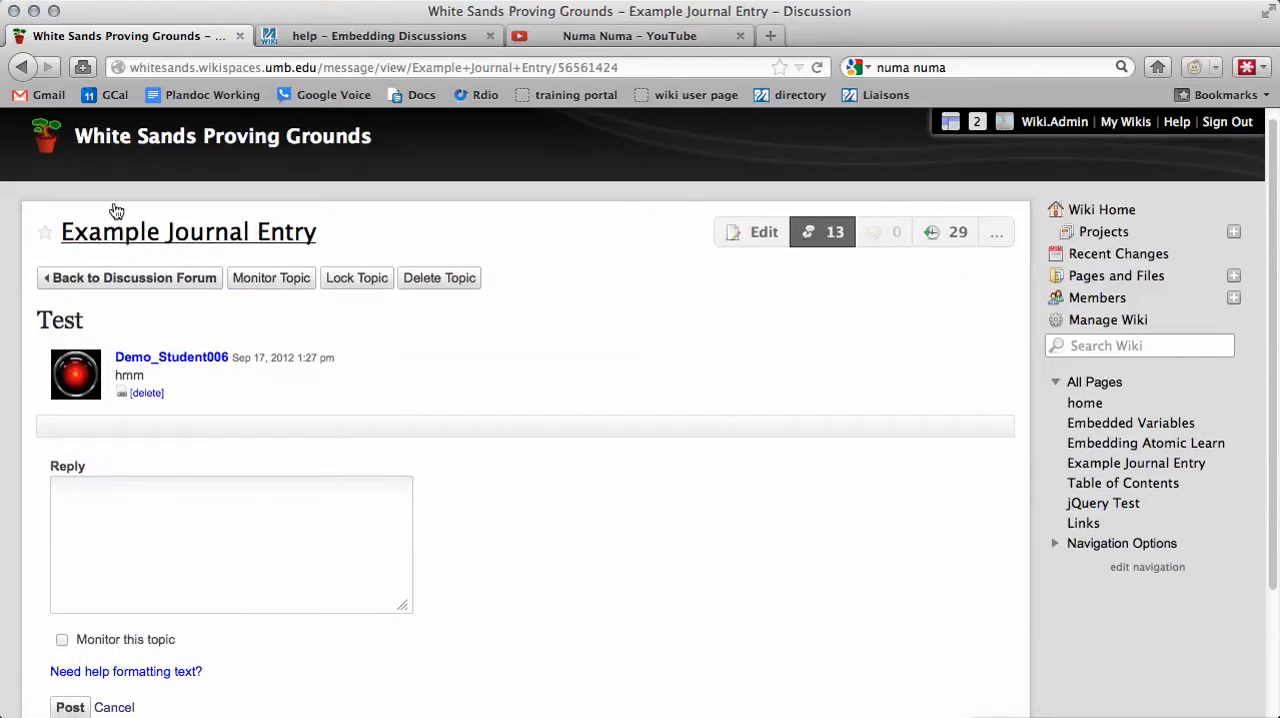
left_click(188, 231)
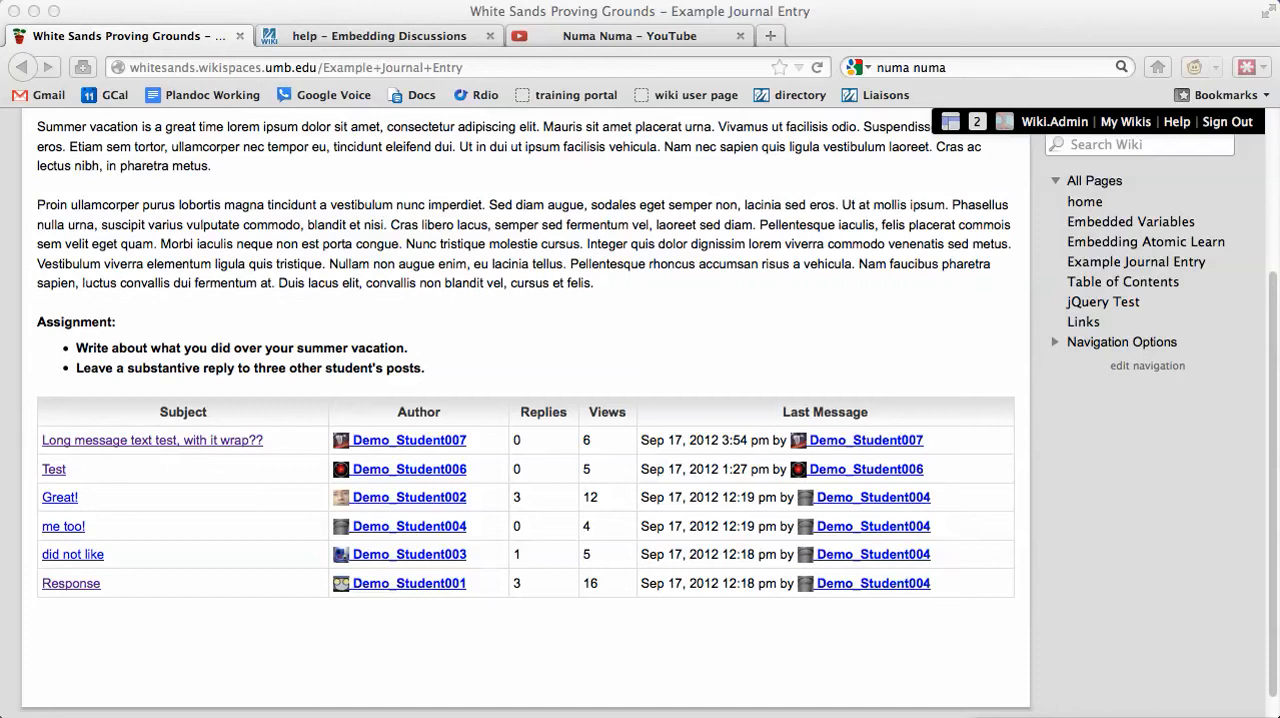
mouse_move(377, 448)
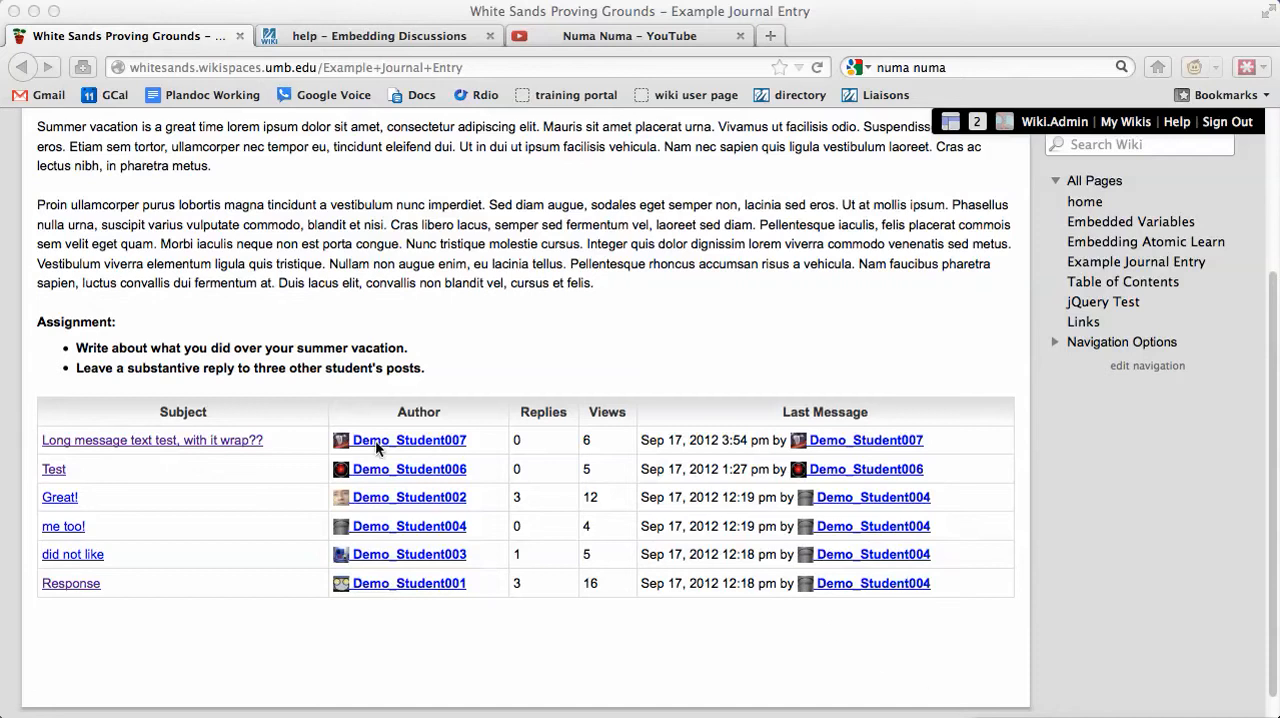
mouse_move(149, 517)
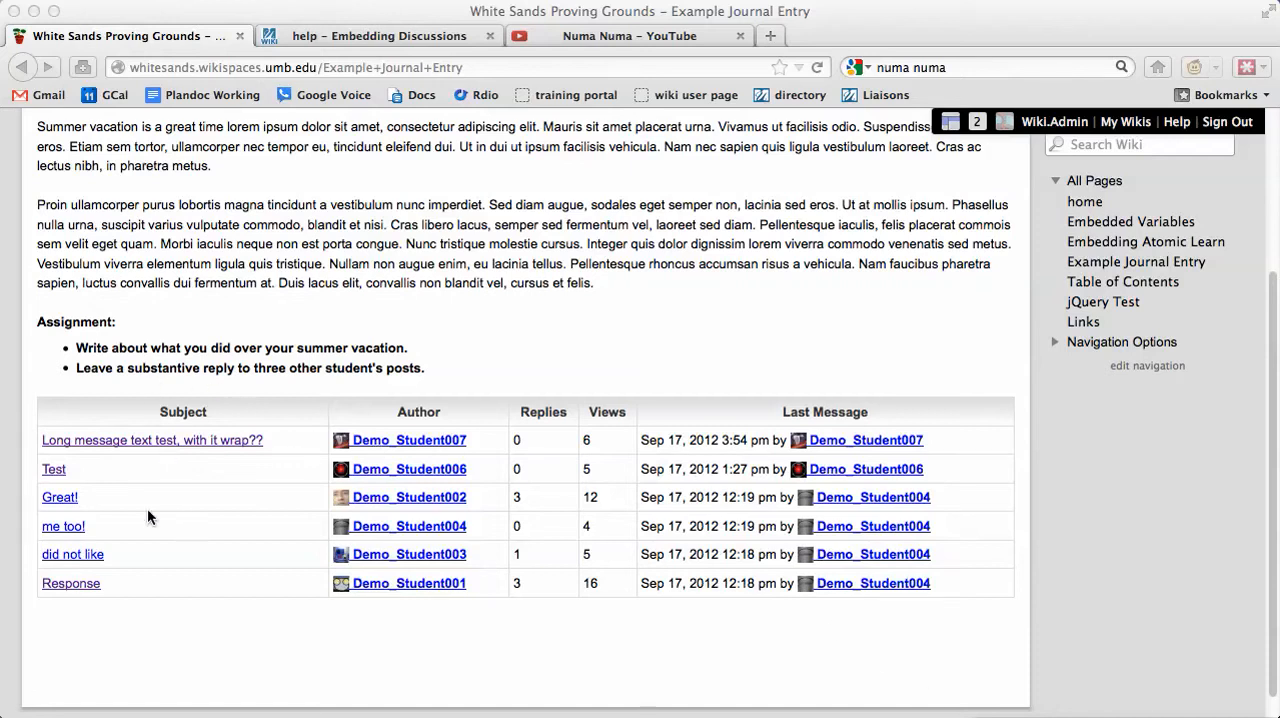
Open the Response discussion post, scroll through it, and go back.
left_click(71, 583)
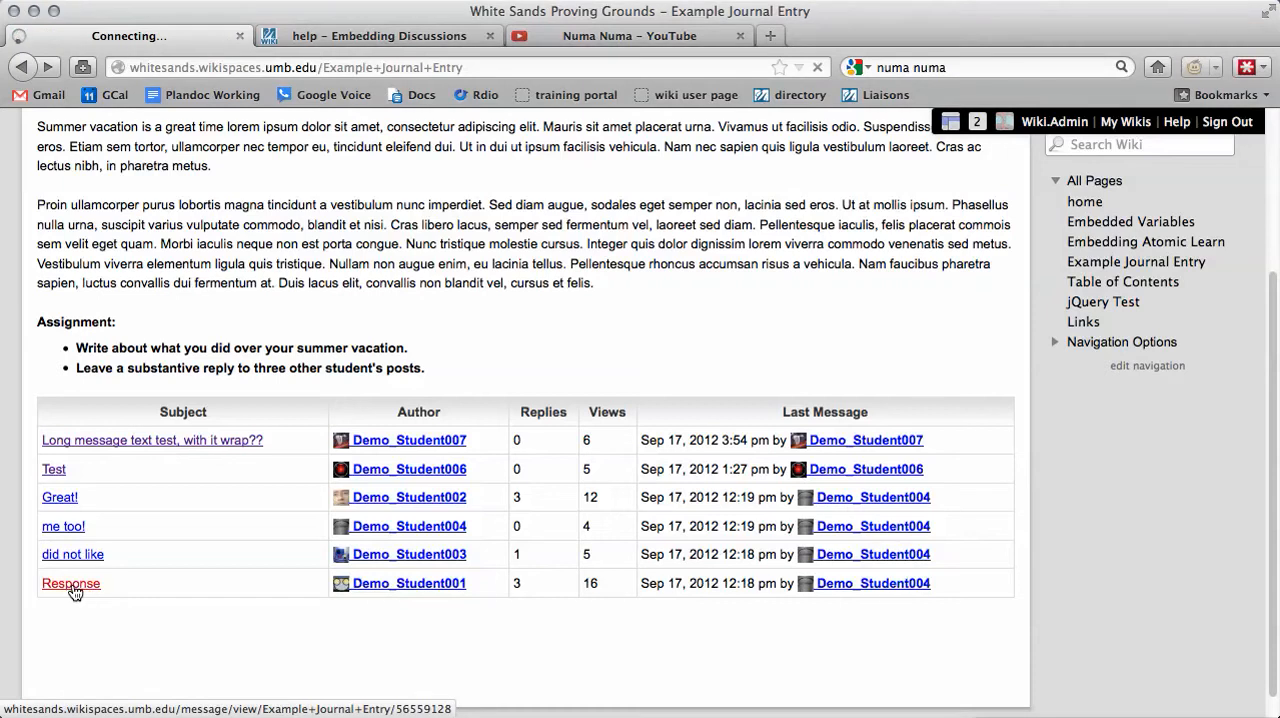
left_click(70, 583)
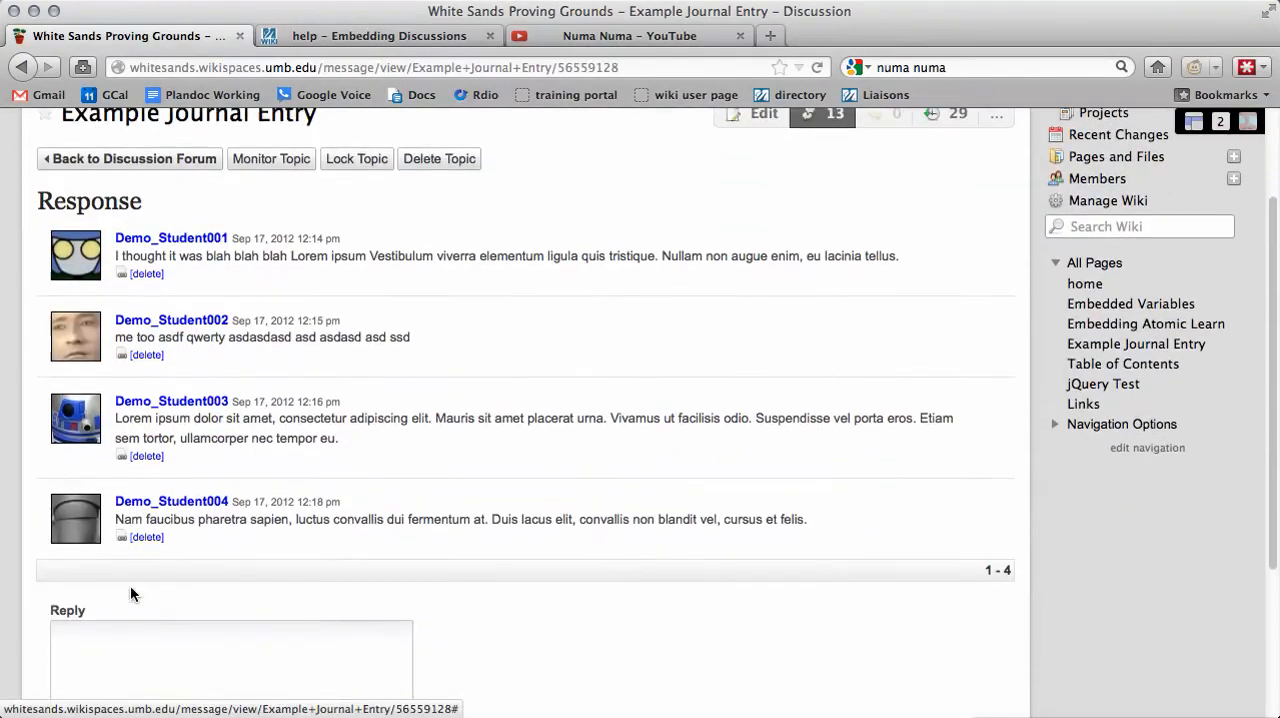
scroll("down", 3)
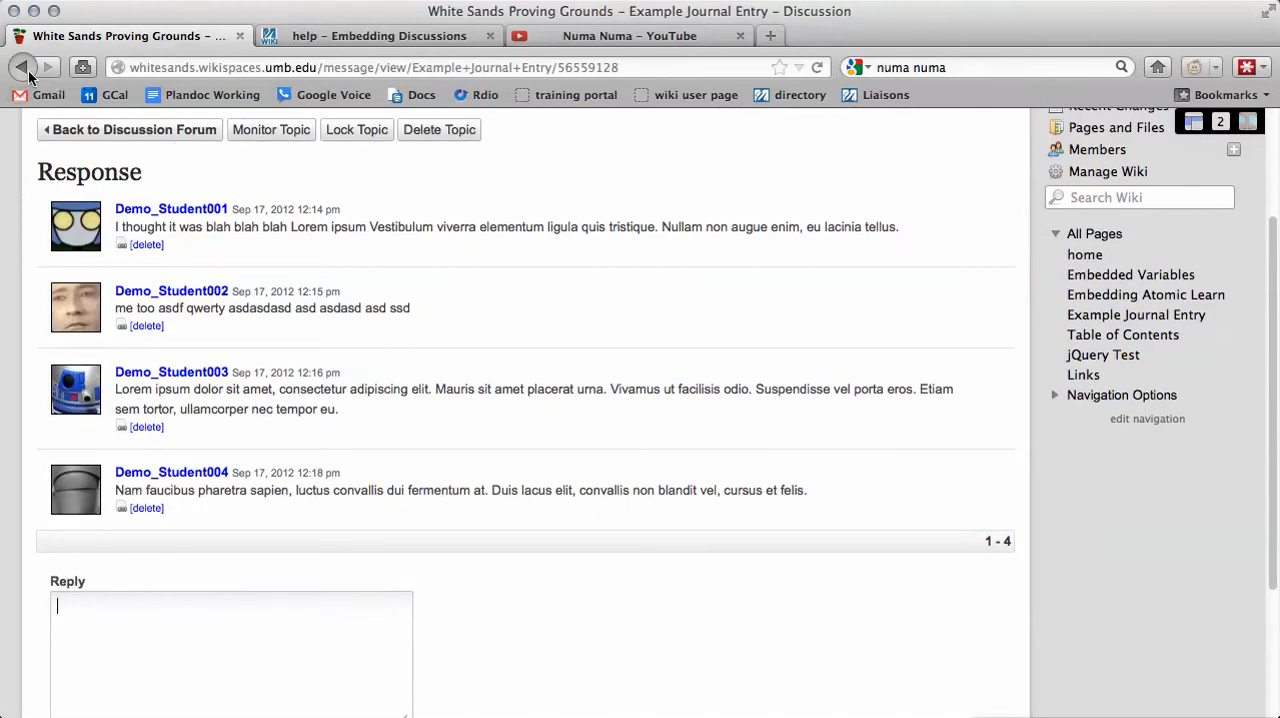
left_click(22, 67)
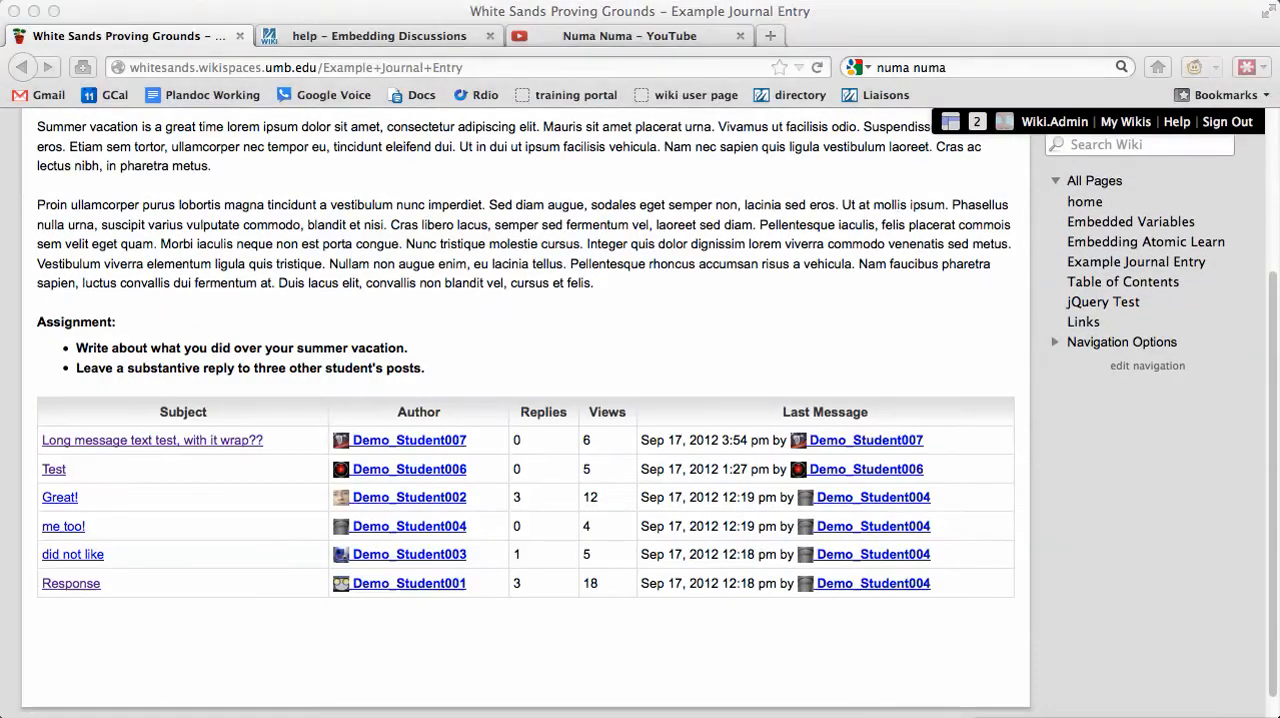
mouse_move(131, 379)
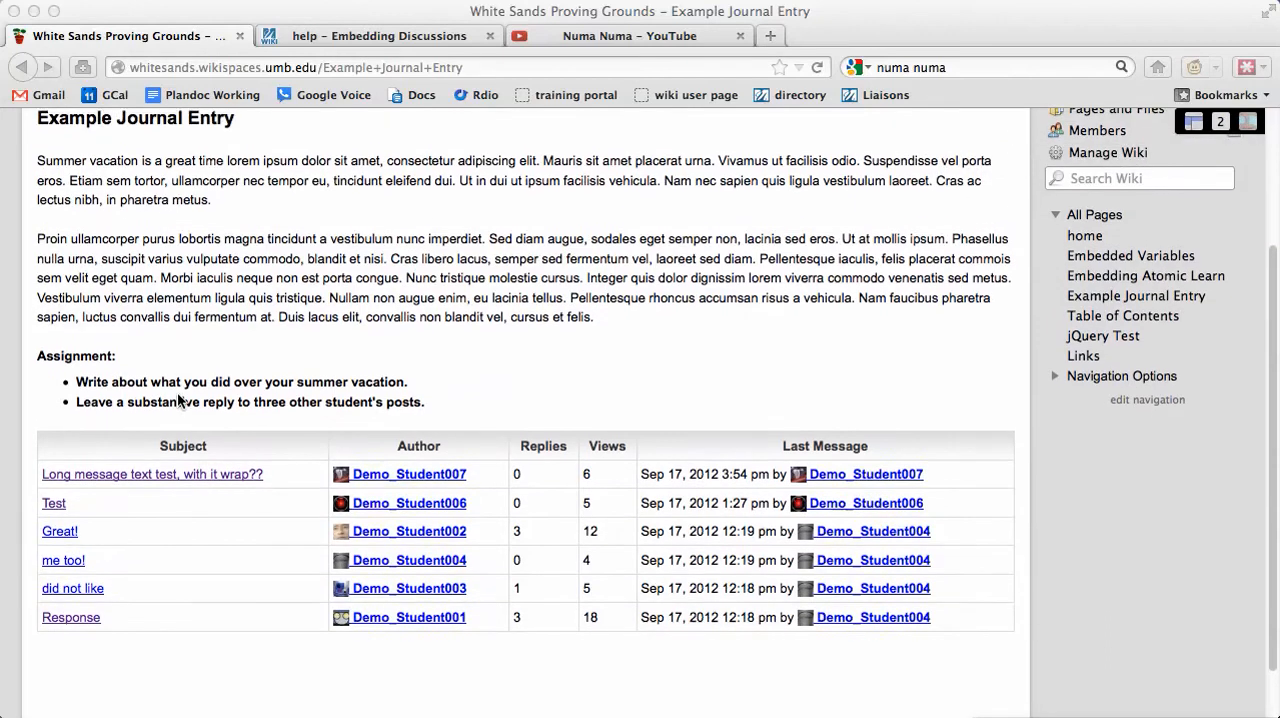
scroll("up", 3)
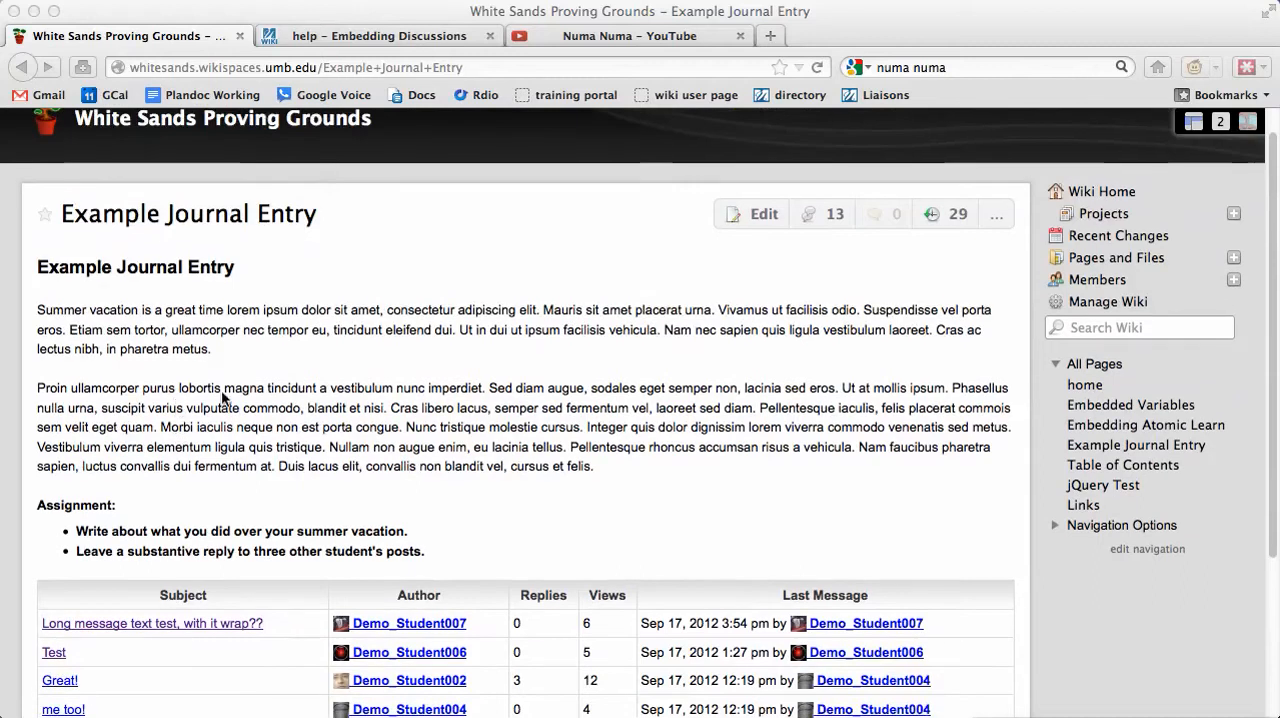
mouse_move(812, 215)
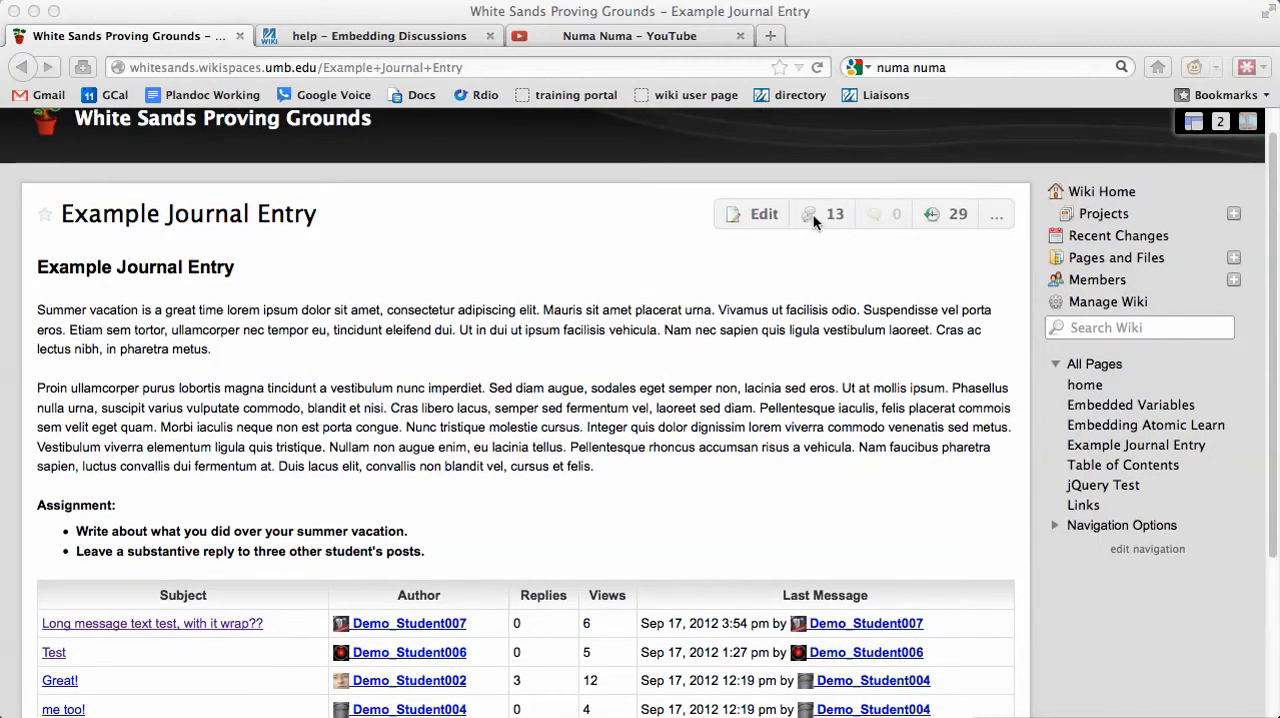
left_click(808, 214)
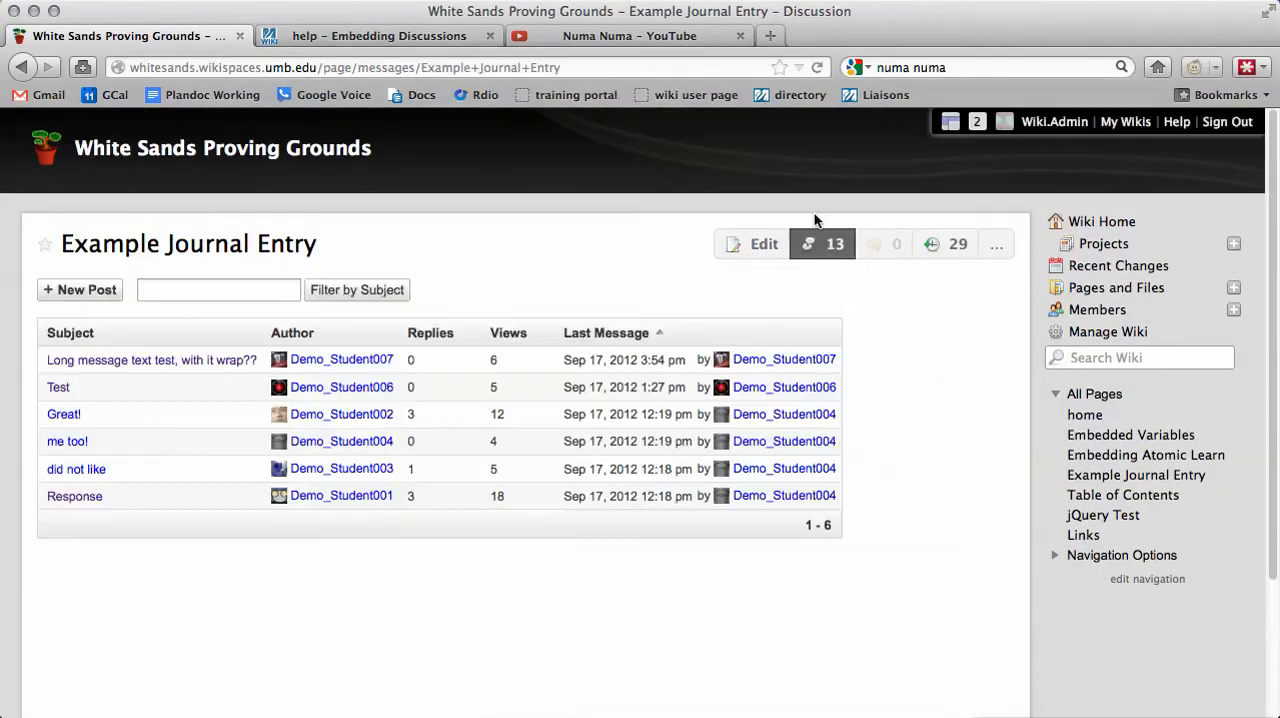
mouse_move(128, 283)
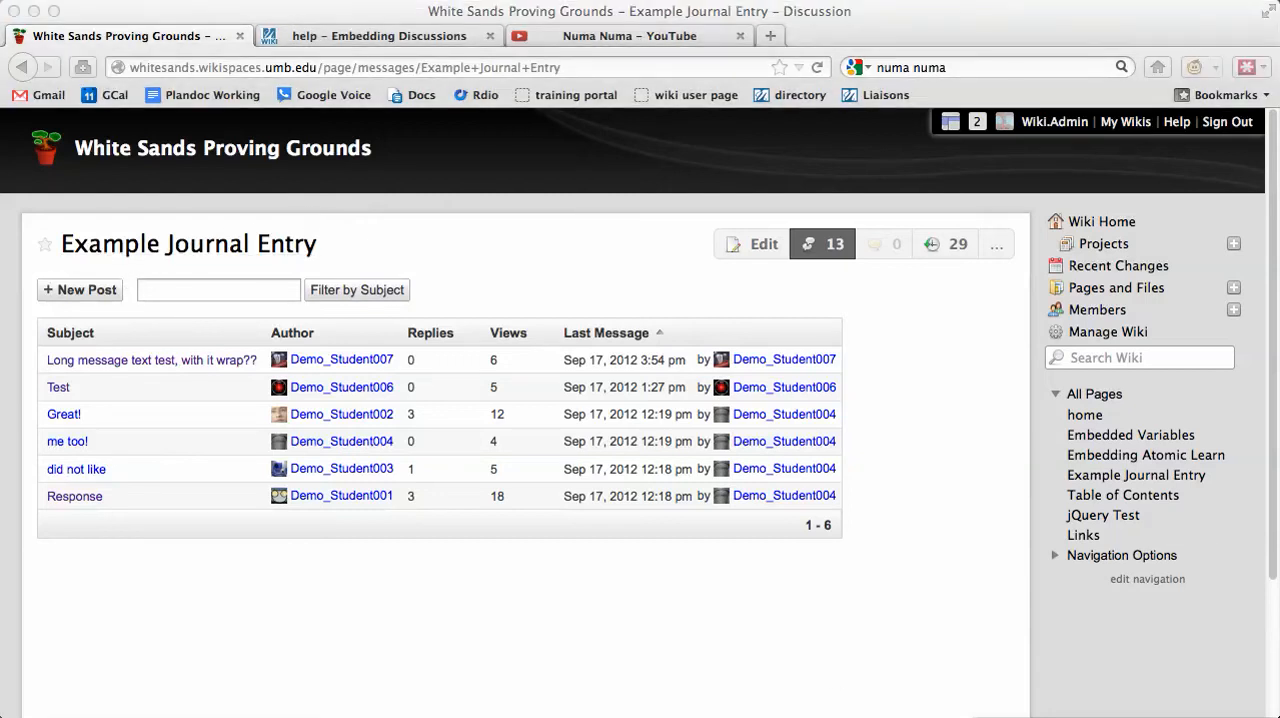
mouse_move(235, 252)
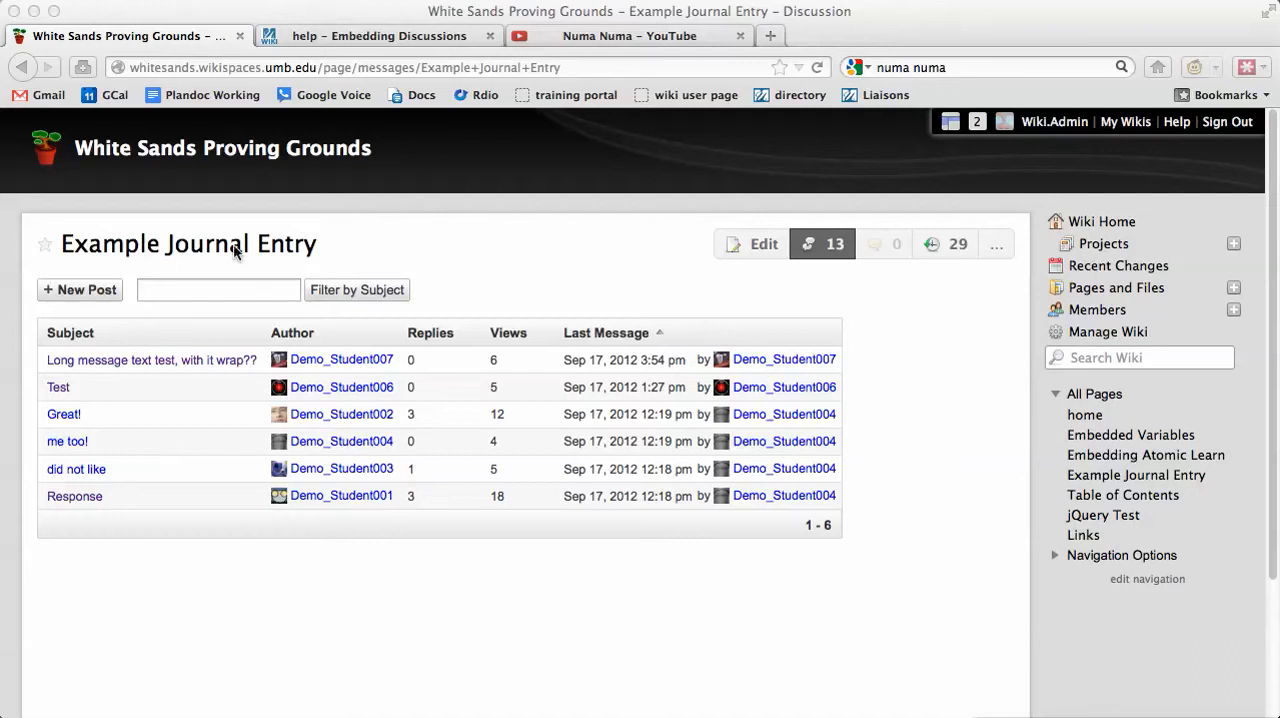
mouse_move(188, 243)
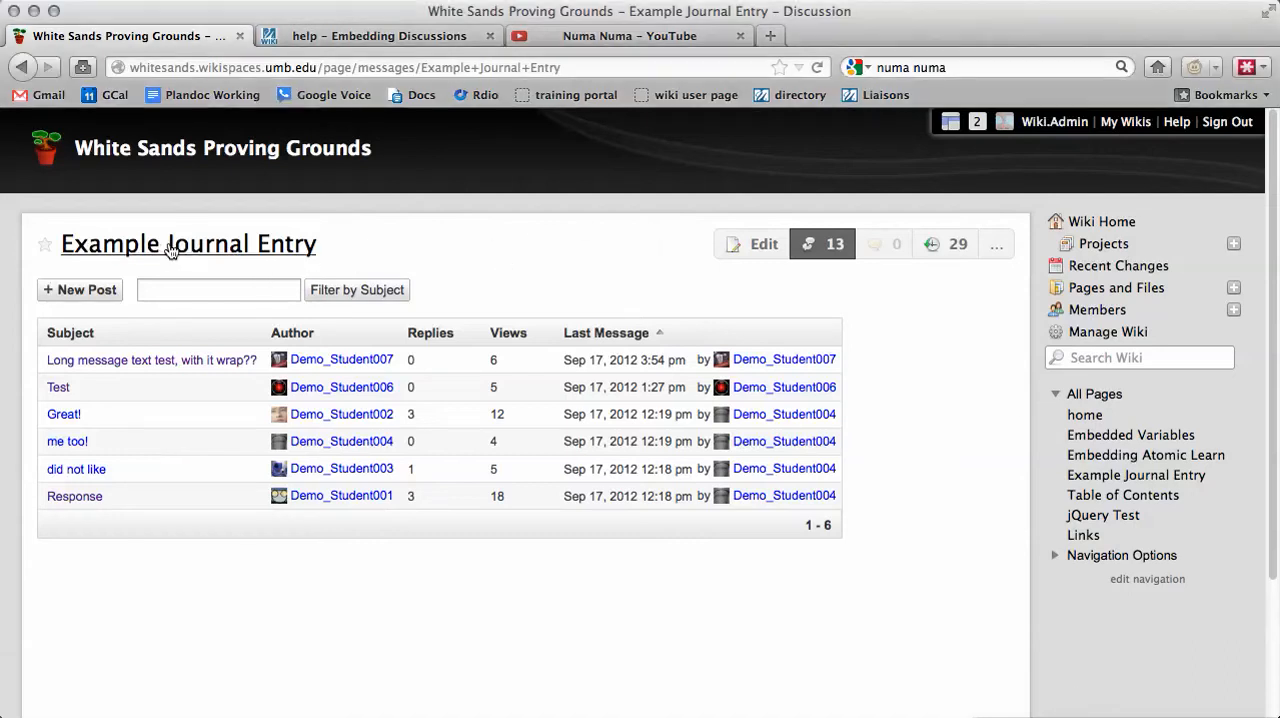
left_click(188, 244)
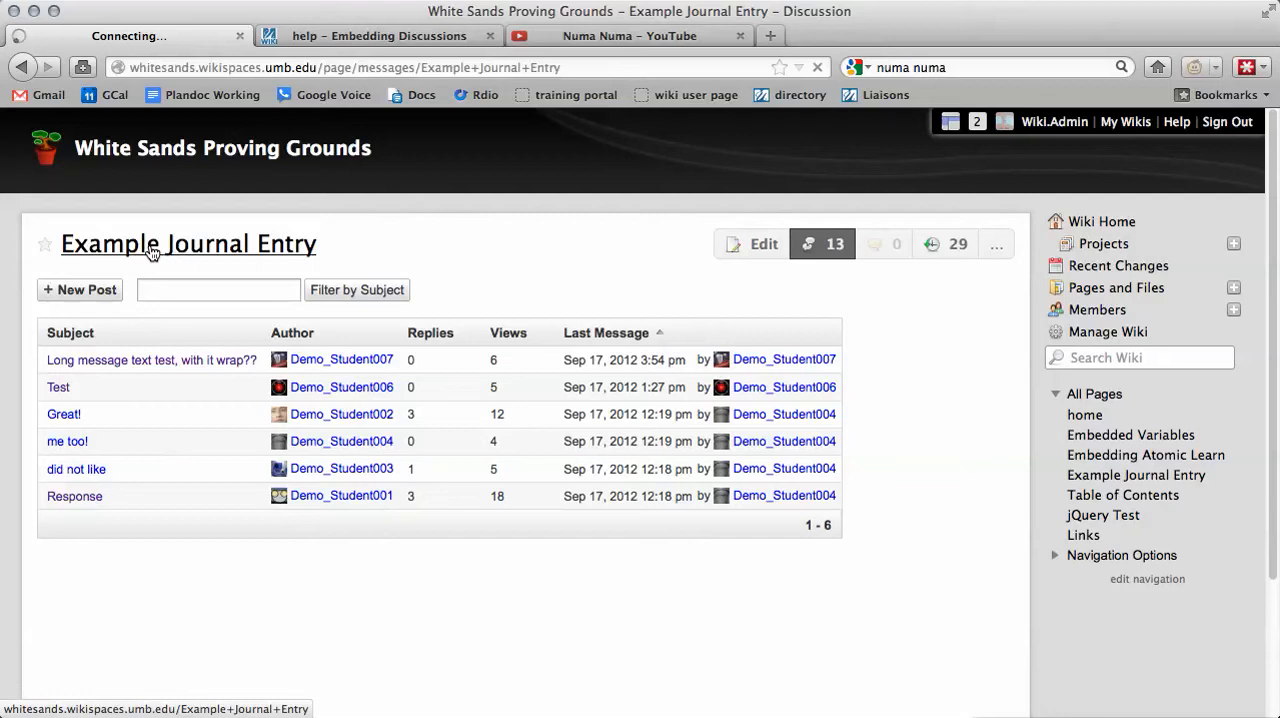
left_click(188, 243)
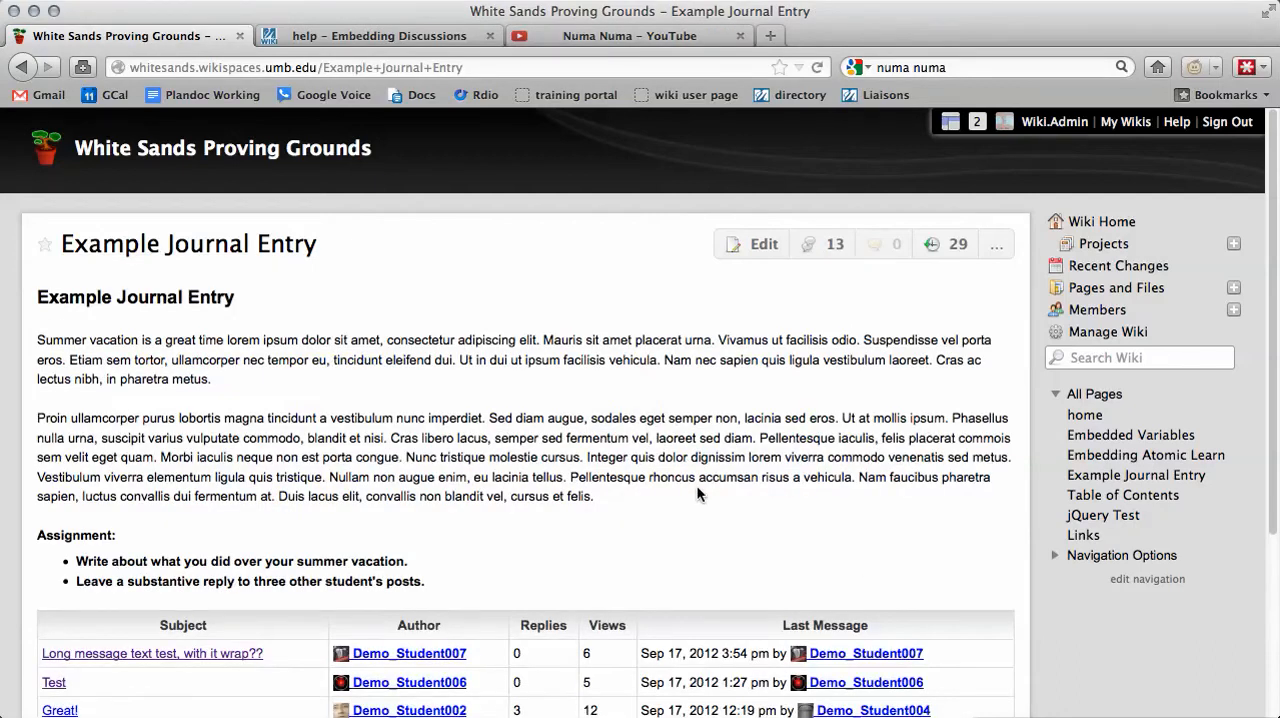
scroll("down", 3)
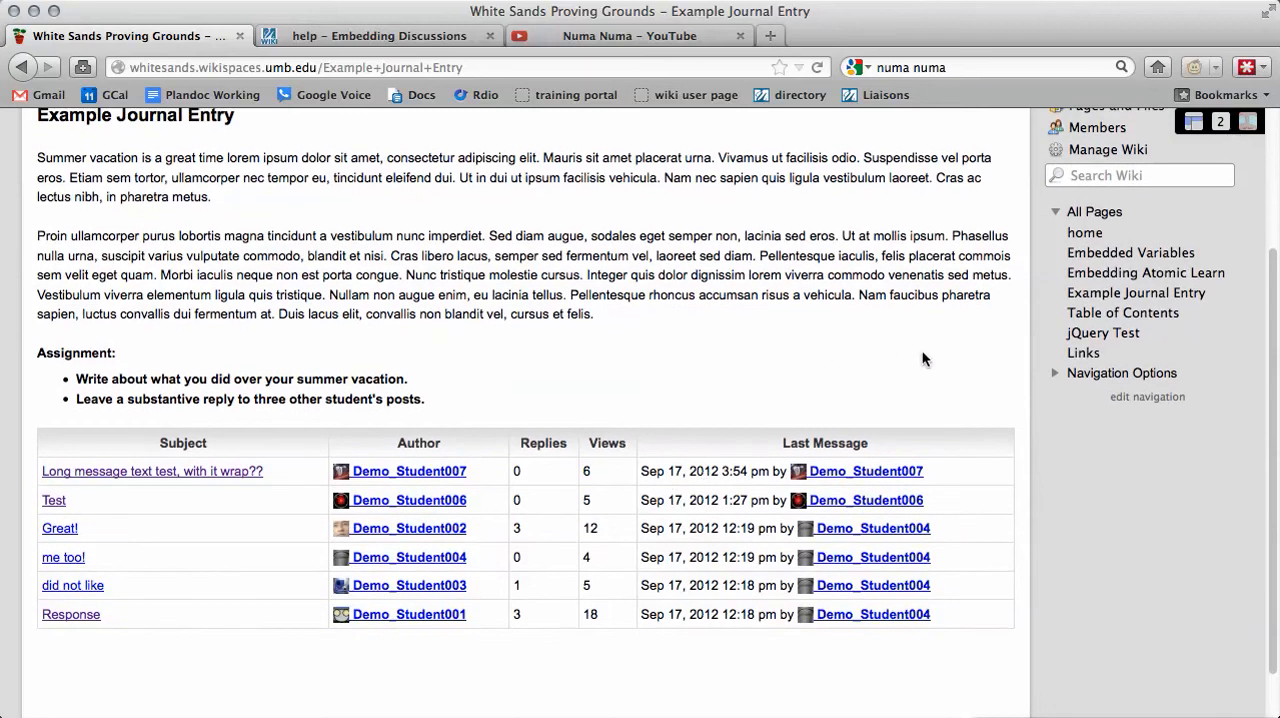
mouse_move(297, 377)
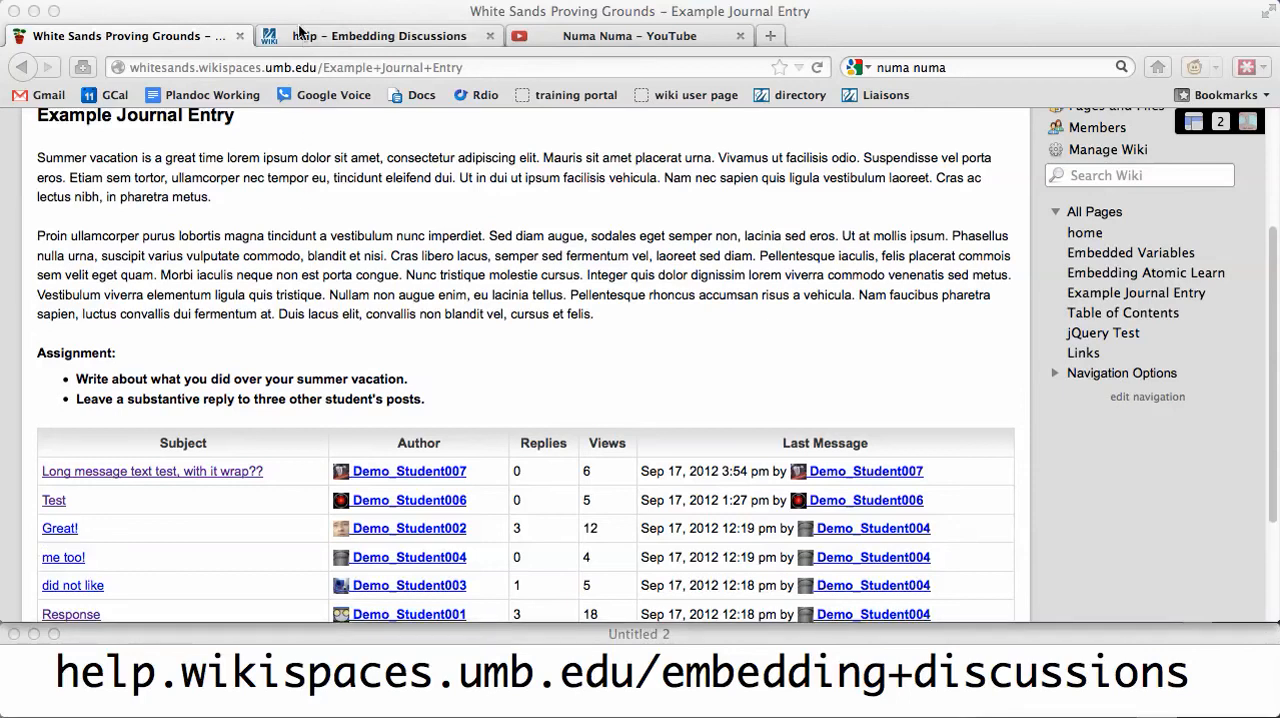
On the Embedding Discussions help page, copy the code under 'Copy this code'.
left_click(378, 35)
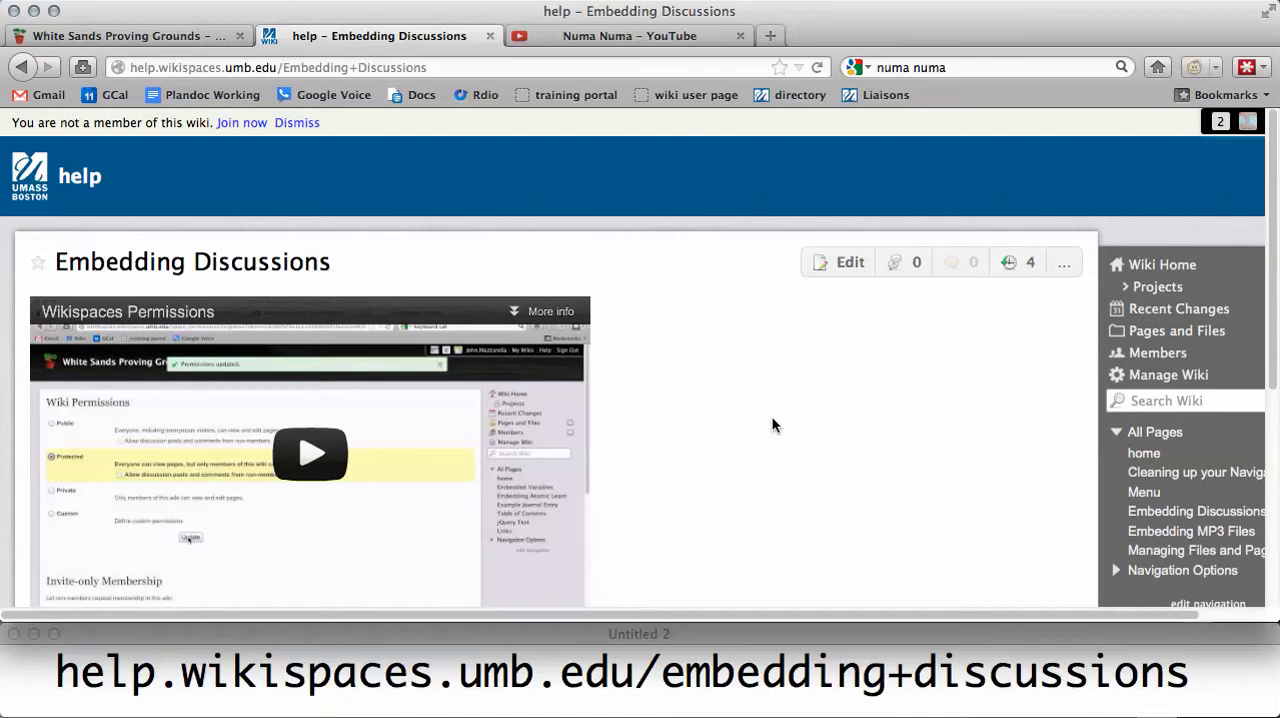
scroll("down", 3)
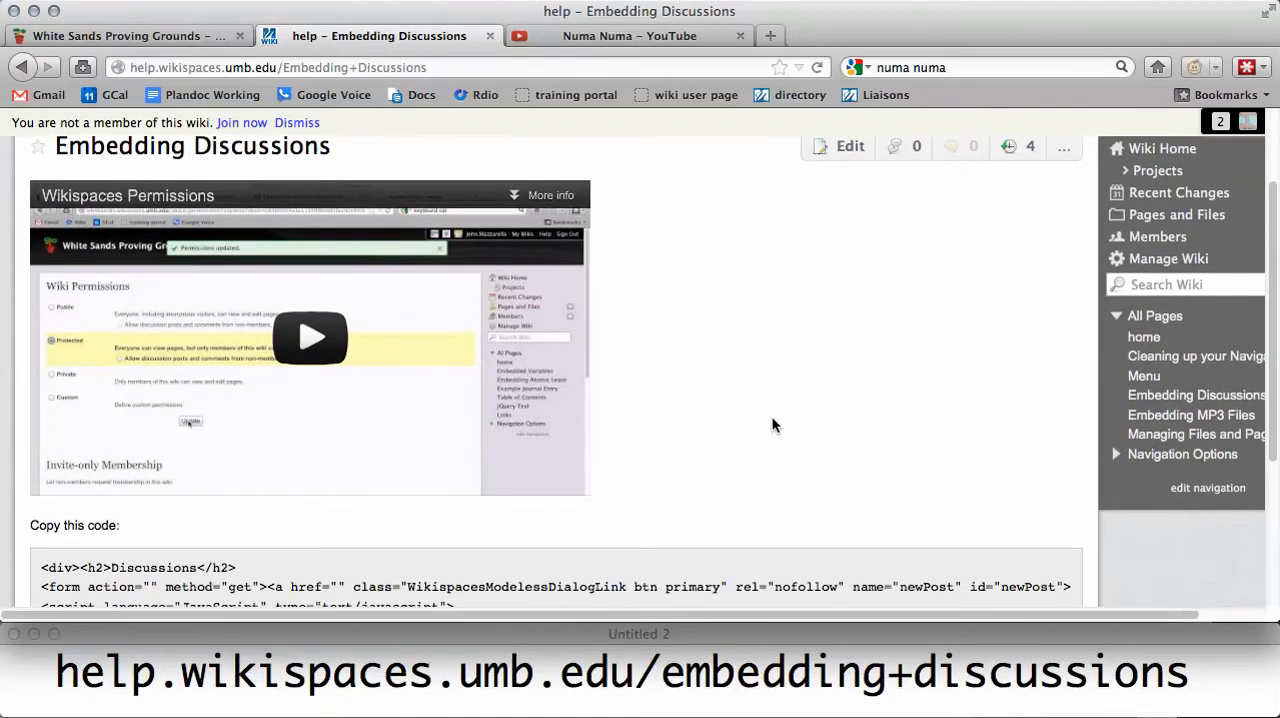
scroll("down", 3)
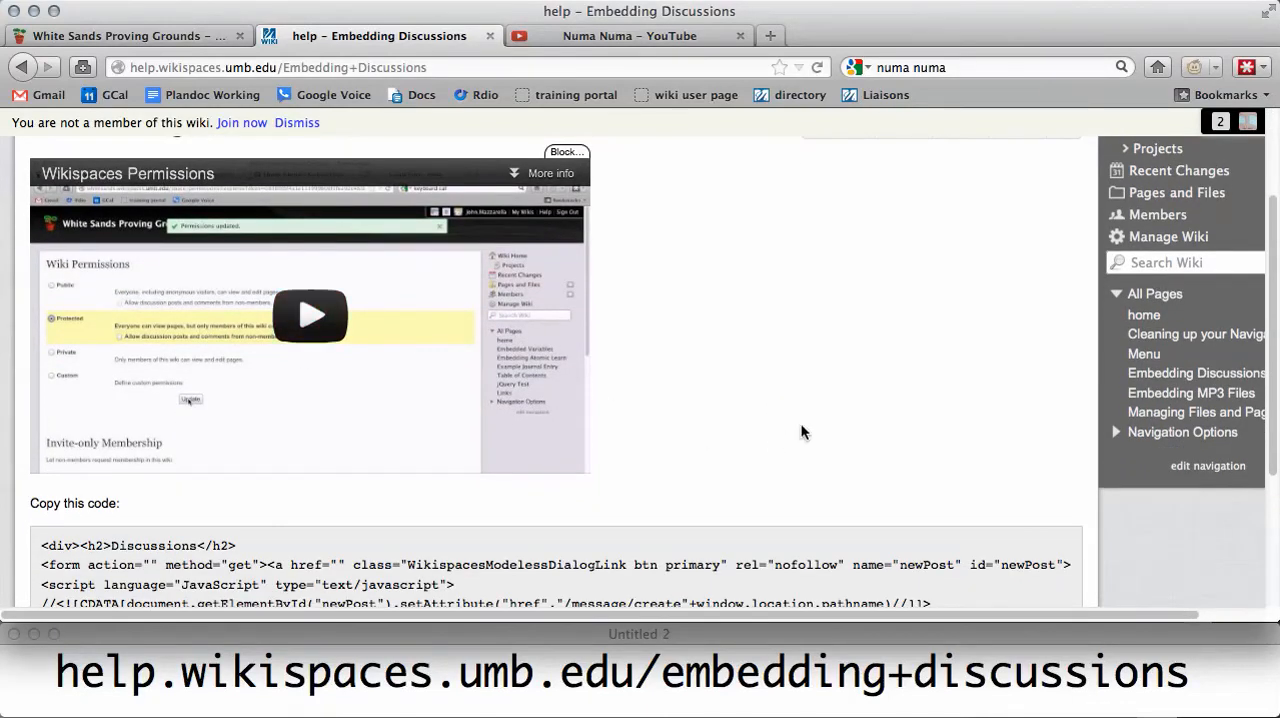
scroll("down", 3)
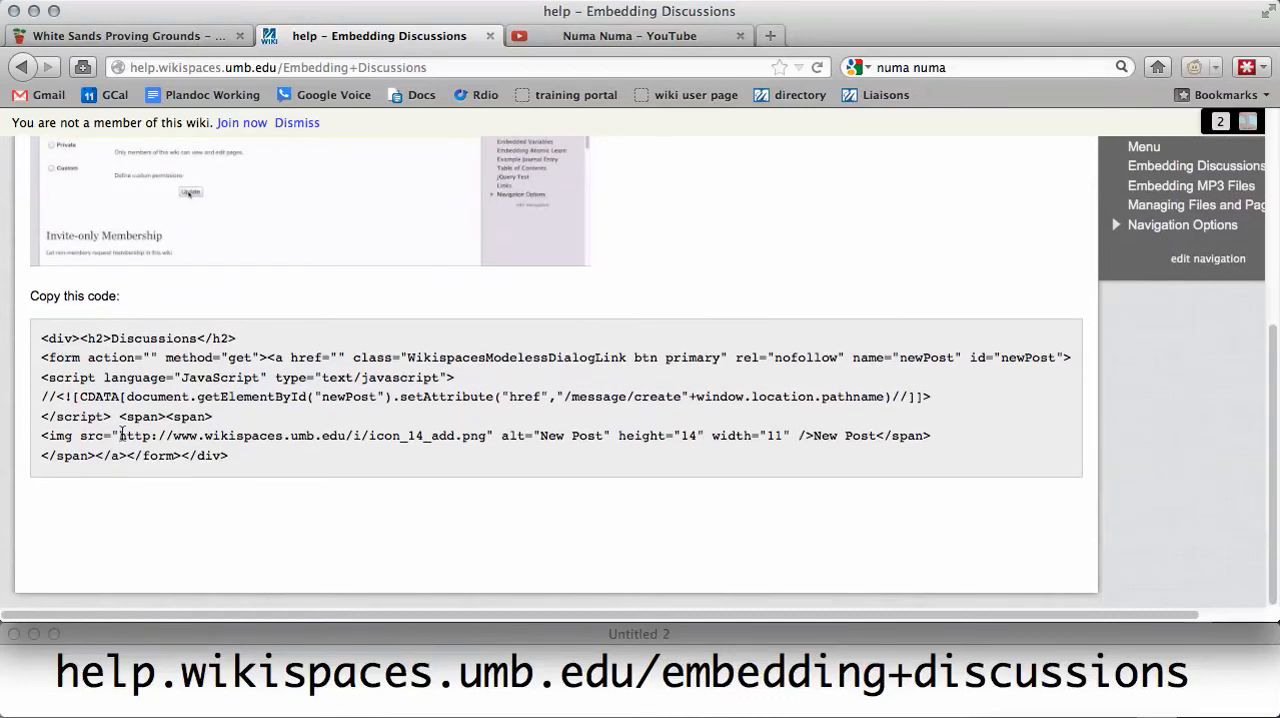
mouse_move(270, 490)
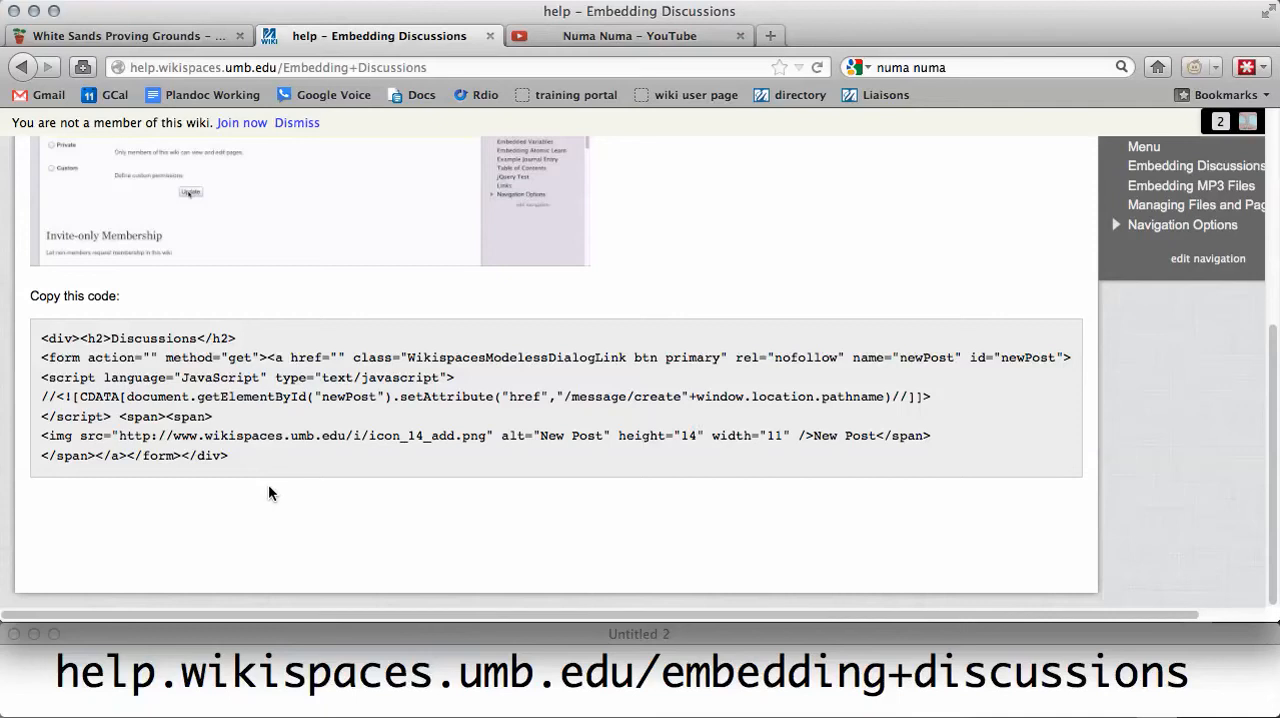
mouse_move(280, 467)
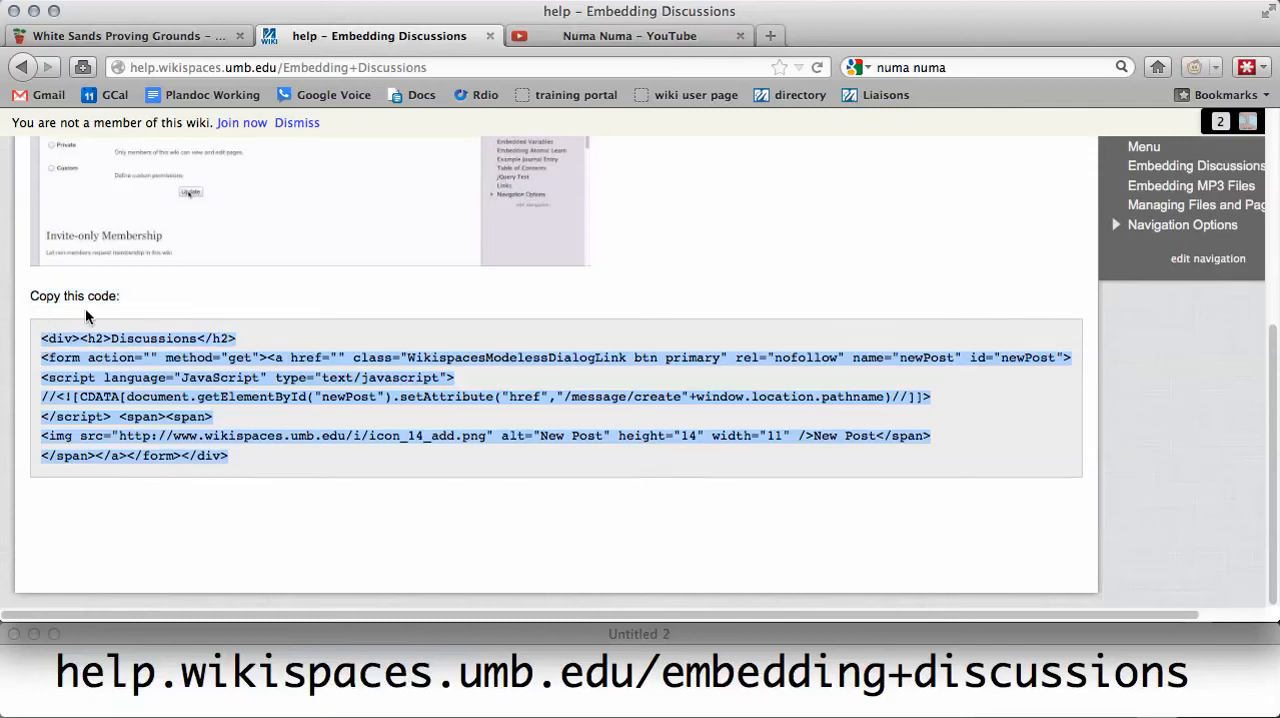
mouse_move(137, 396)
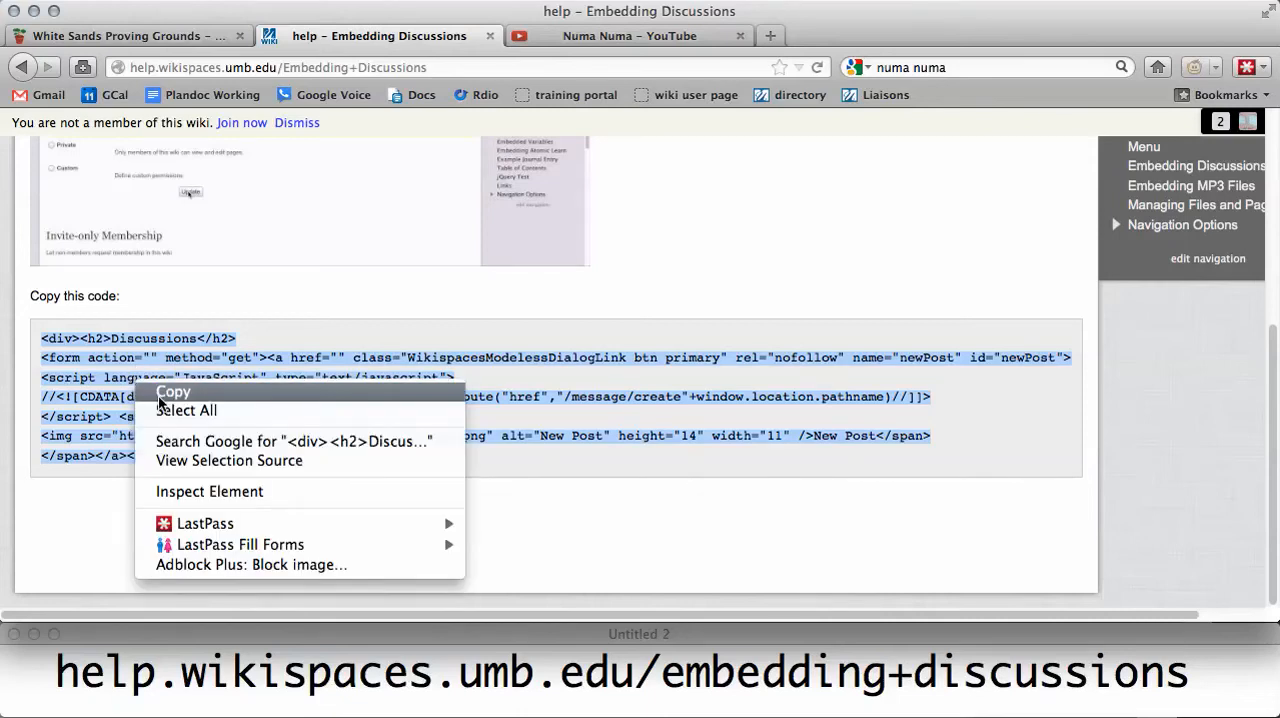
left_click(173, 391)
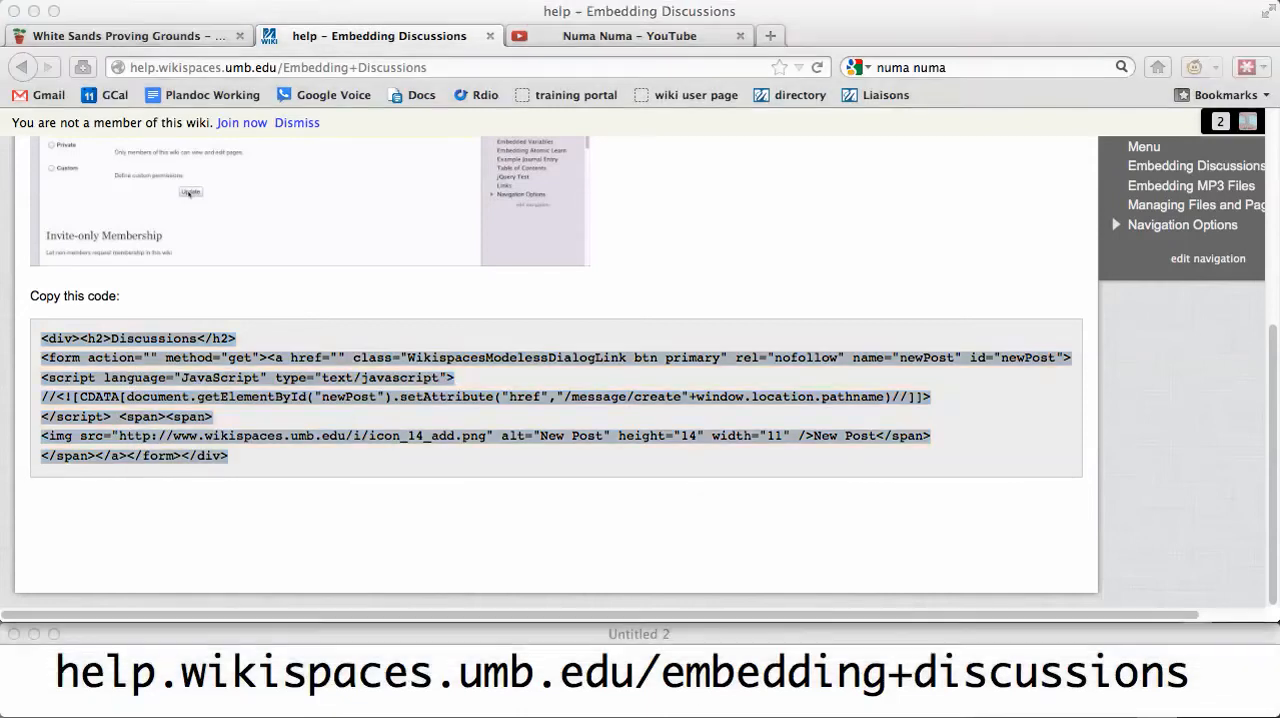
scroll("up", 3)
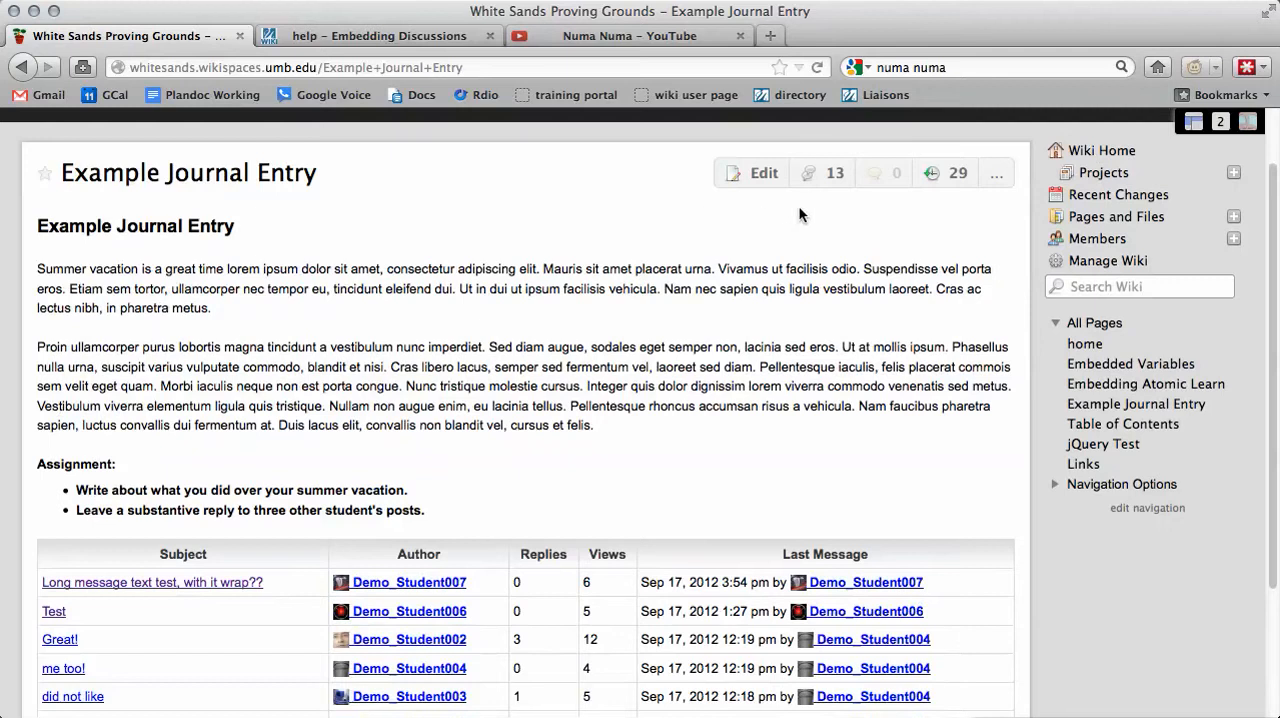
Put Example Journal Entry back into edit mode and scroll to the top.
left_click(763, 172)
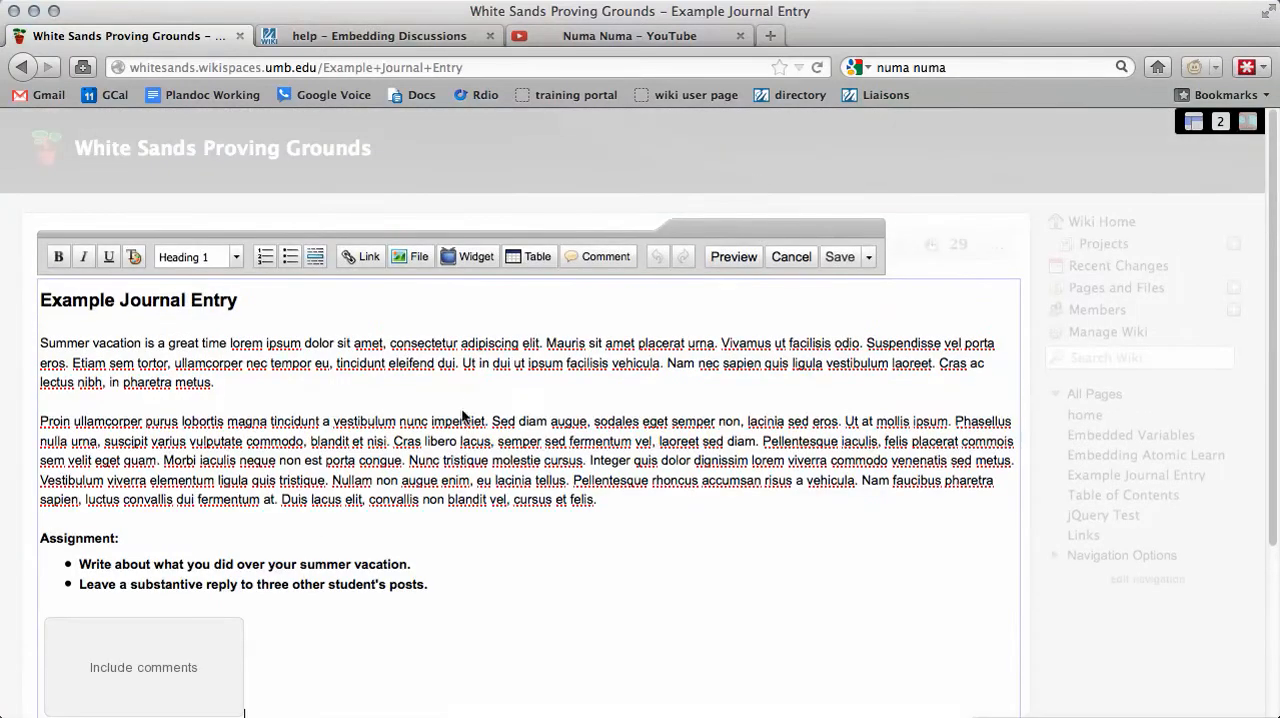
scroll("up", 3)
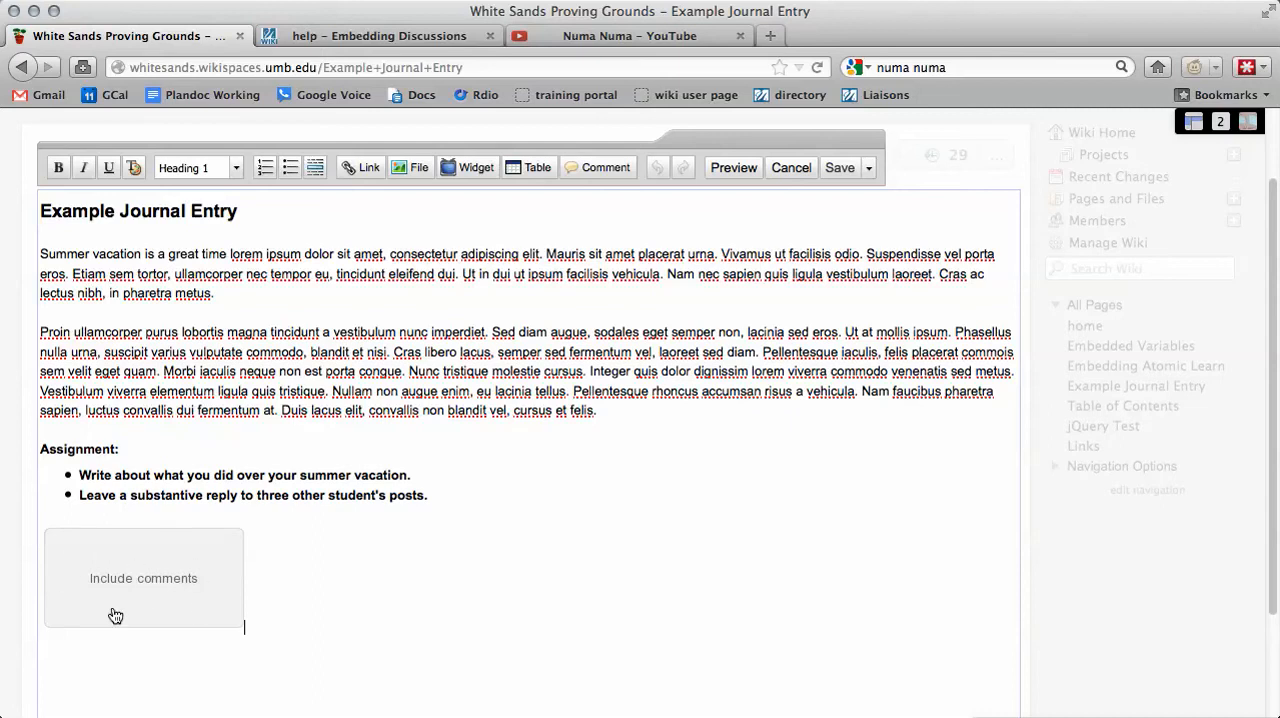
mouse_move(154, 545)
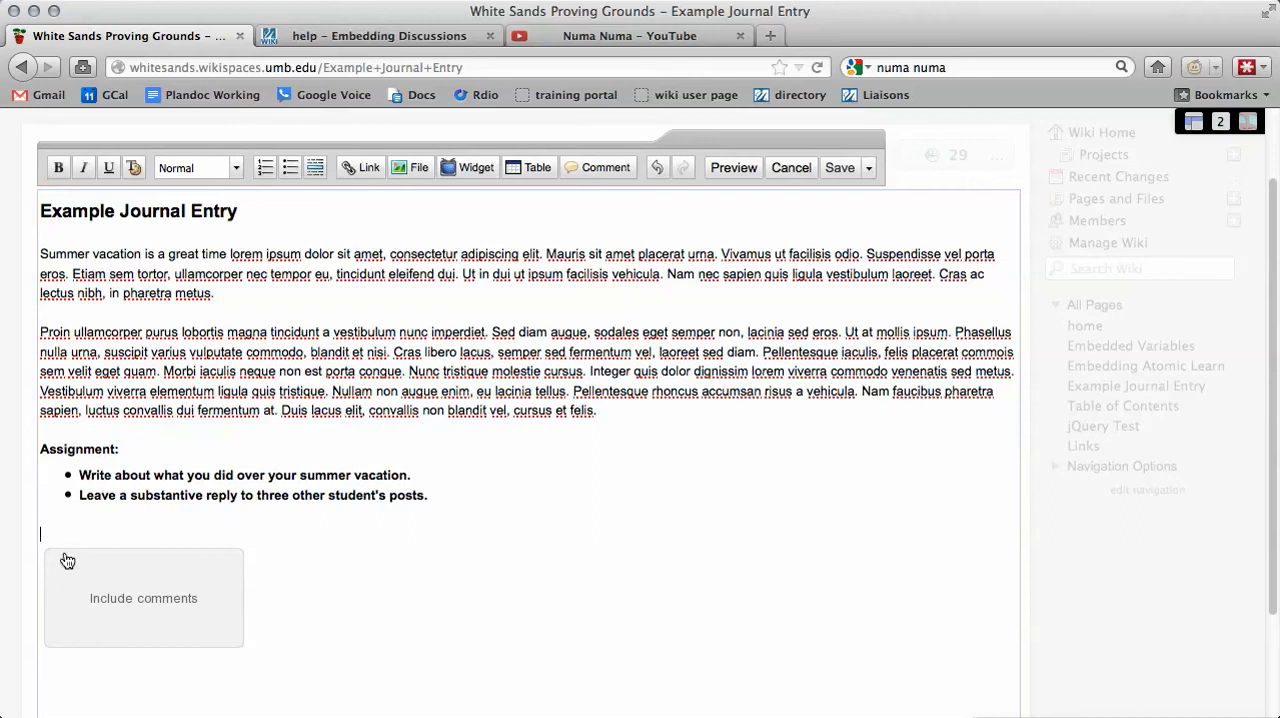
mouse_move(484, 209)
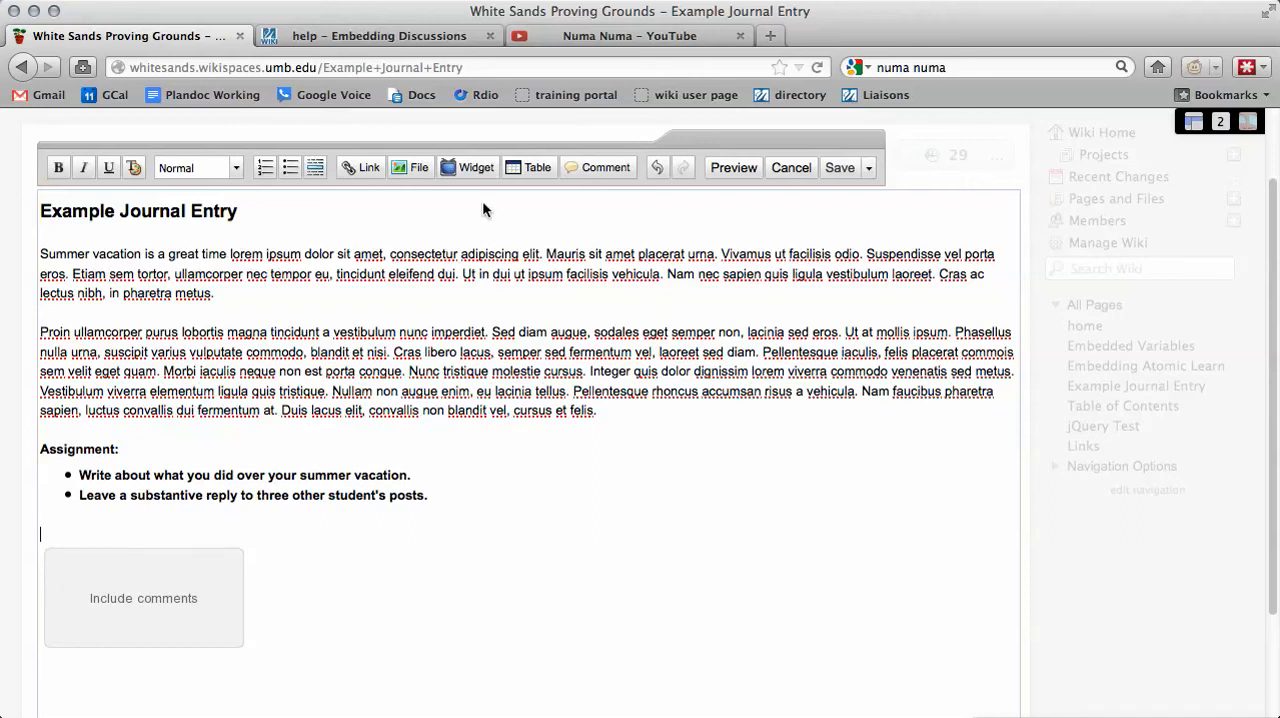
mouse_move(476, 167)
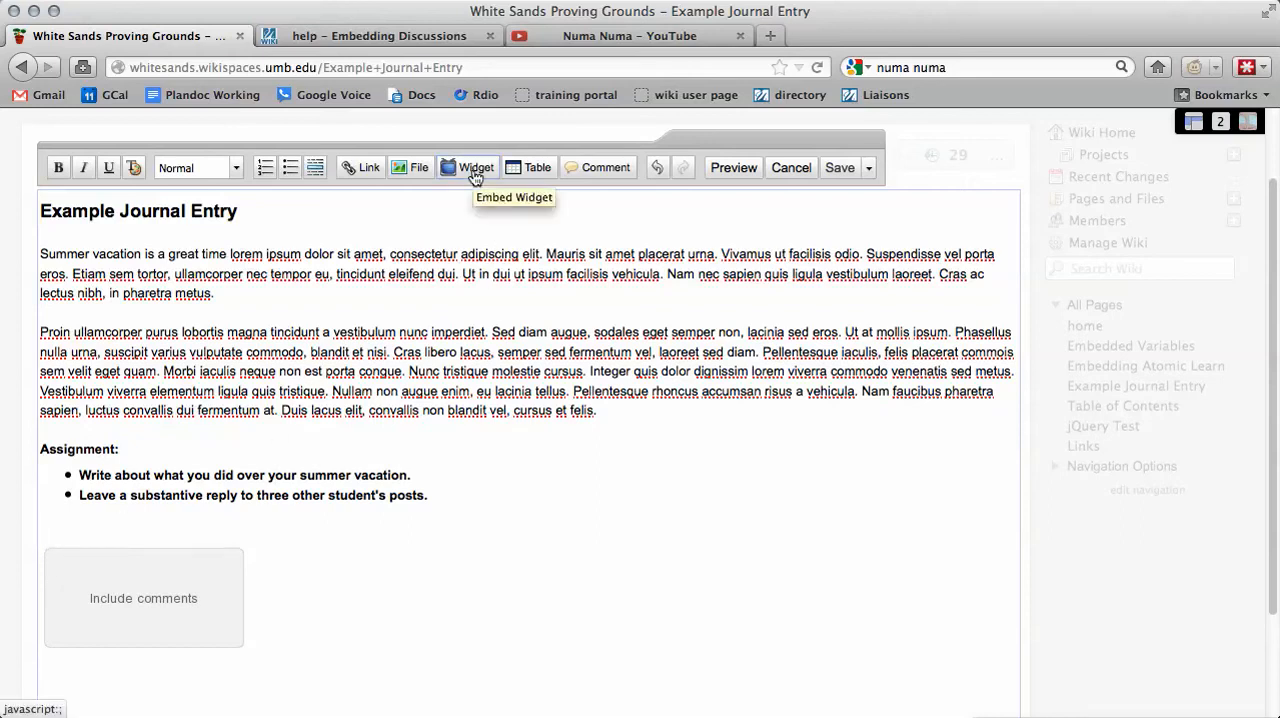
Paste the copied embed code into an Other HTML widget and insert it.
left_click(476, 167)
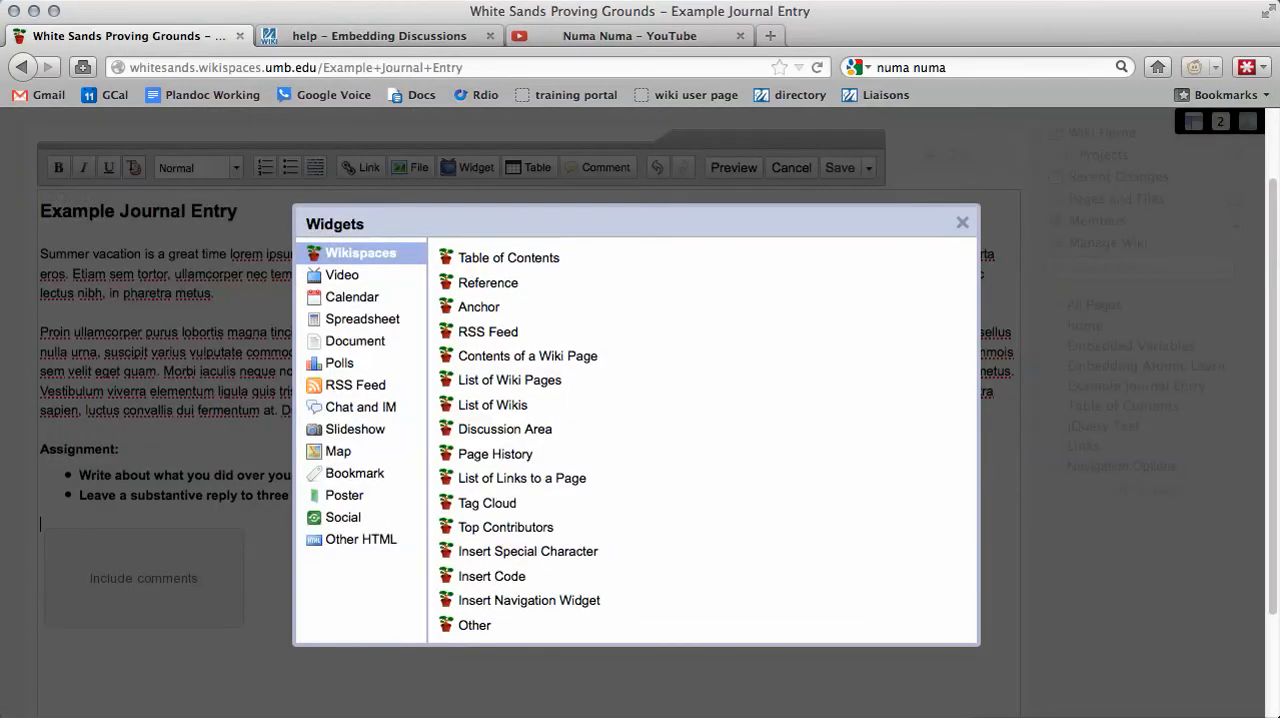
mouse_move(570, 505)
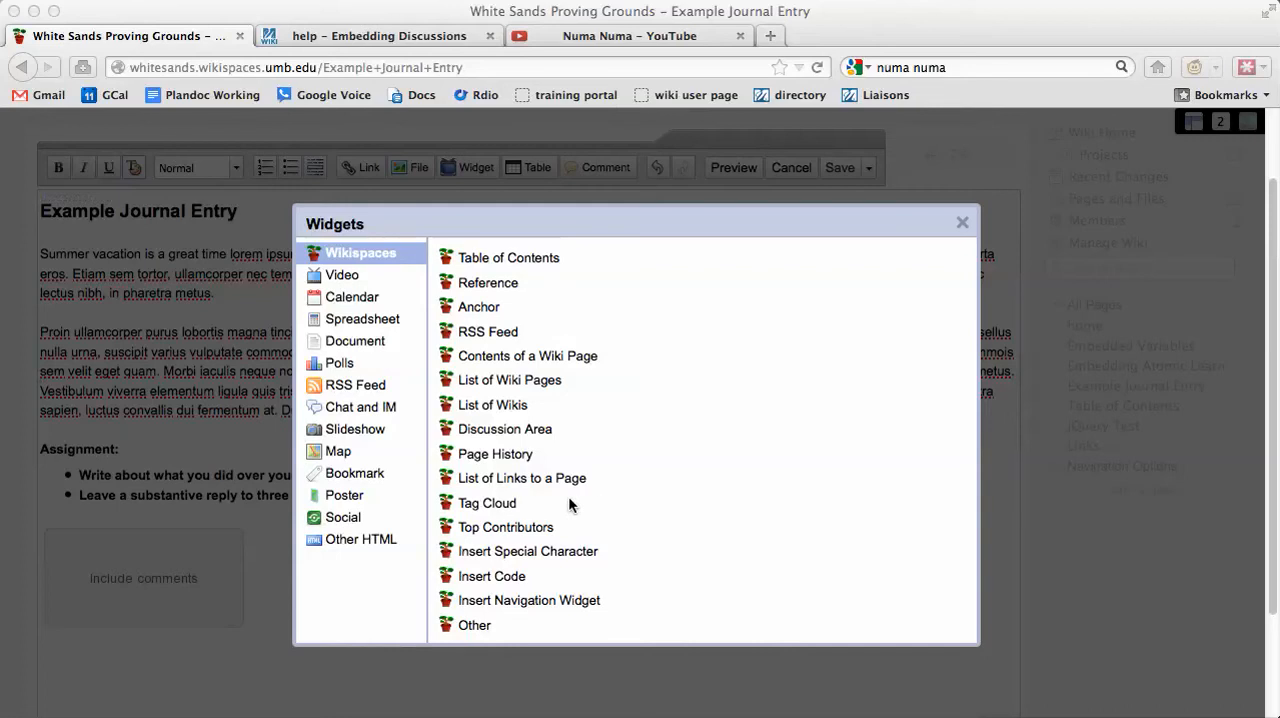
mouse_move(400, 560)
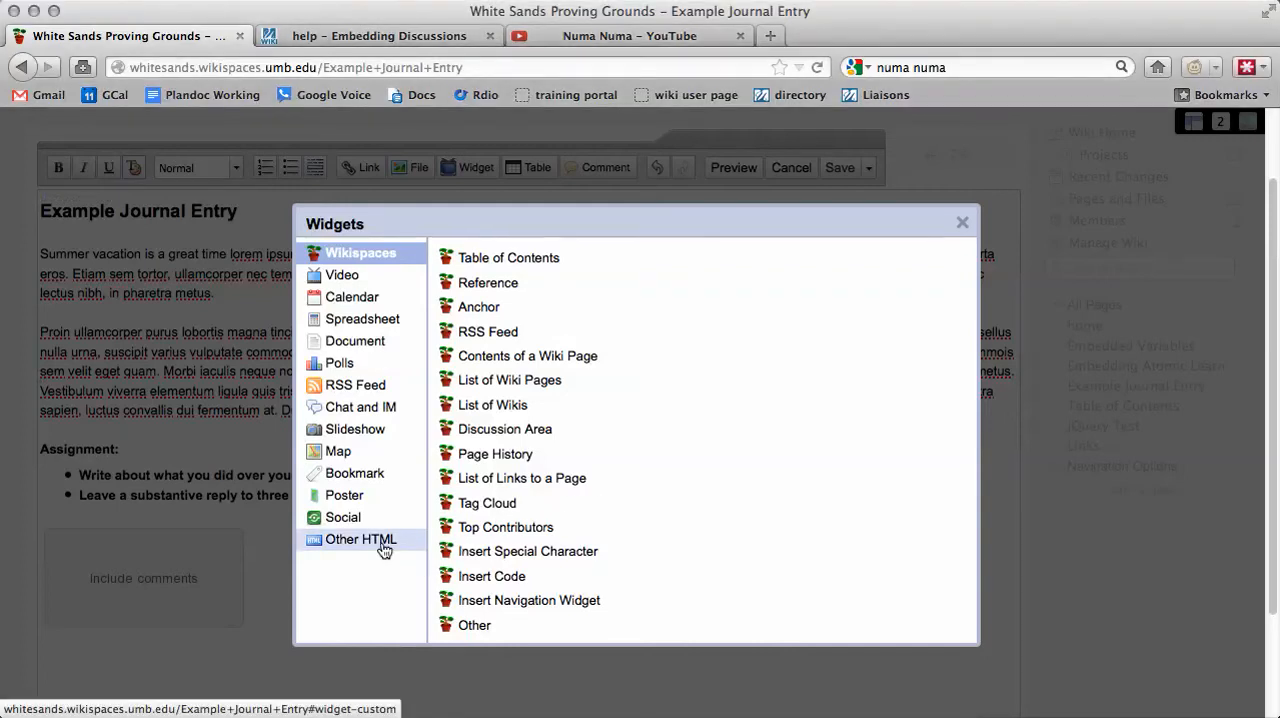
left_click(360, 539)
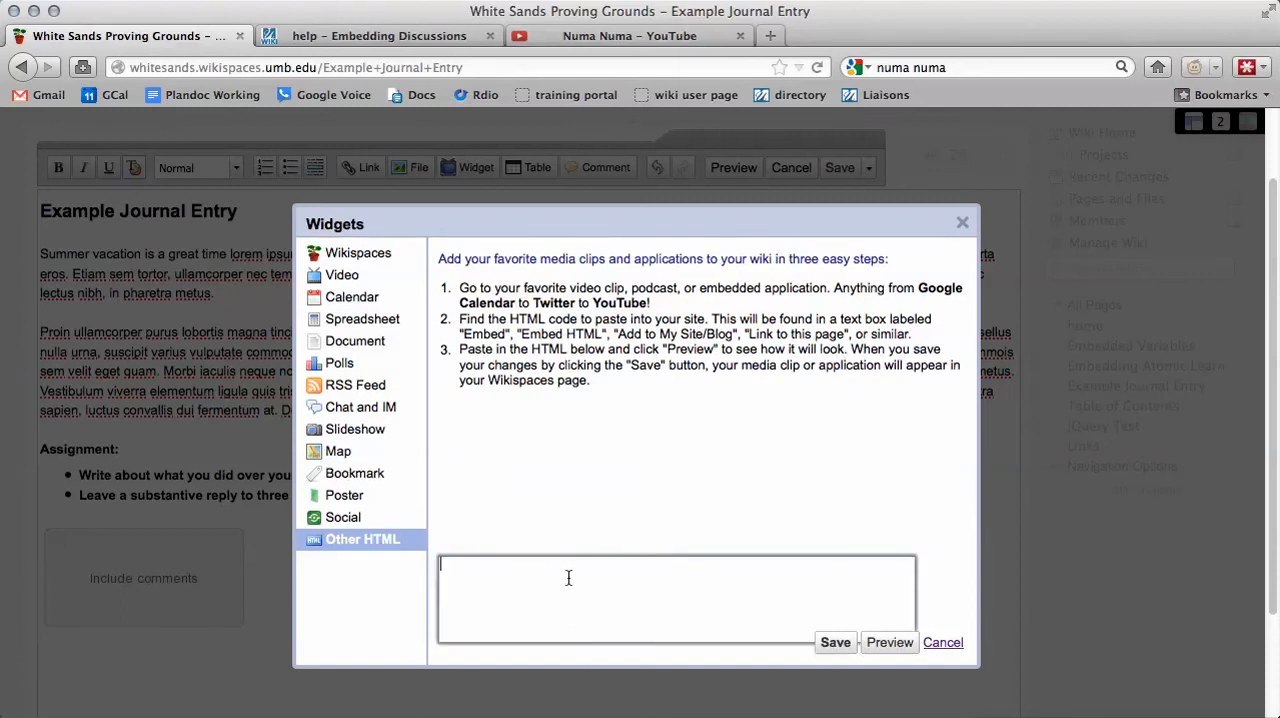
right_click(568, 578)
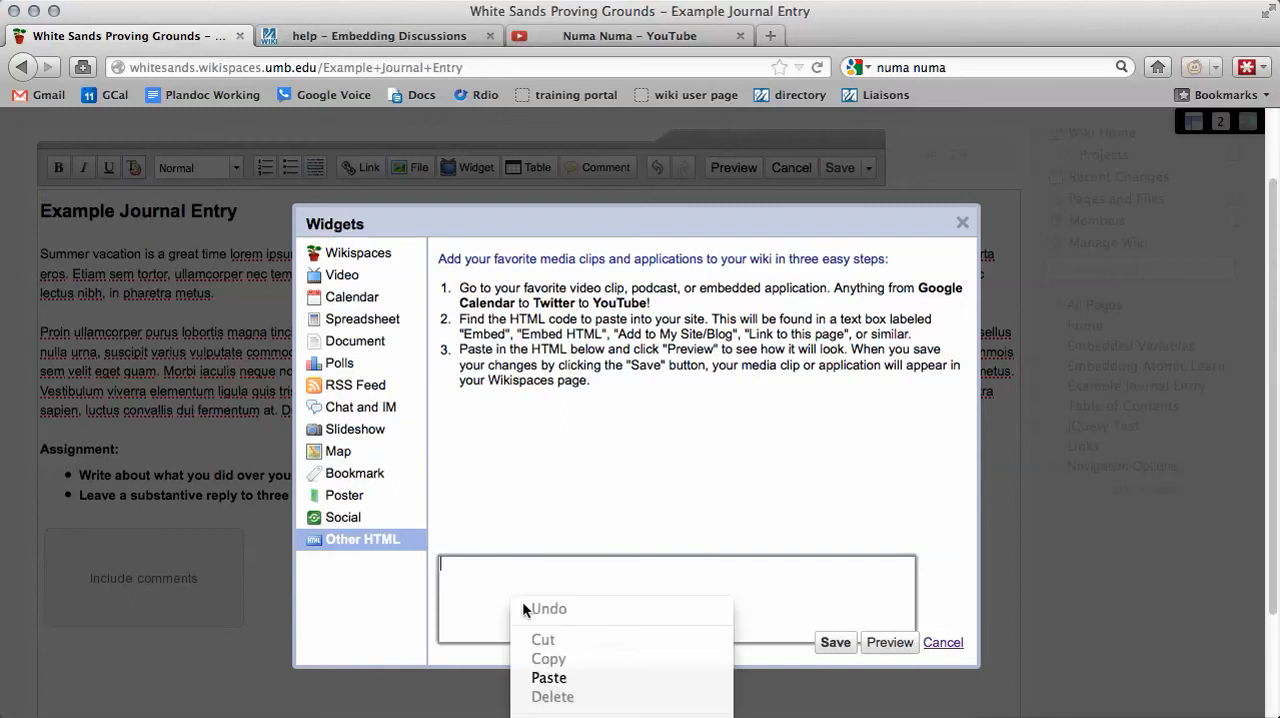
left_click(565, 686)
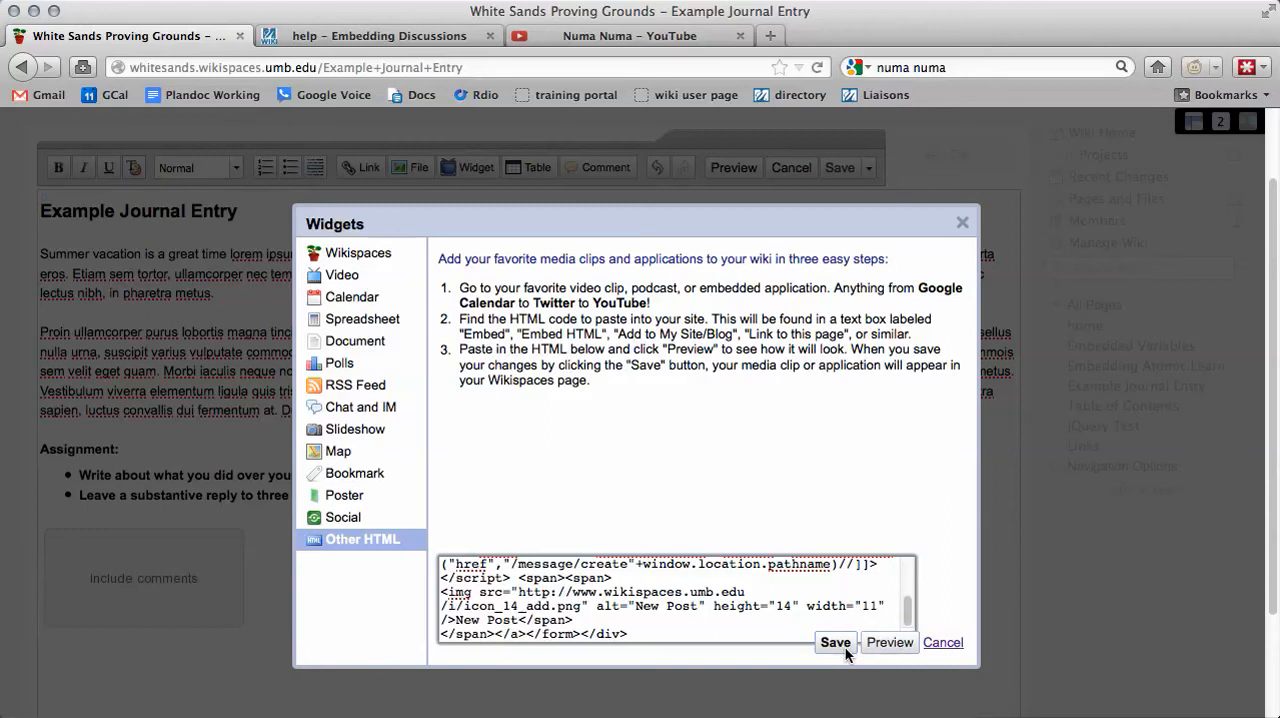
left_click(835, 642)
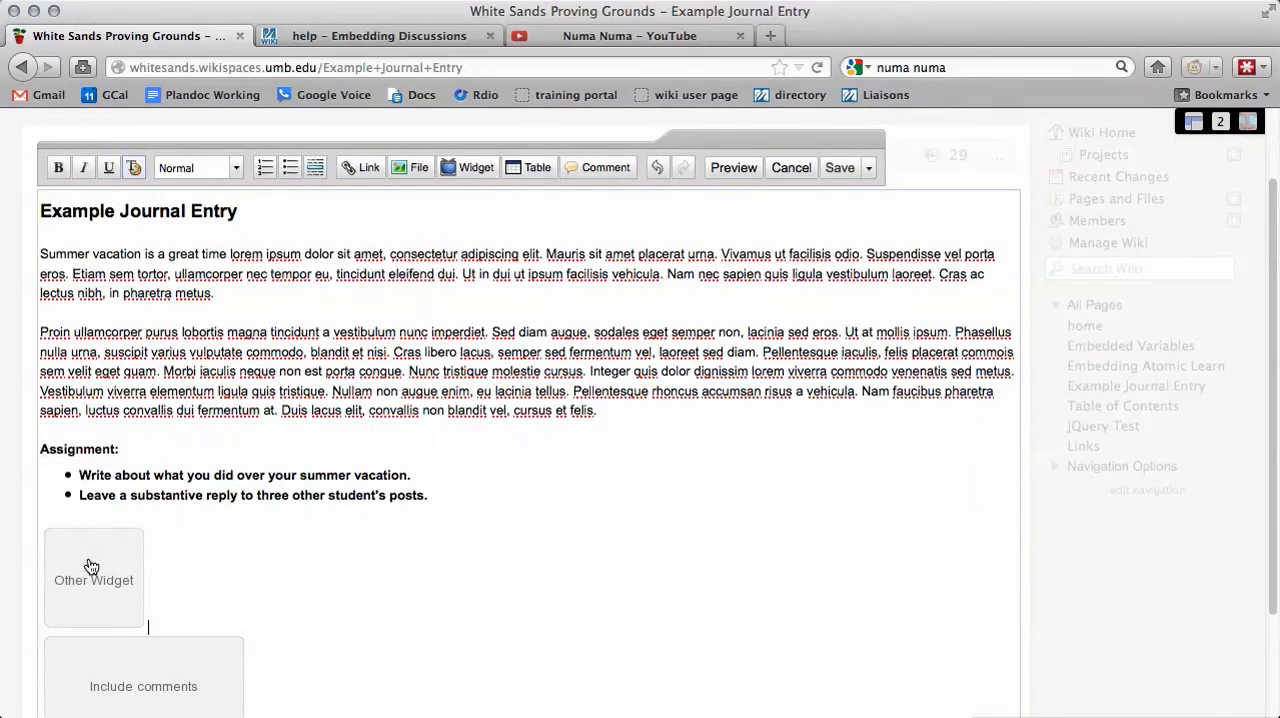
mouse_move(108, 568)
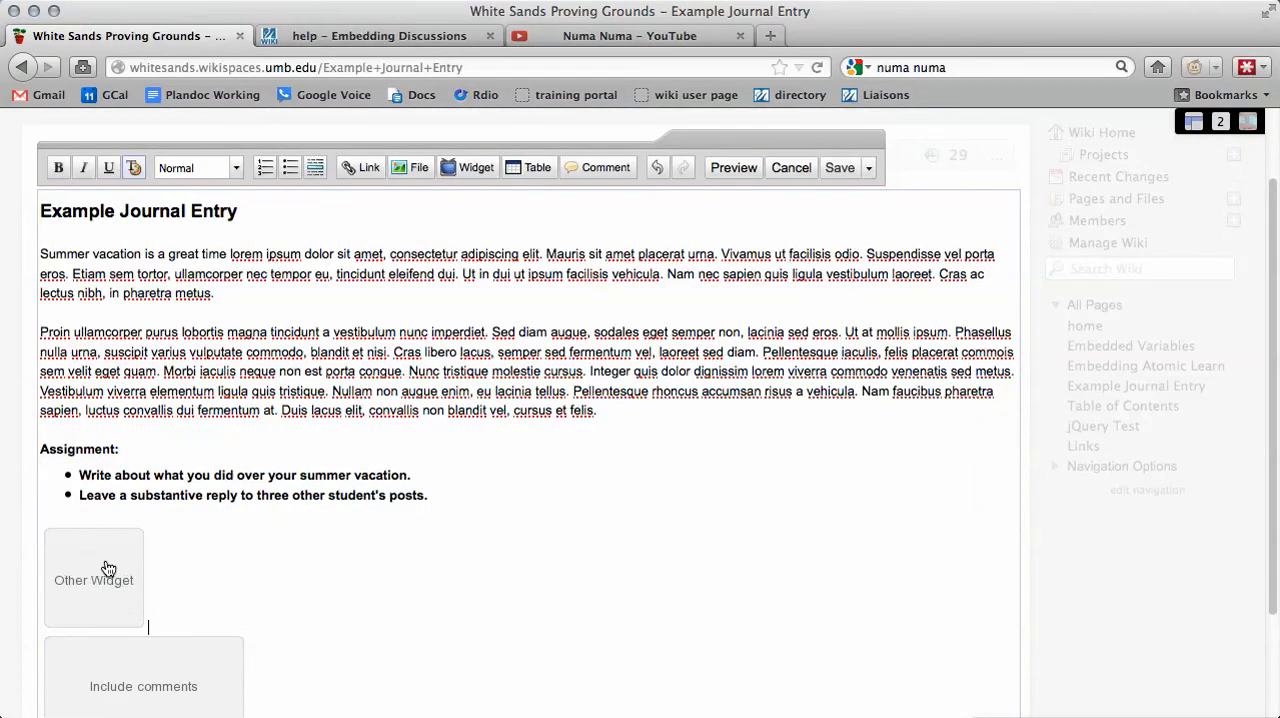
mouse_move(841, 167)
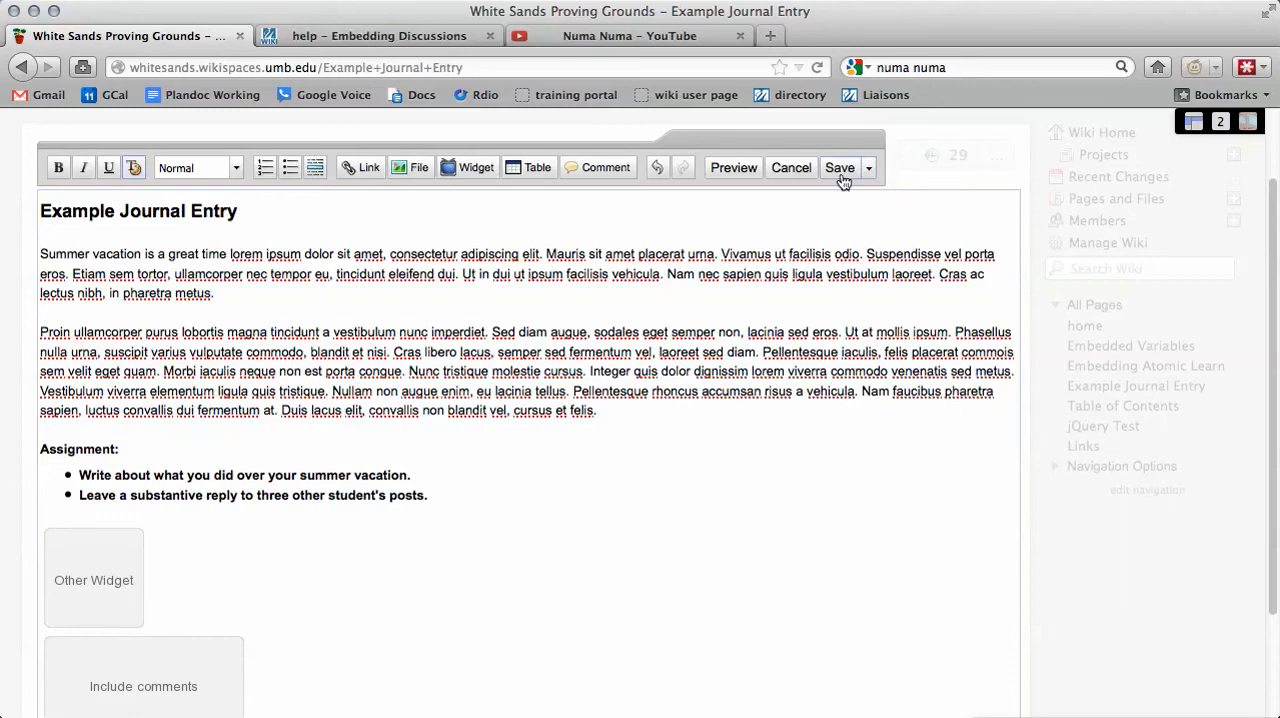
Save the page and scroll to the Discussions section with its New Post button.
left_click(840, 167)
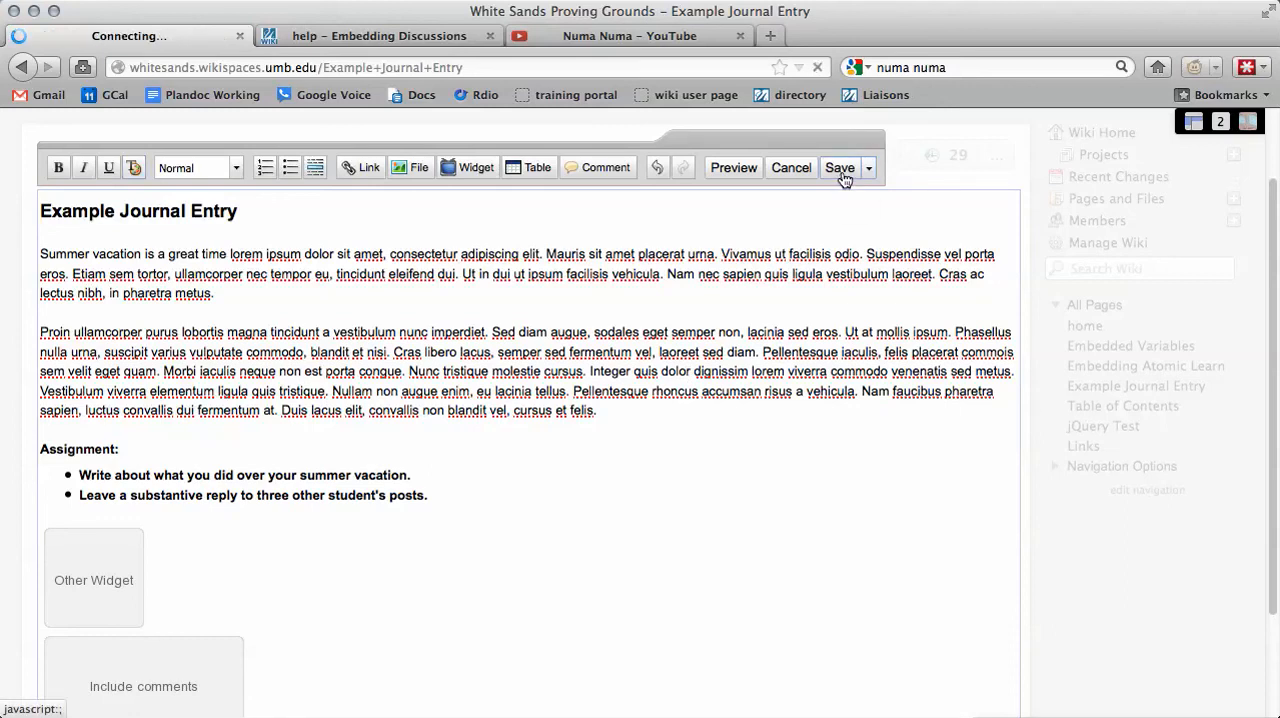
left_click(839, 167)
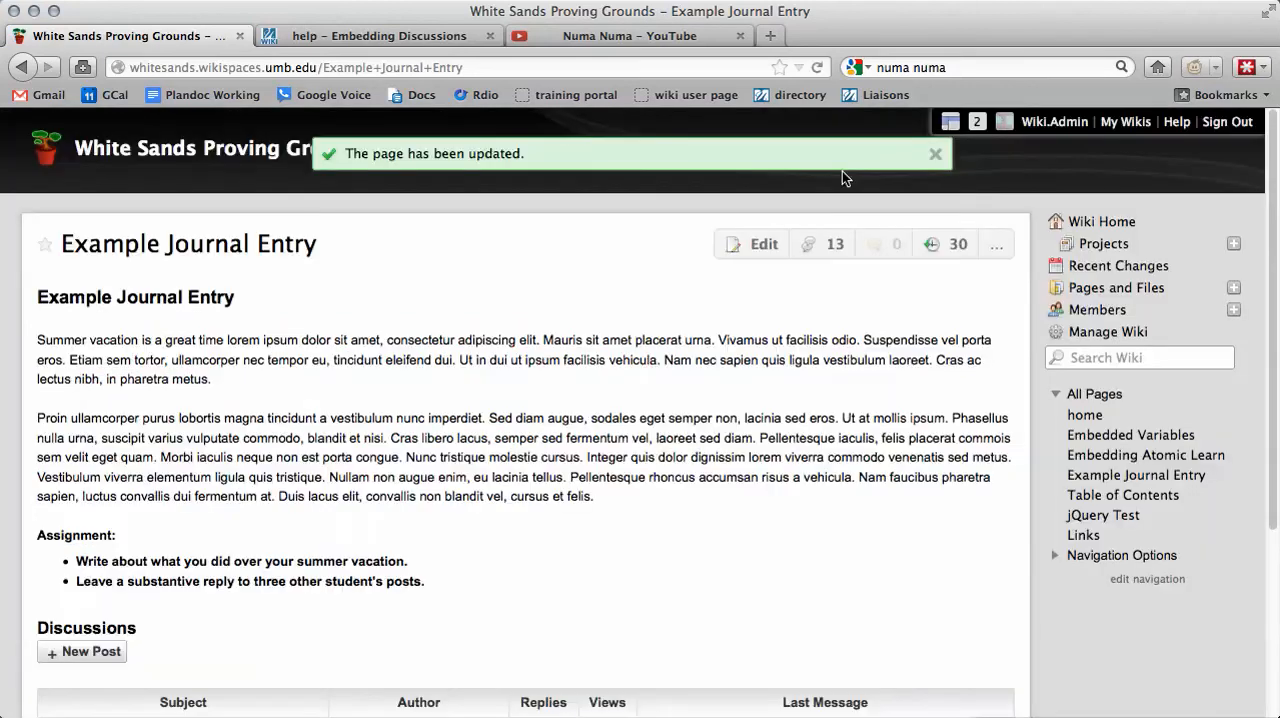
scroll("down", 3)
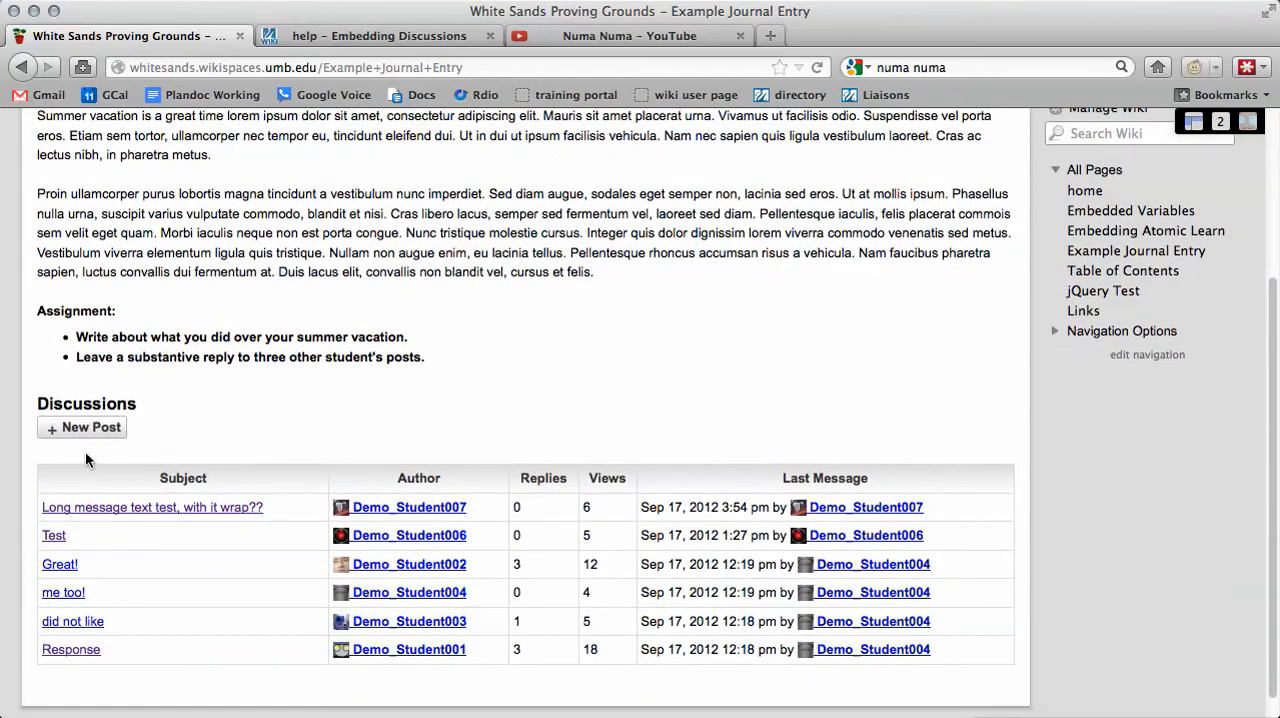
mouse_move(350, 512)
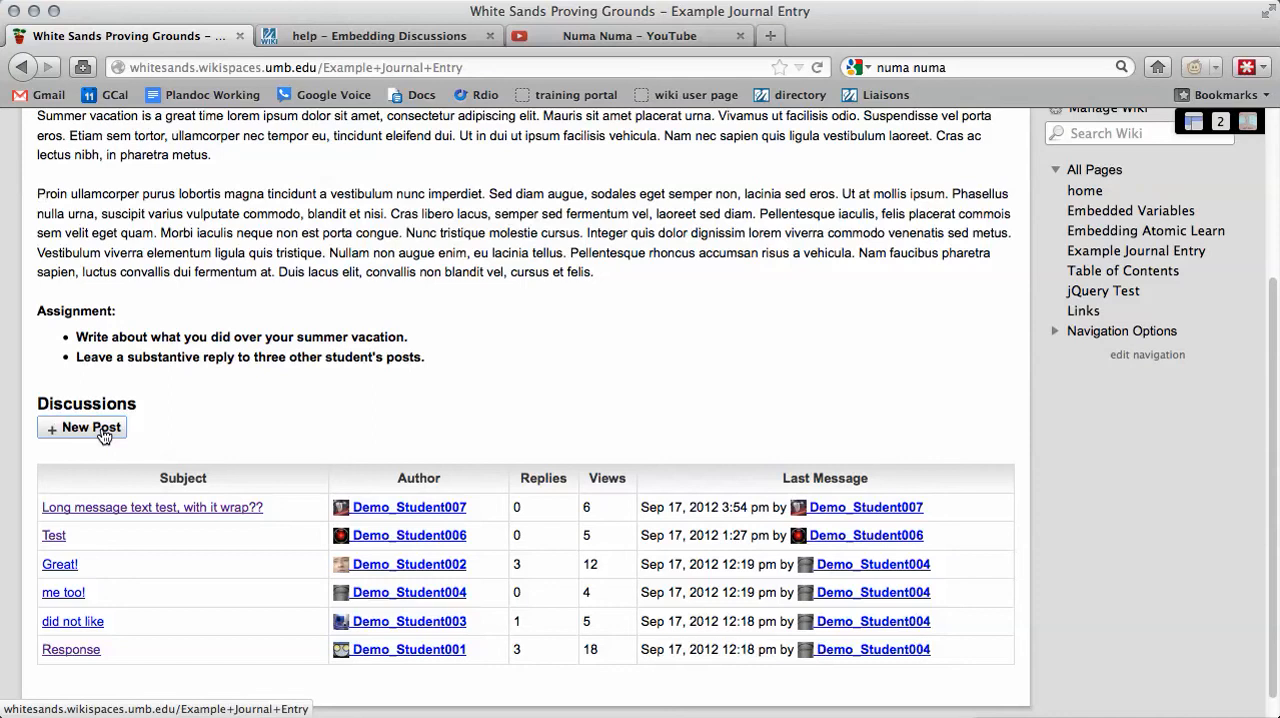
left_click(90, 427)
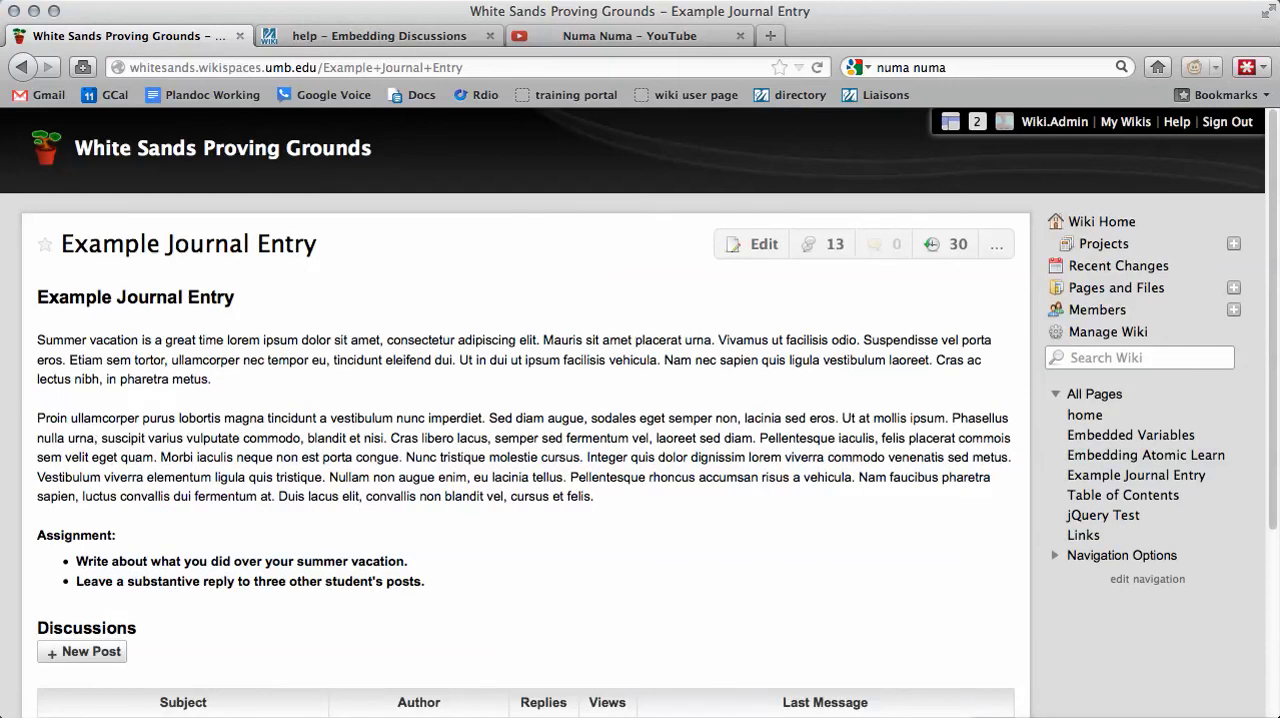
scroll("down", 3)
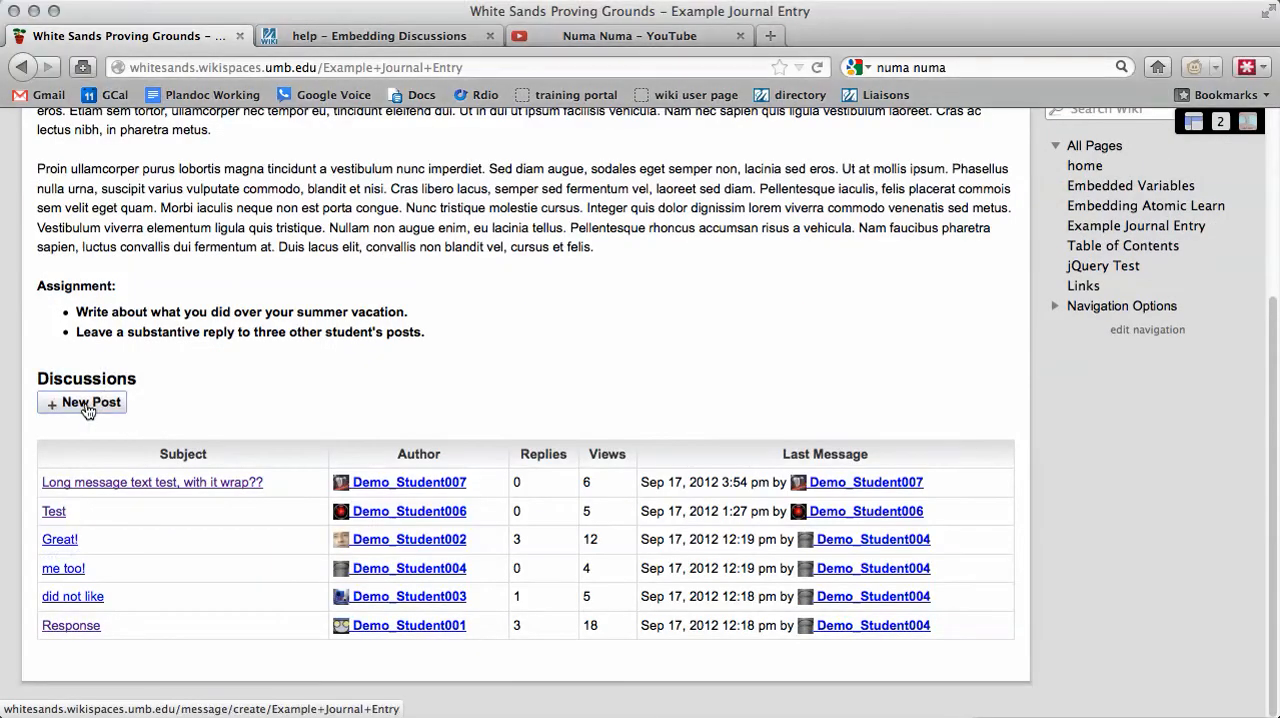
Post a new discussion with subject 'test' and message 'assddf'.
left_click(82, 401)
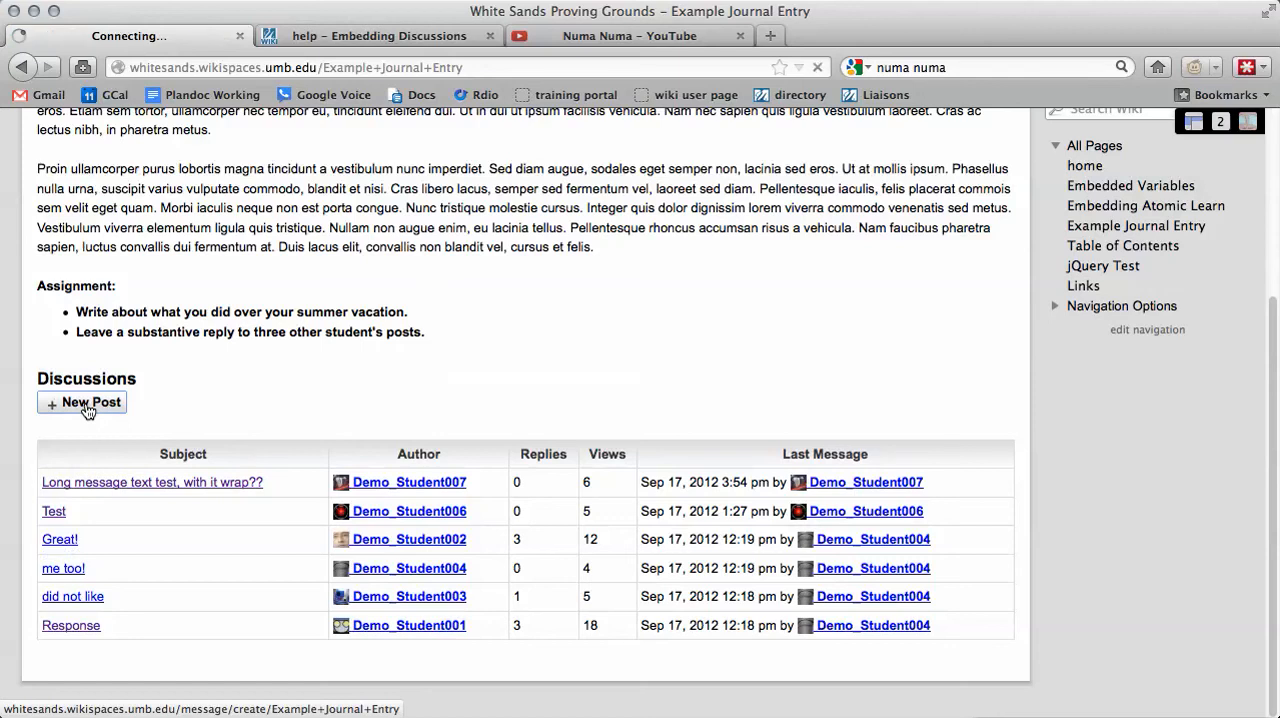
left_click(82, 401)
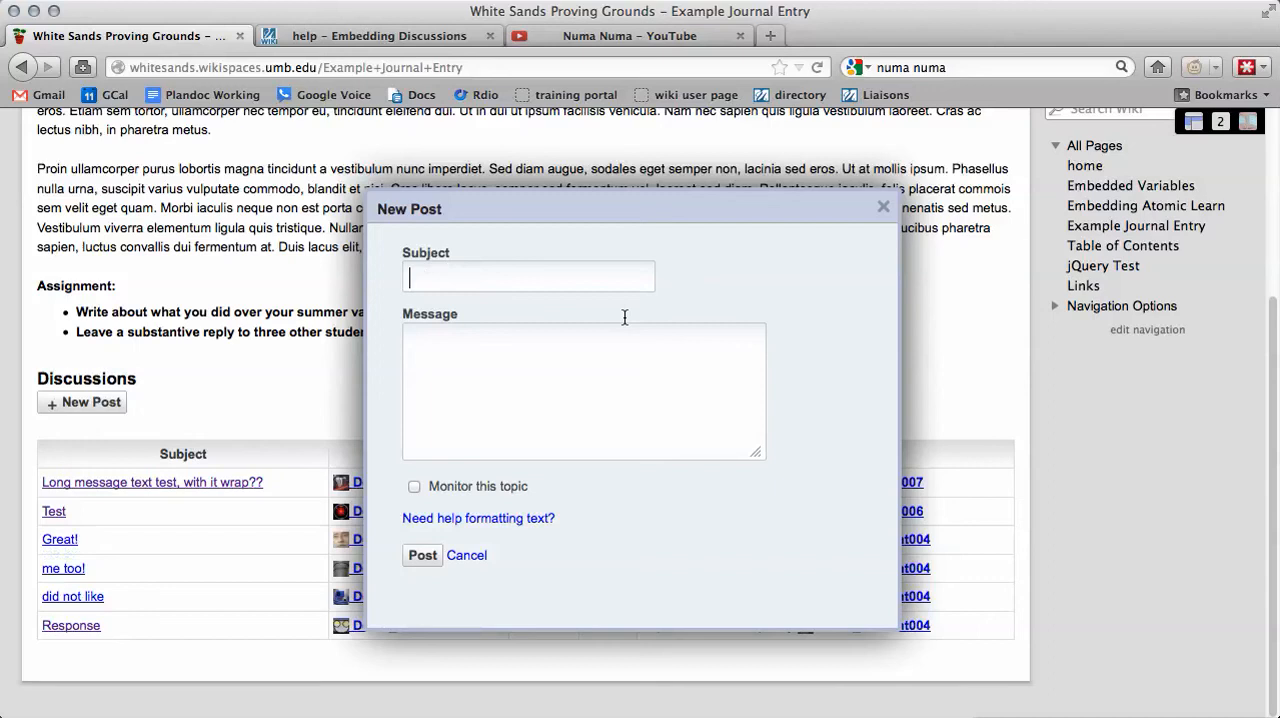
mouse_move(435, 278)
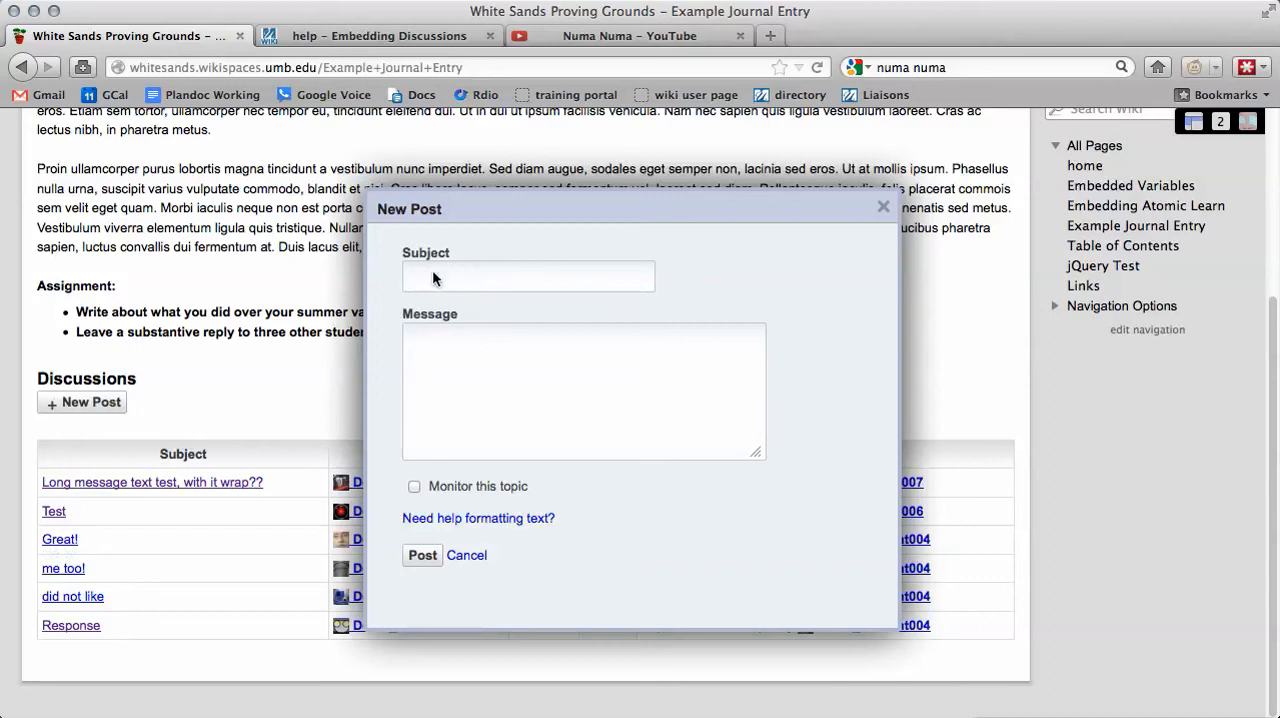
left_click(528, 277)
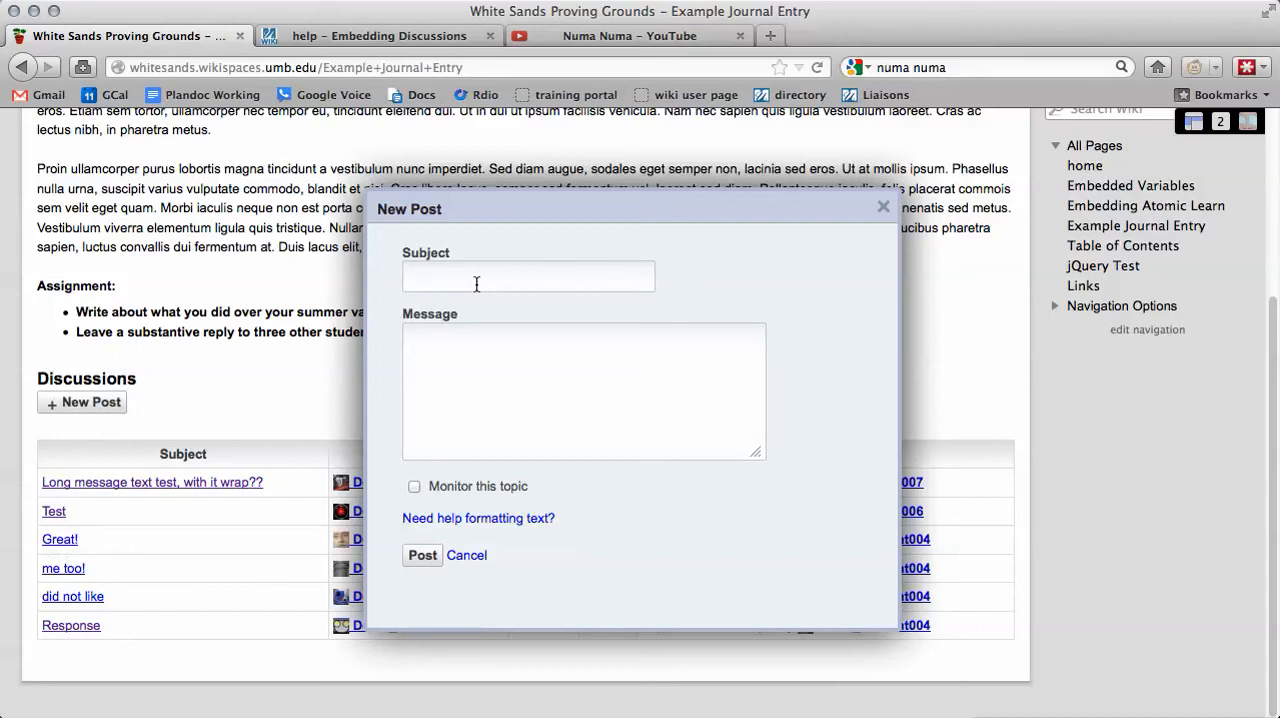
type("test")
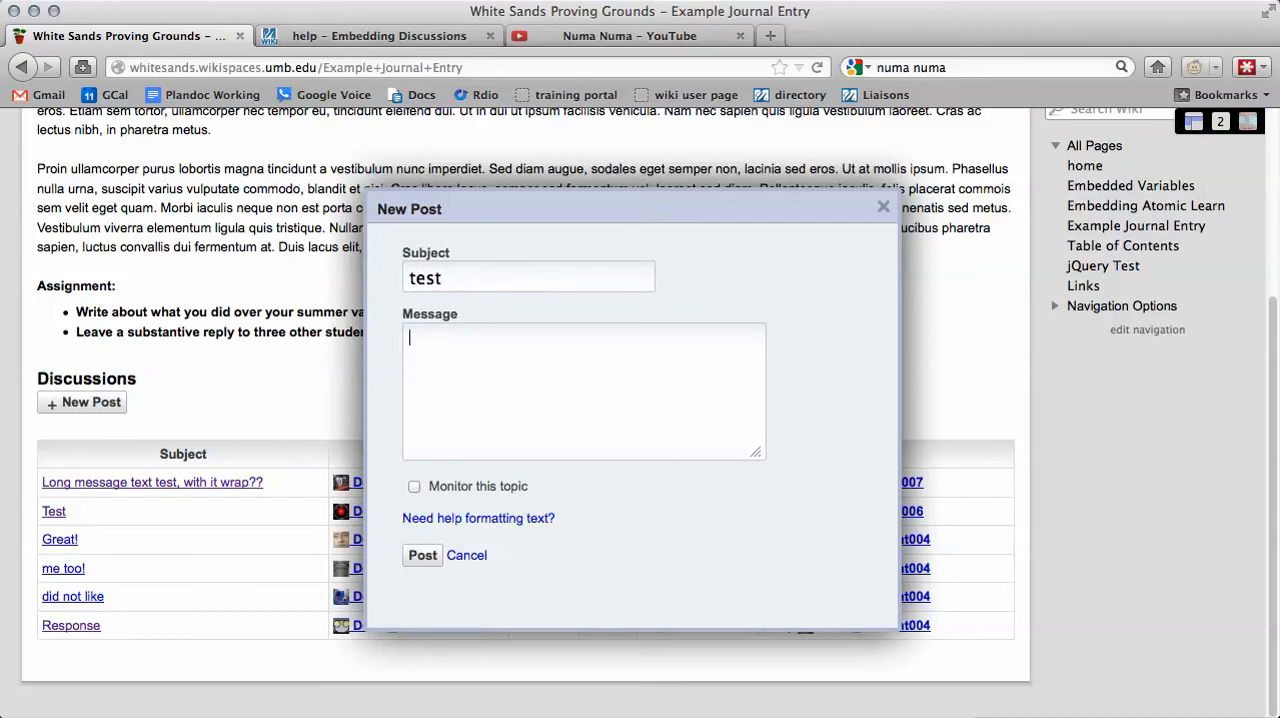
type("assddf")
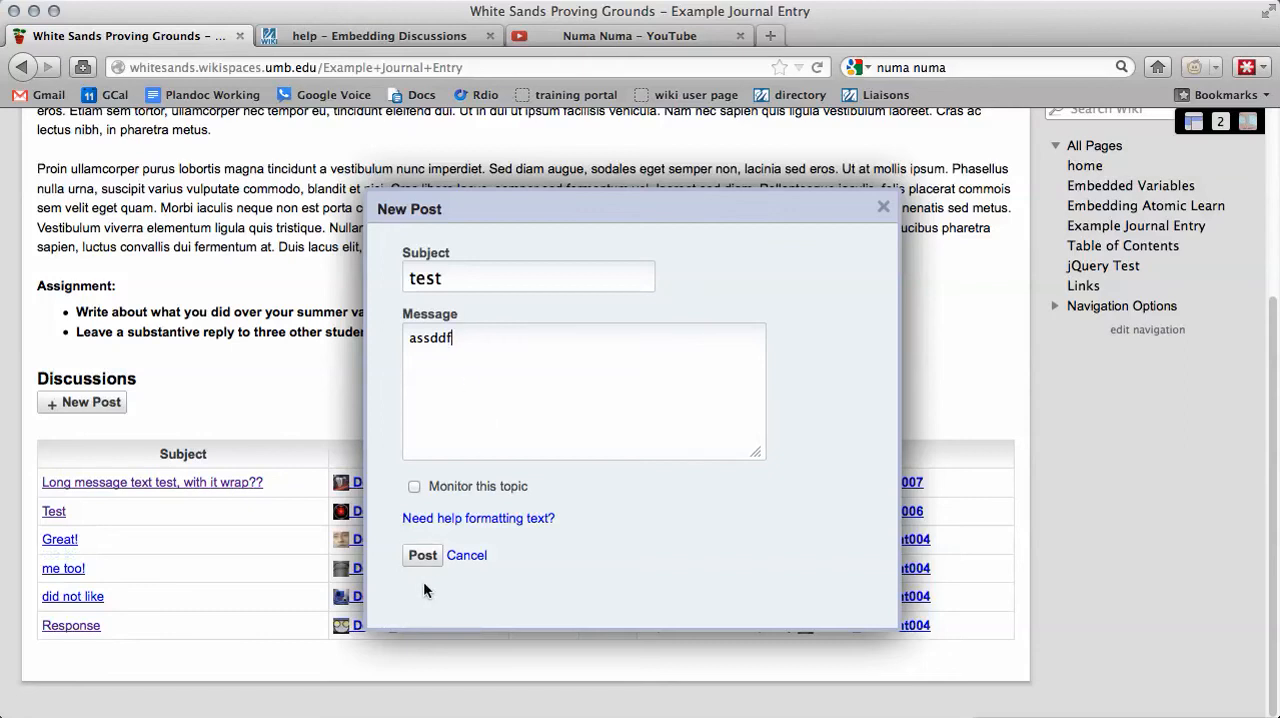
left_click(421, 555)
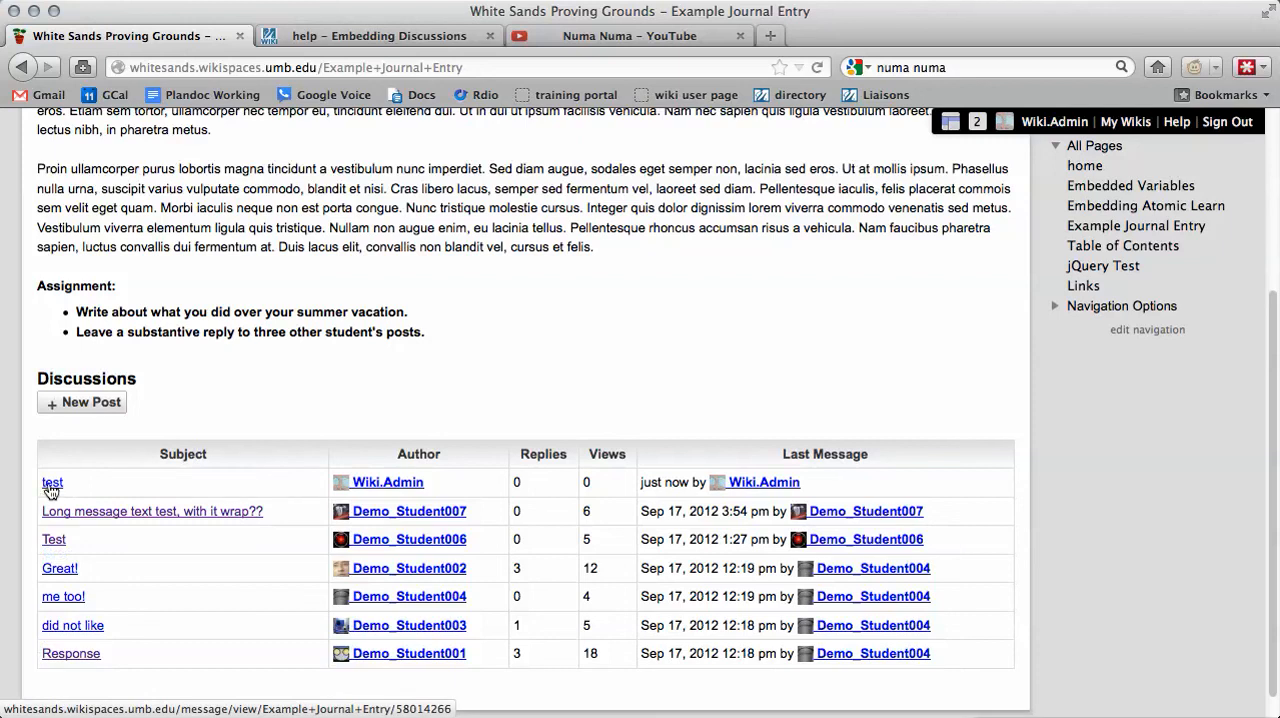
mouse_move(80, 500)
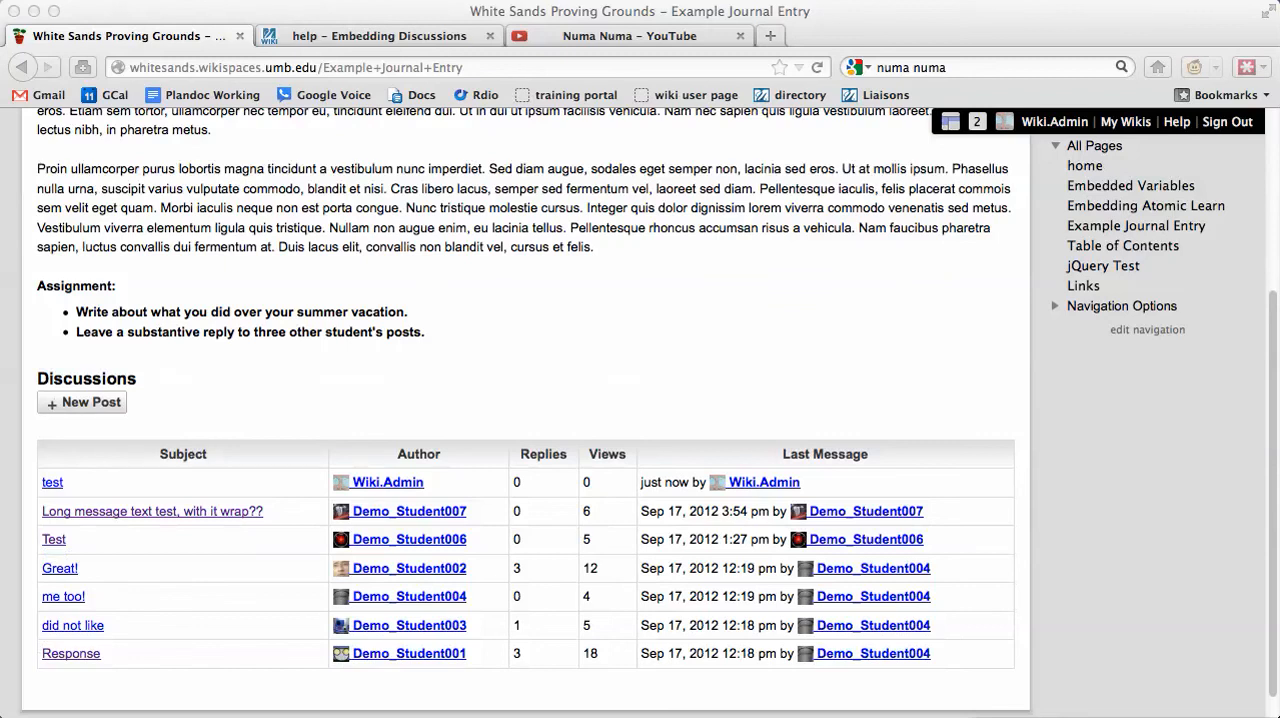
mouse_move(1036, 565)
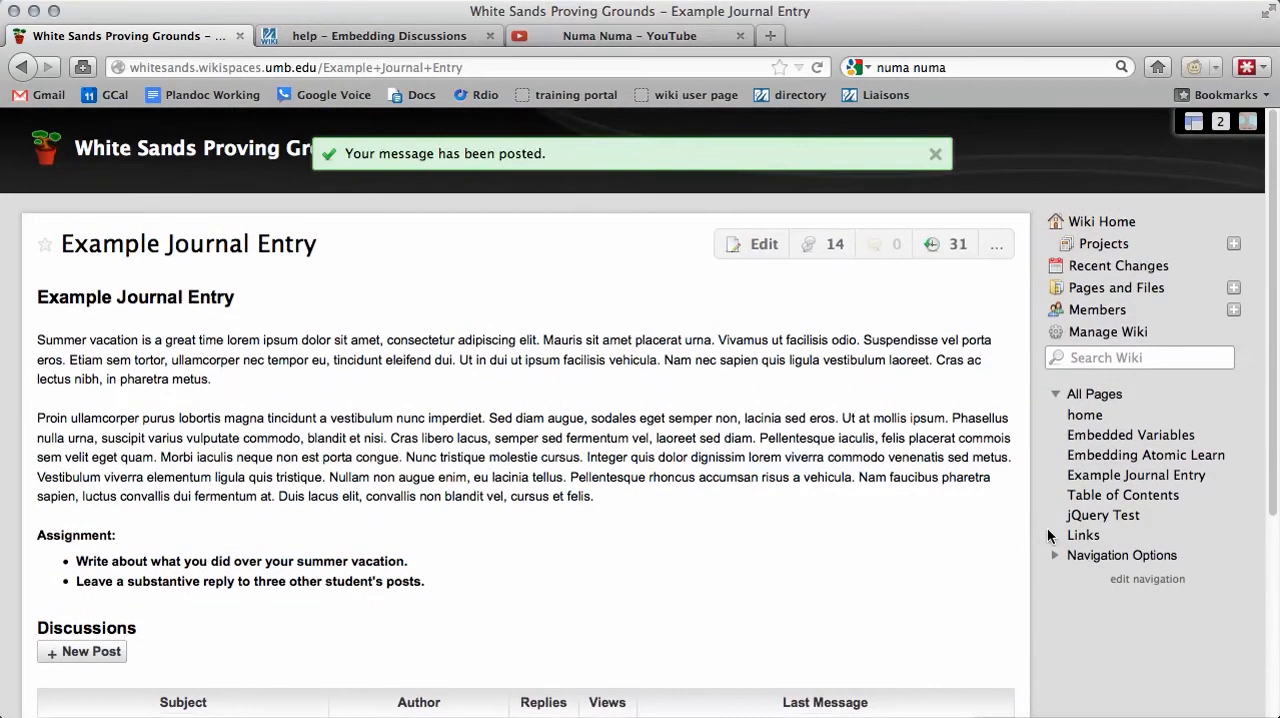
mouse_move(996, 244)
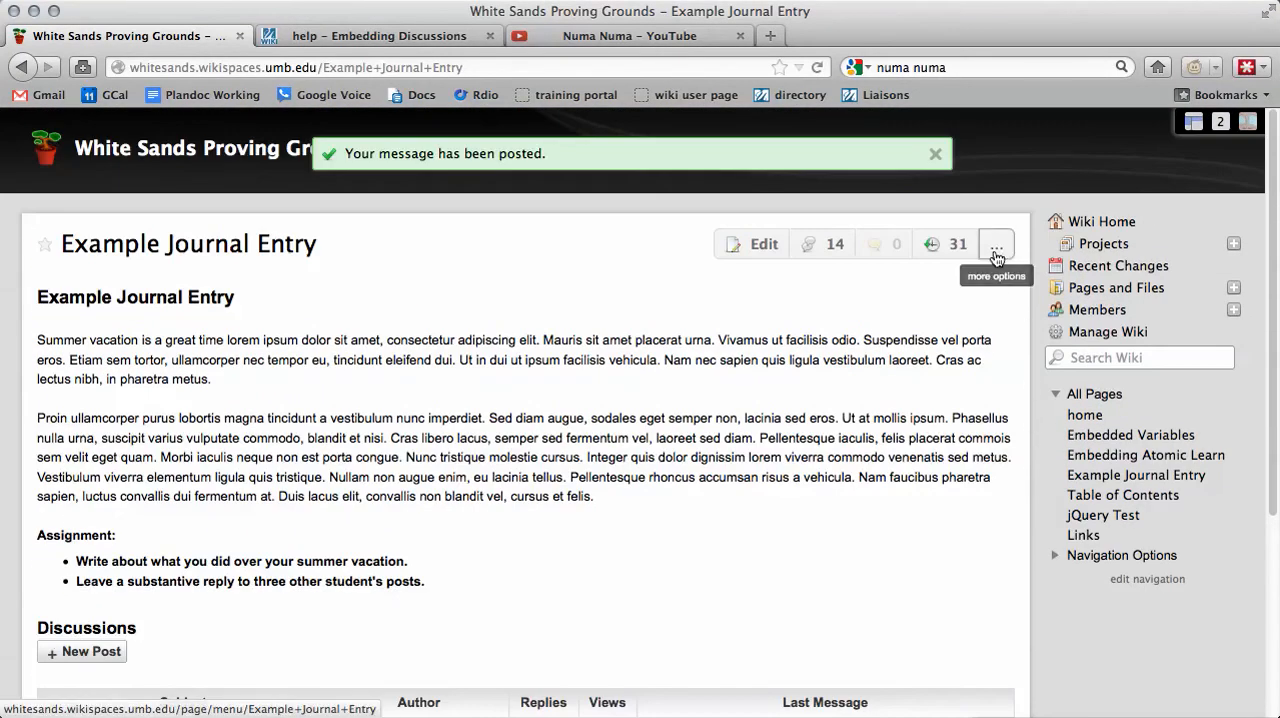
Open the page's '...' more options menu to reach Notify.
left_click(995, 244)
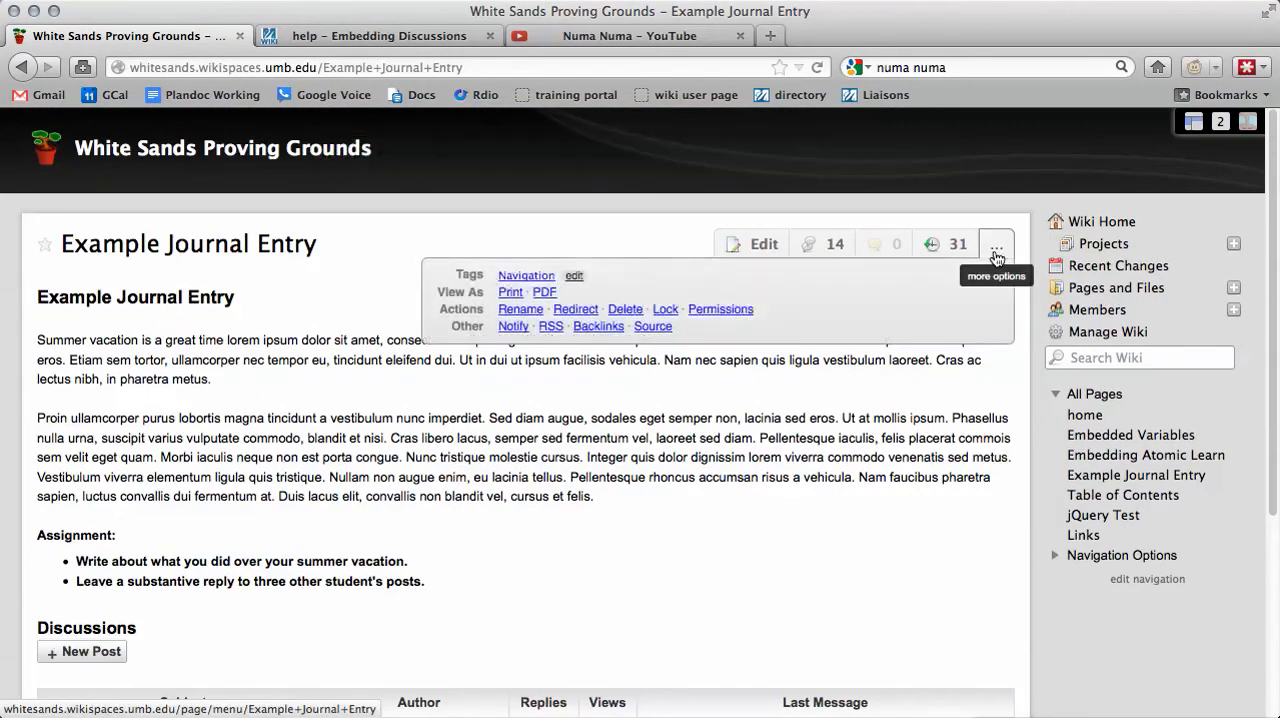
mouse_move(513, 326)
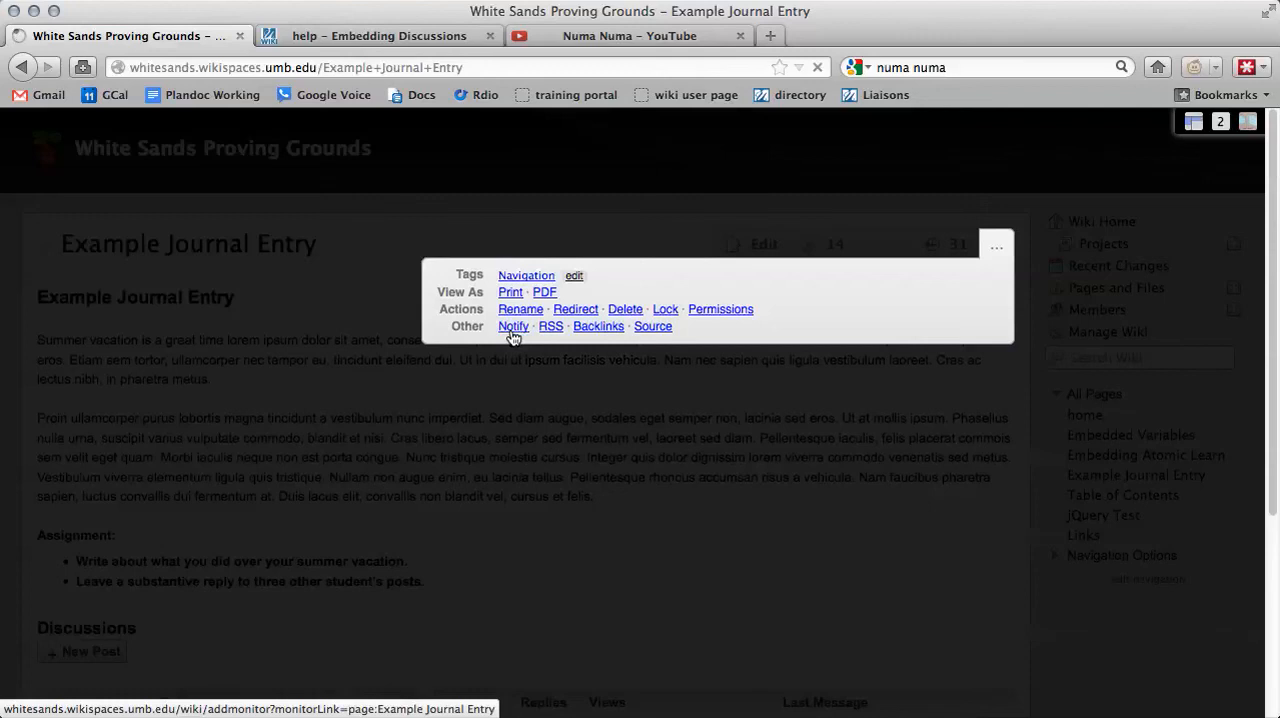
Enable Page Discussions email notifications for Example Journal Entry and dismiss the confirmation.
left_click(513, 326)
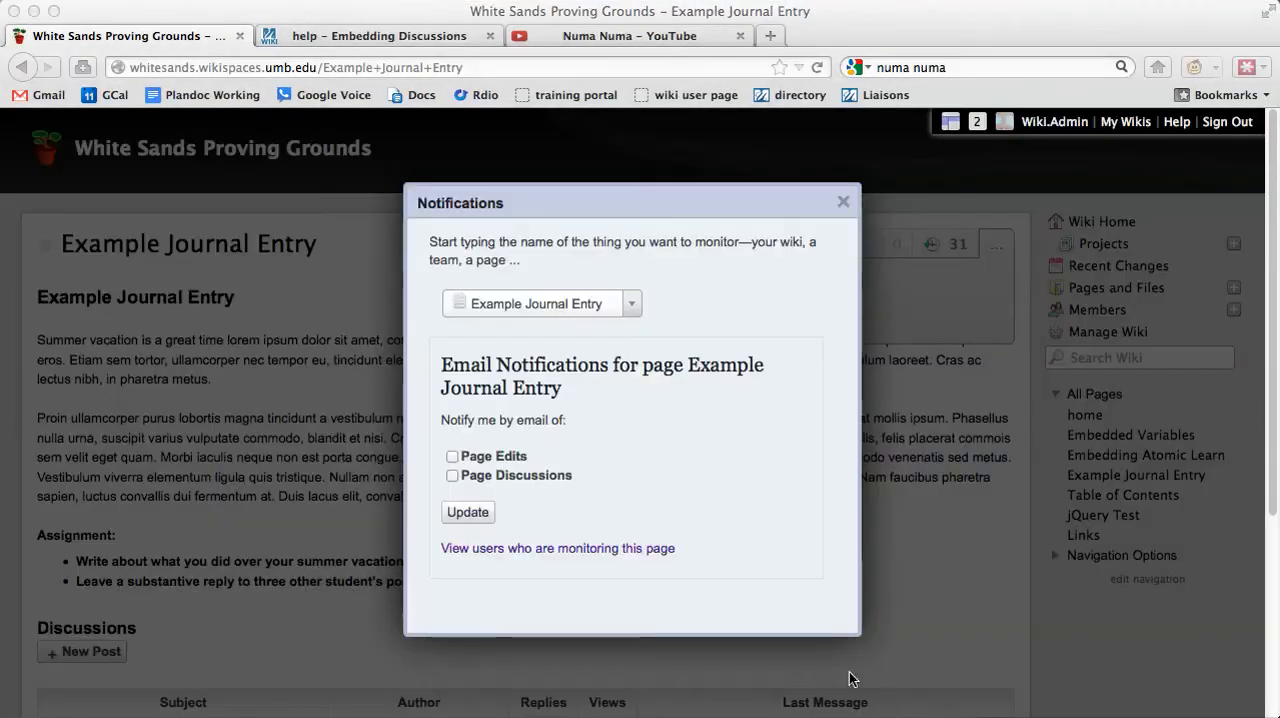
mouse_move(519, 422)
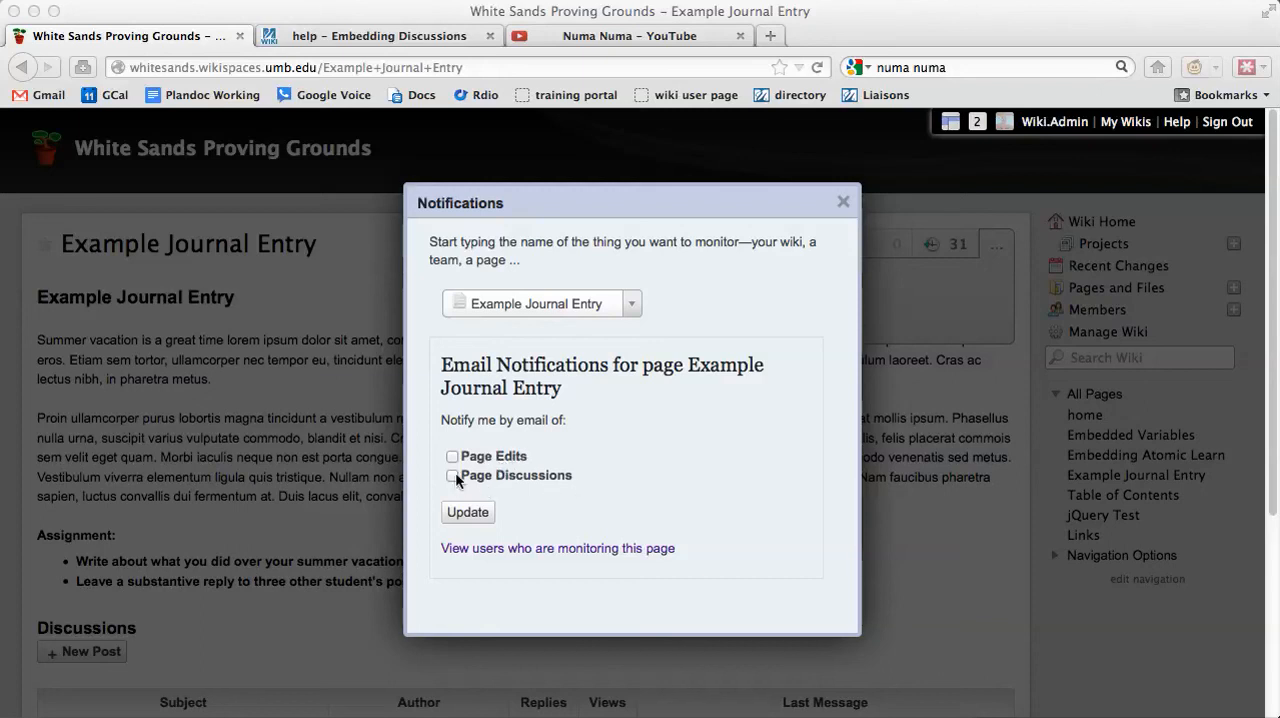
left_click(452, 475)
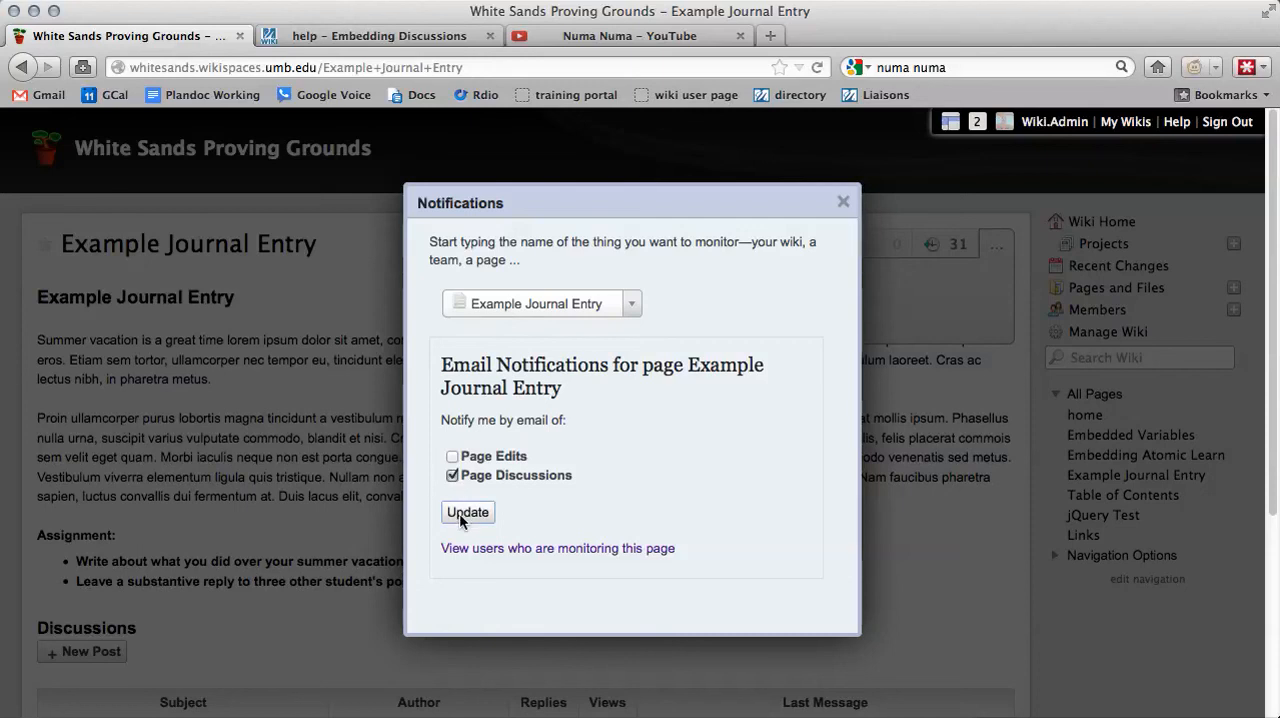
left_click(467, 512)
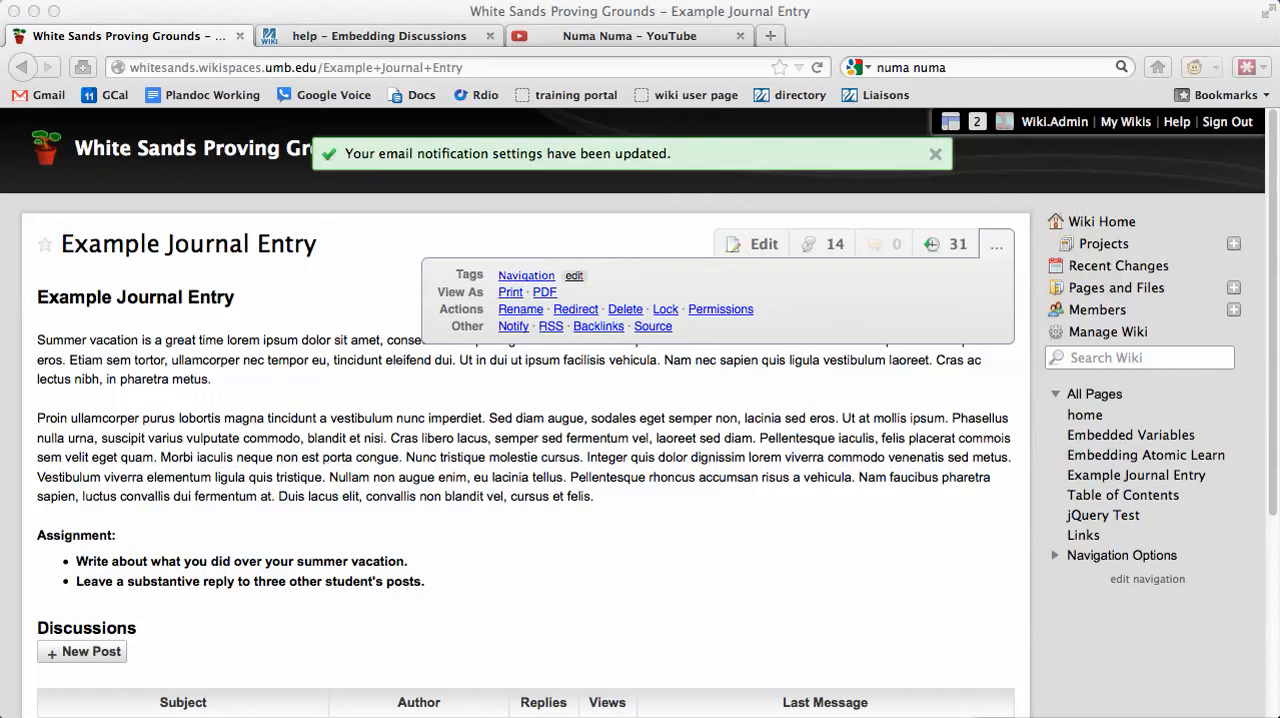
left_click(935, 153)
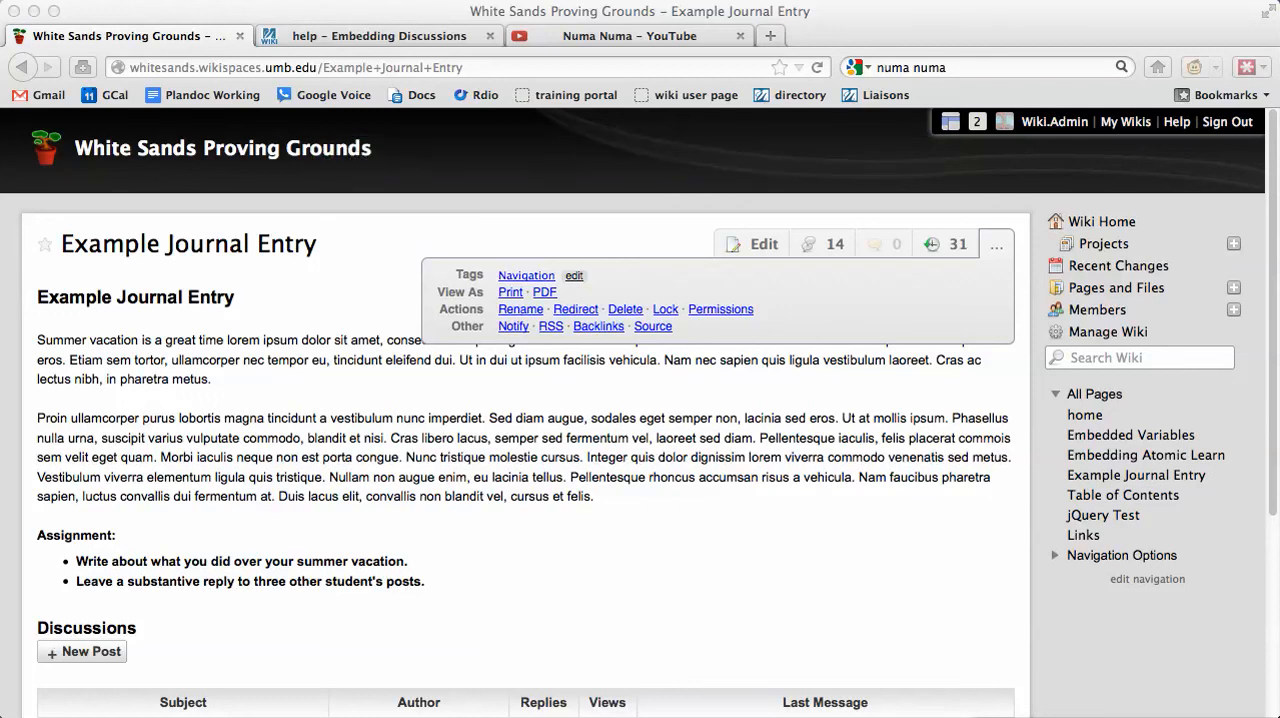
scroll("down", 3)
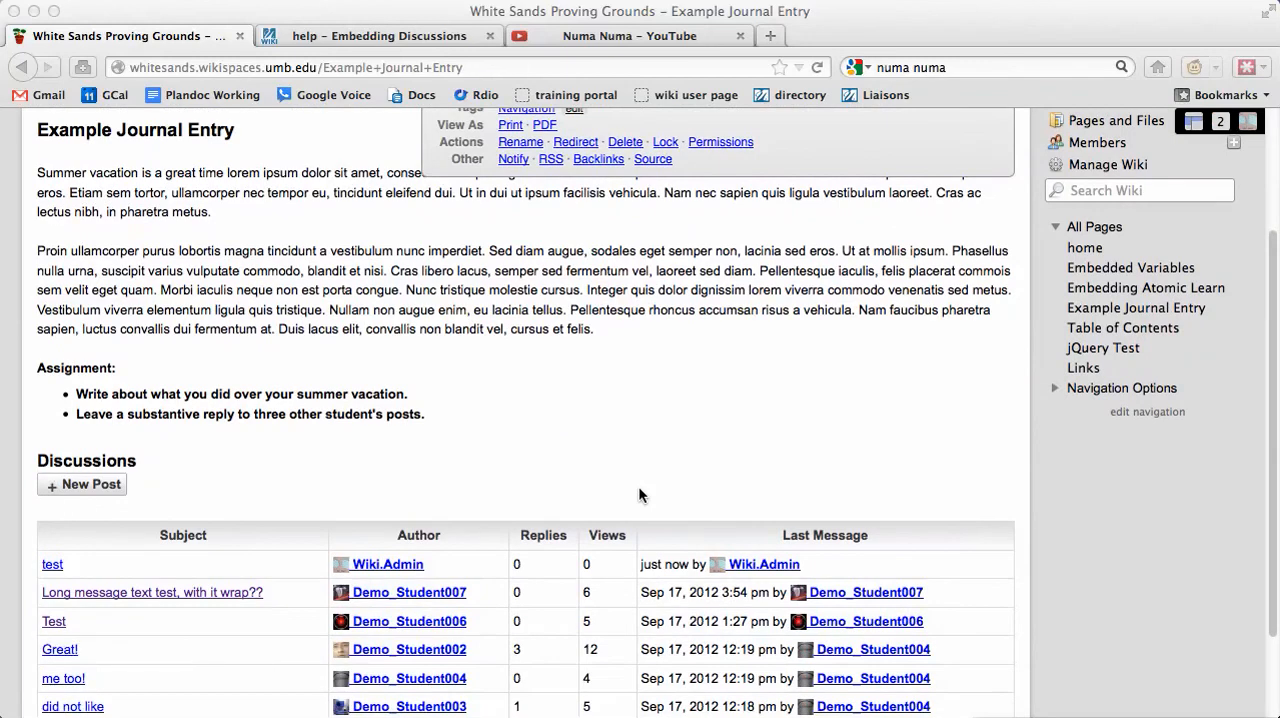